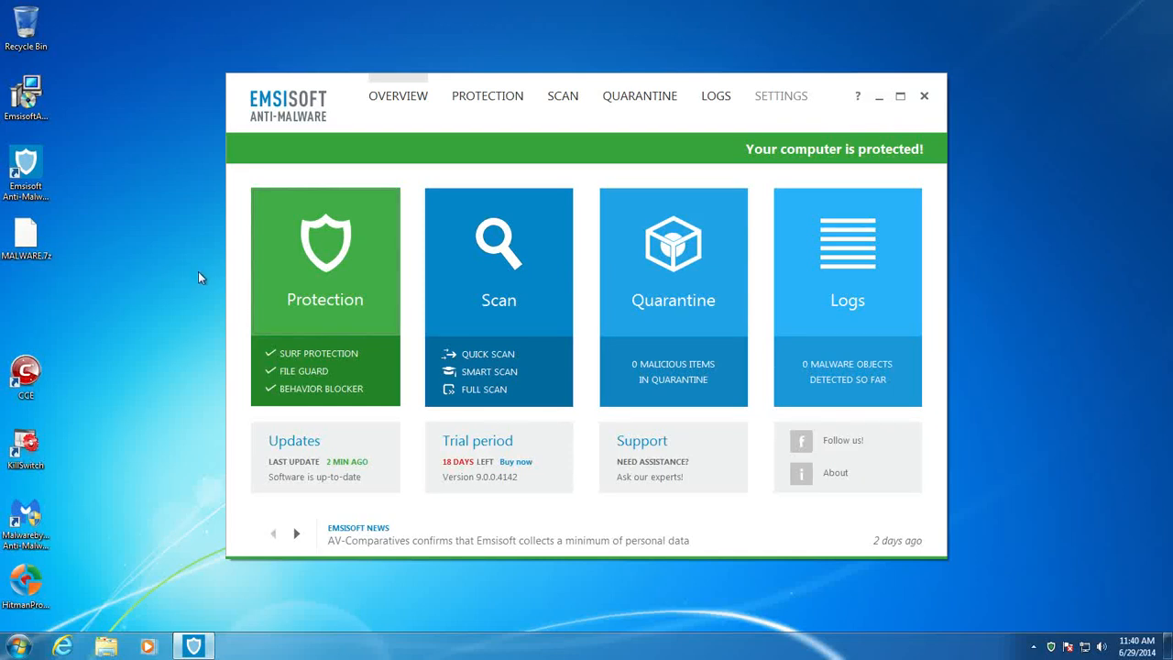
mouse_move(337, 127)
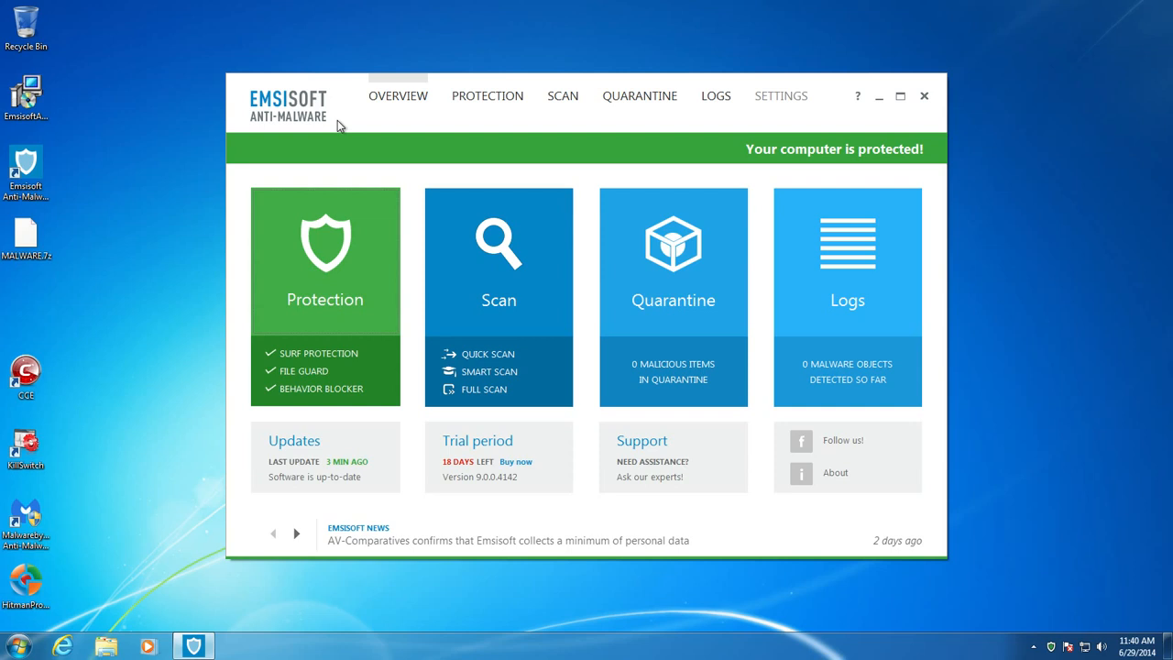
mouse_move(366, 128)
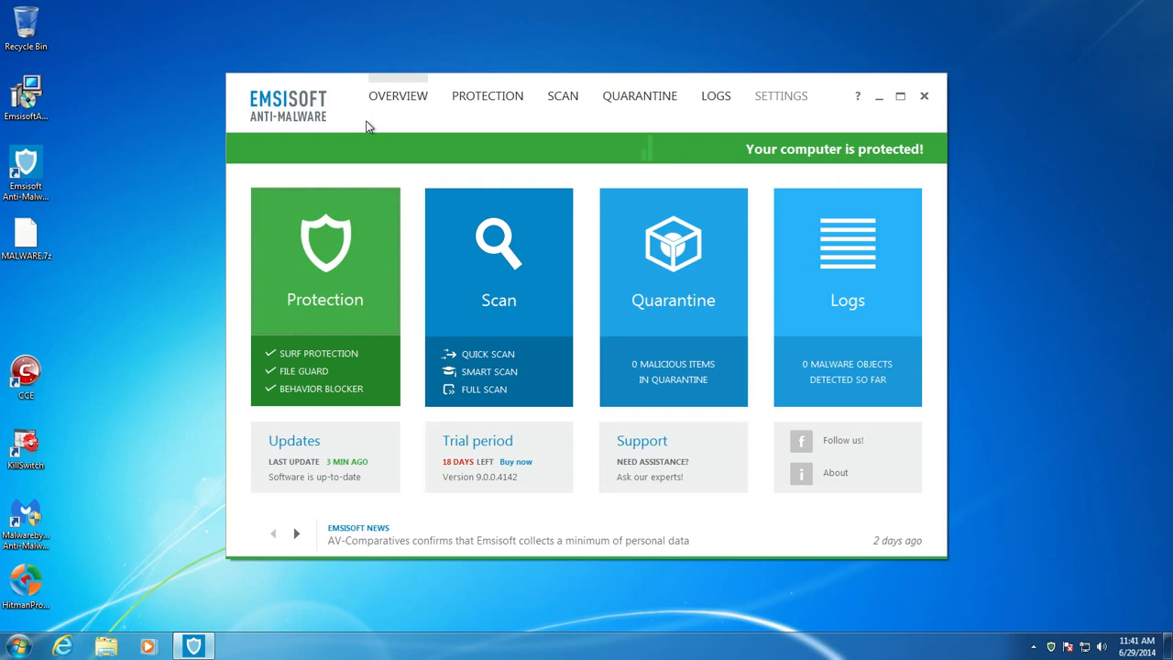
mouse_move(385, 121)
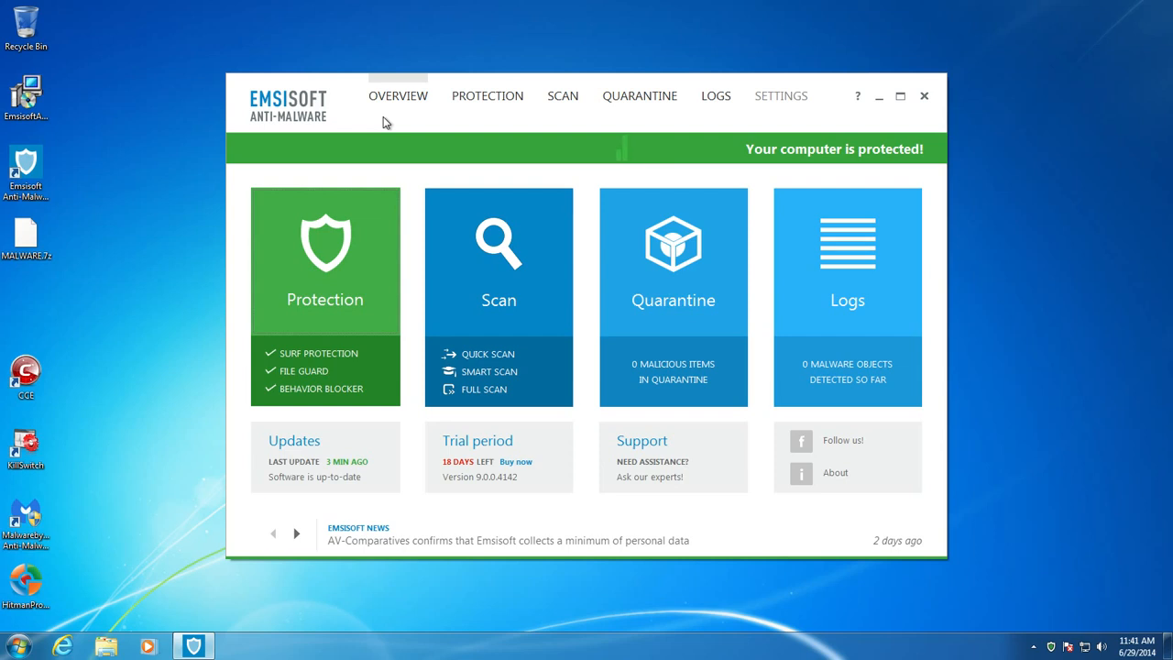
mouse_move(607, 134)
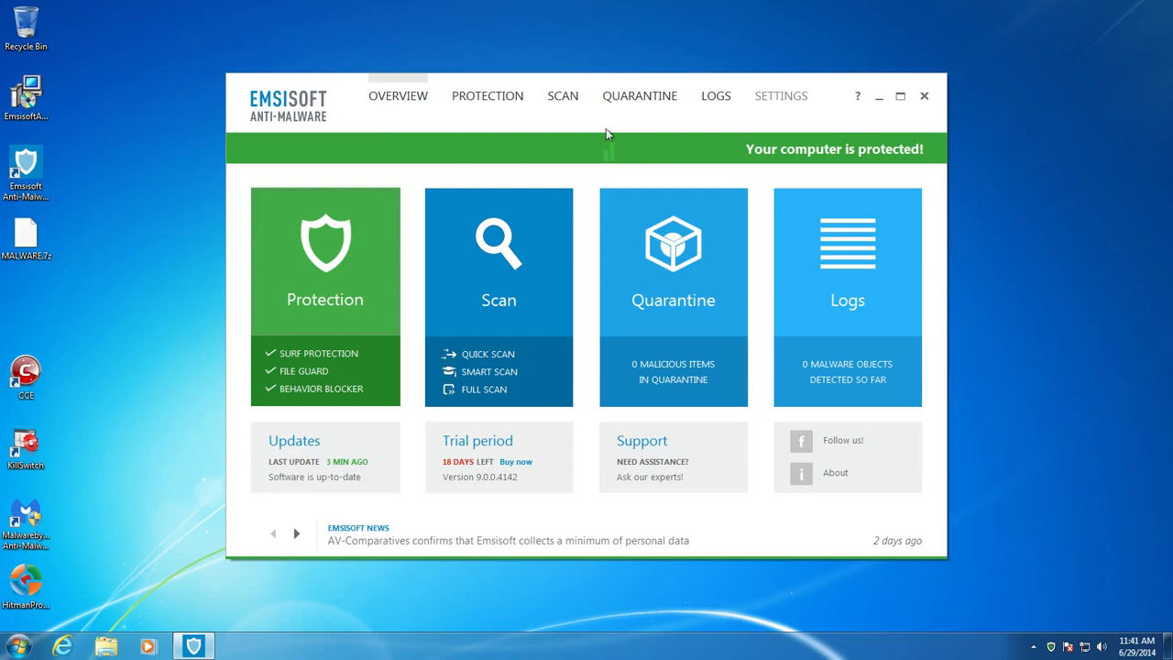
Step: Shut down Emsisoft protection and attempt a first extraction of MALWARE.7z, cancelling the password prompt
left_click(924, 95)
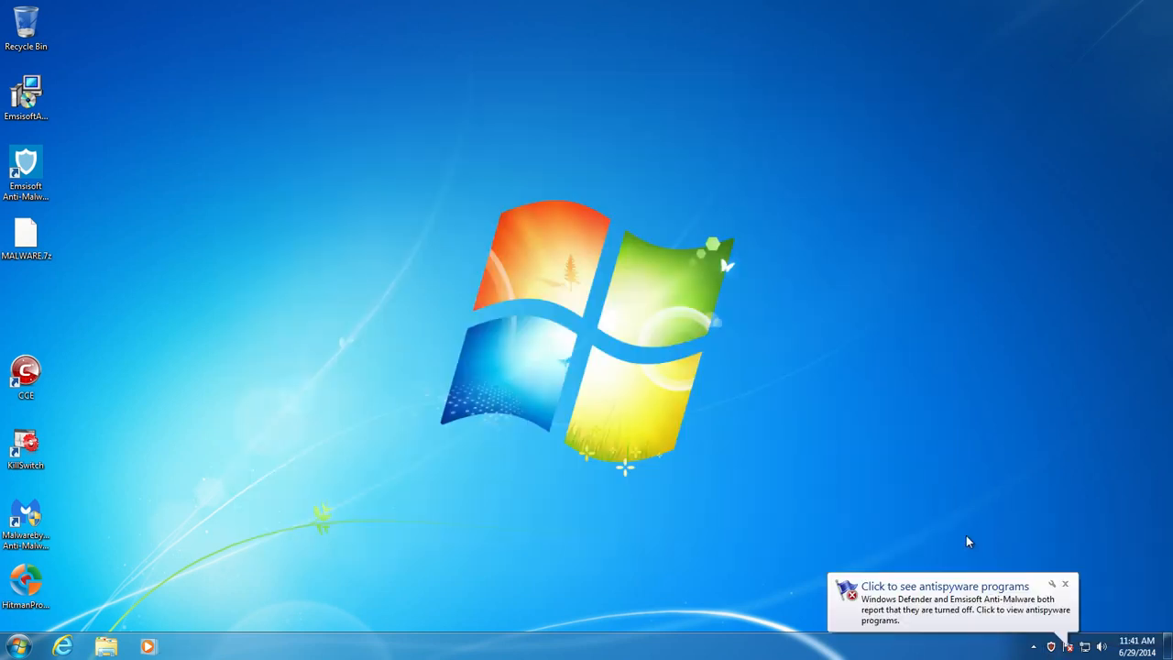
right_click(25, 231)
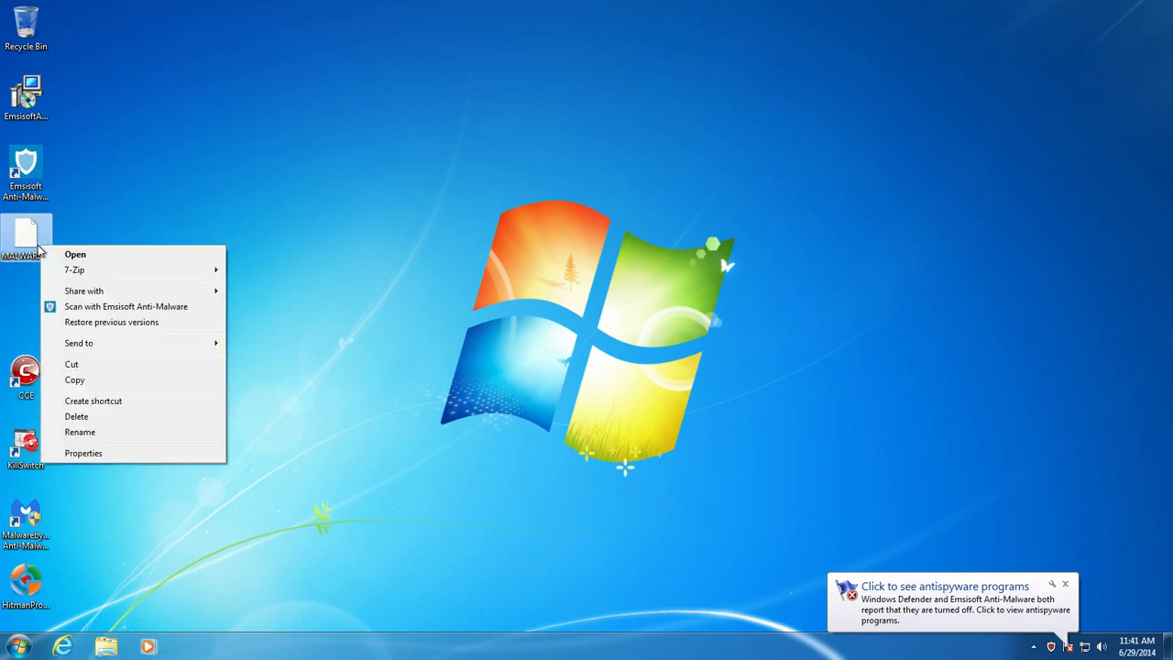
left_click(75, 252)
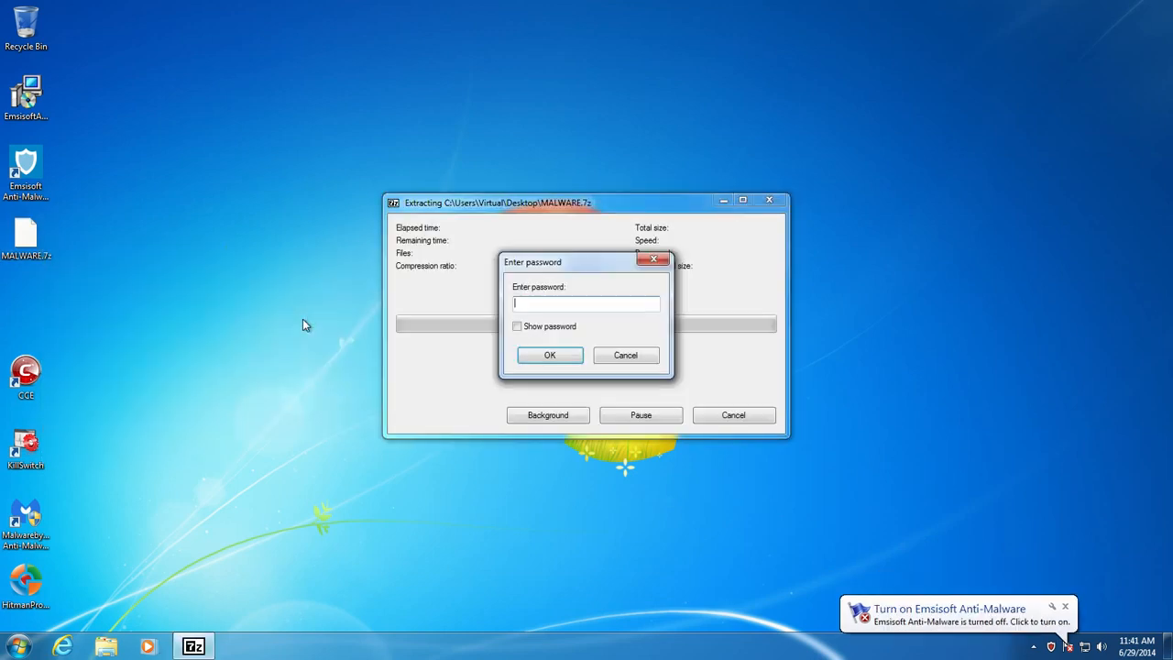
left_click(549, 355)
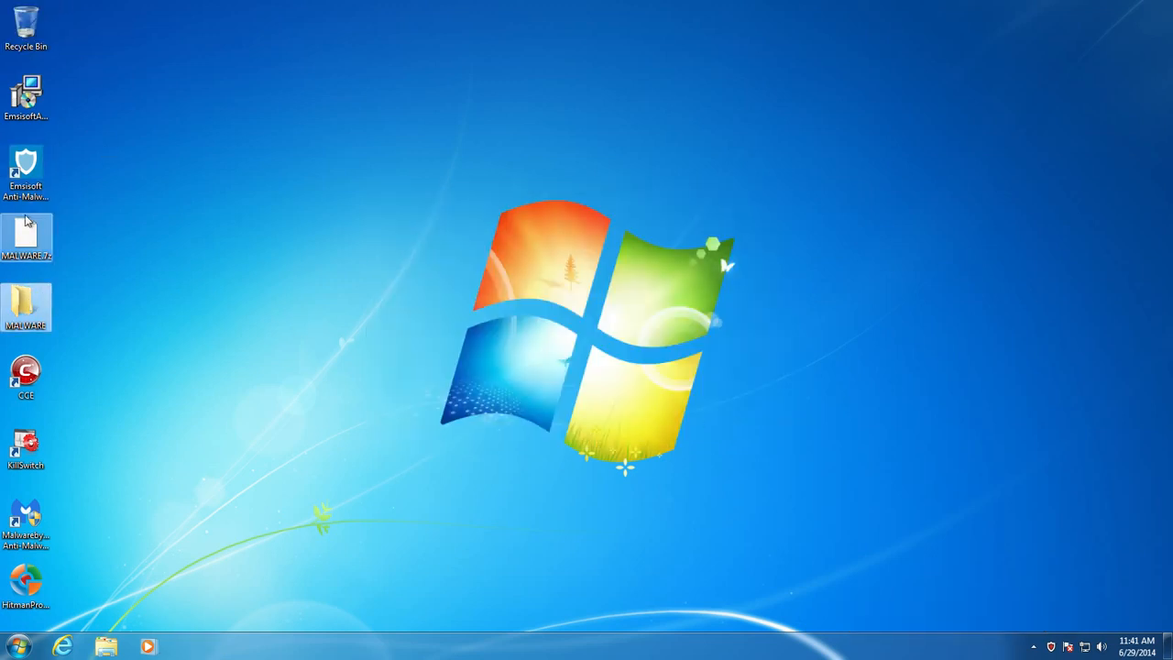
Step: Extract MALWARE.7z to a MALWARE\ folder via 7-Zip, entering the archive password
right_click(26, 234)
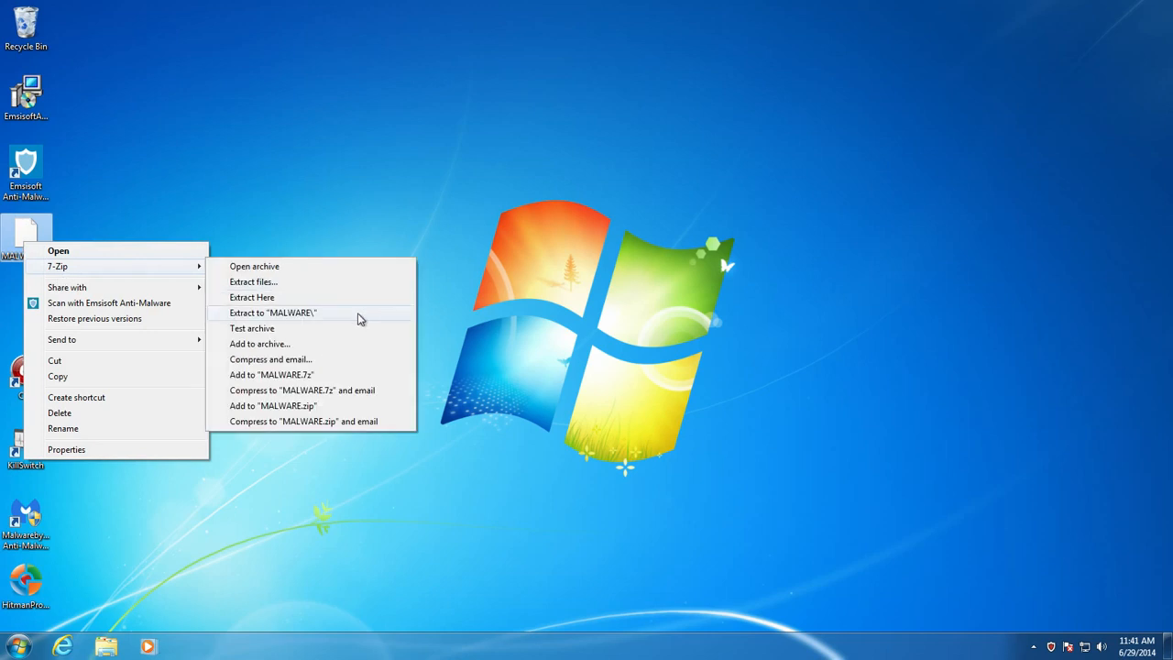
left_click(271, 312)
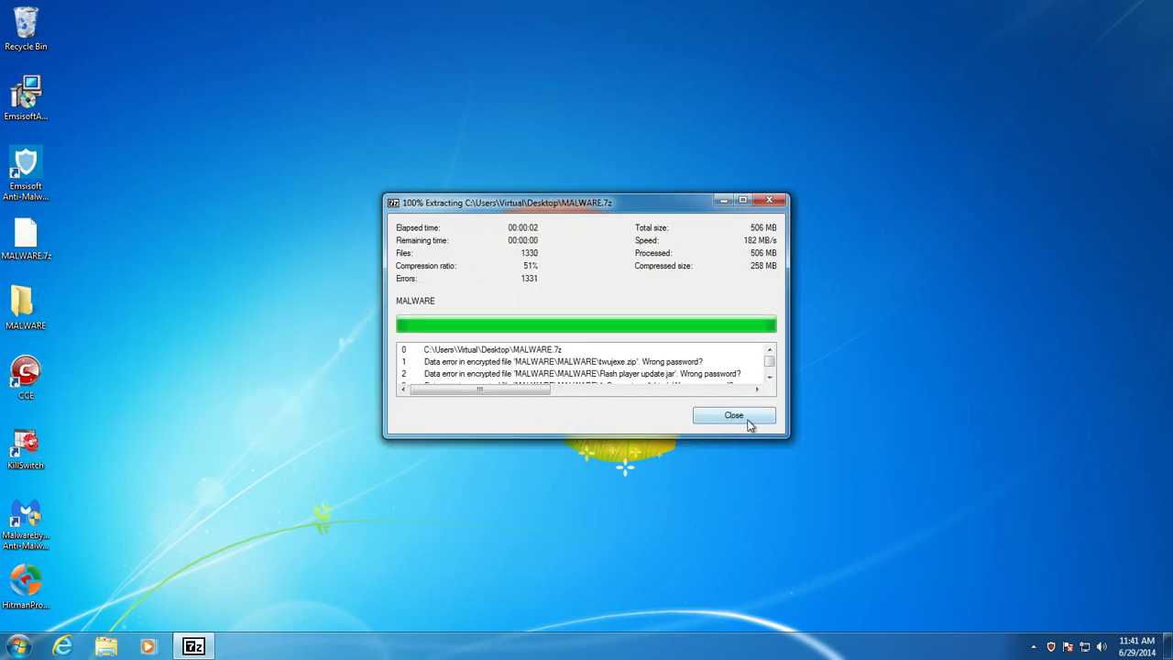
left_click(733, 415)
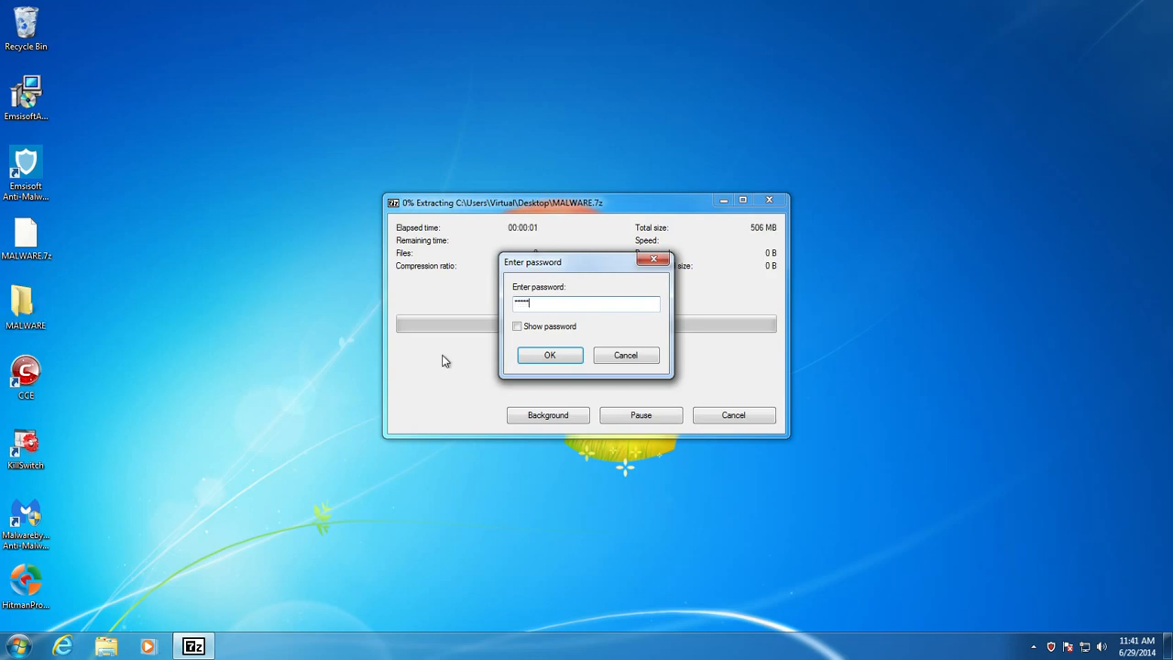
left_click(550, 356)
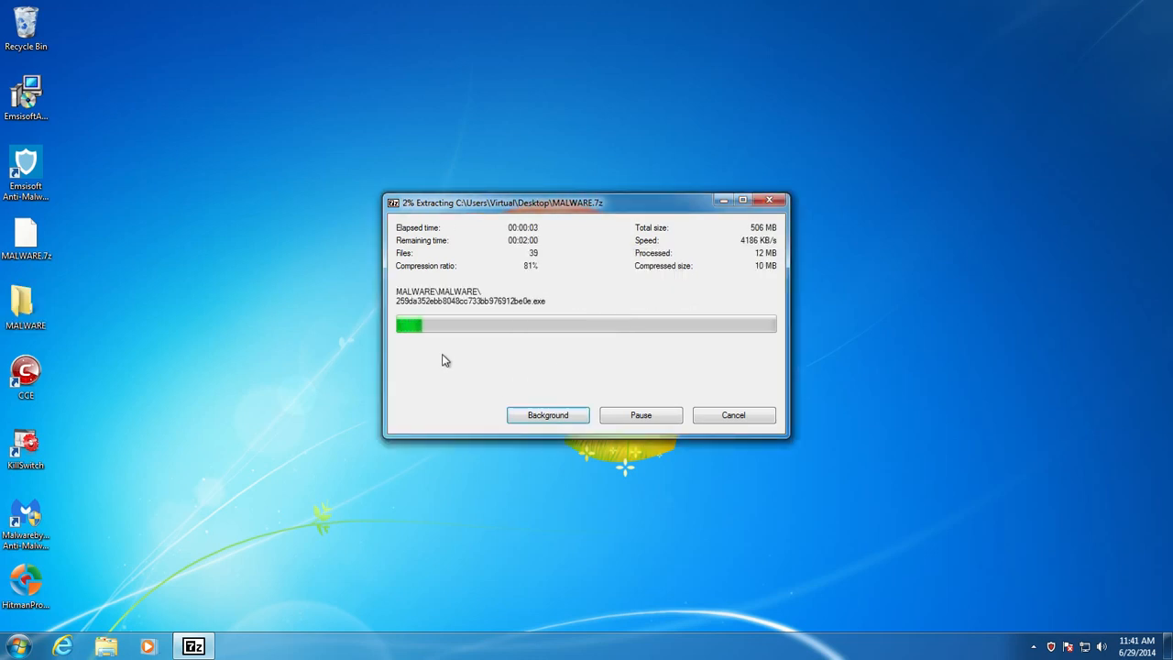
mouse_move(310, 262)
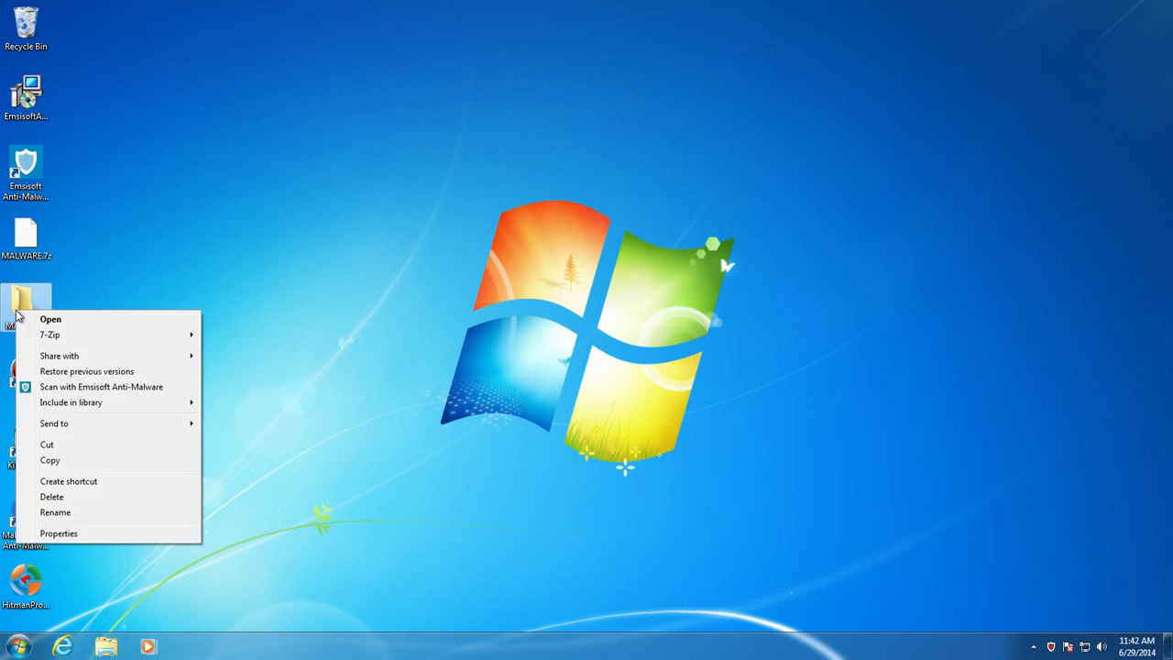
Step: Inspect the extracted MALWARE folder contents, then scan the folder with Emsisoft Anti-Malware
left_click(51, 319)
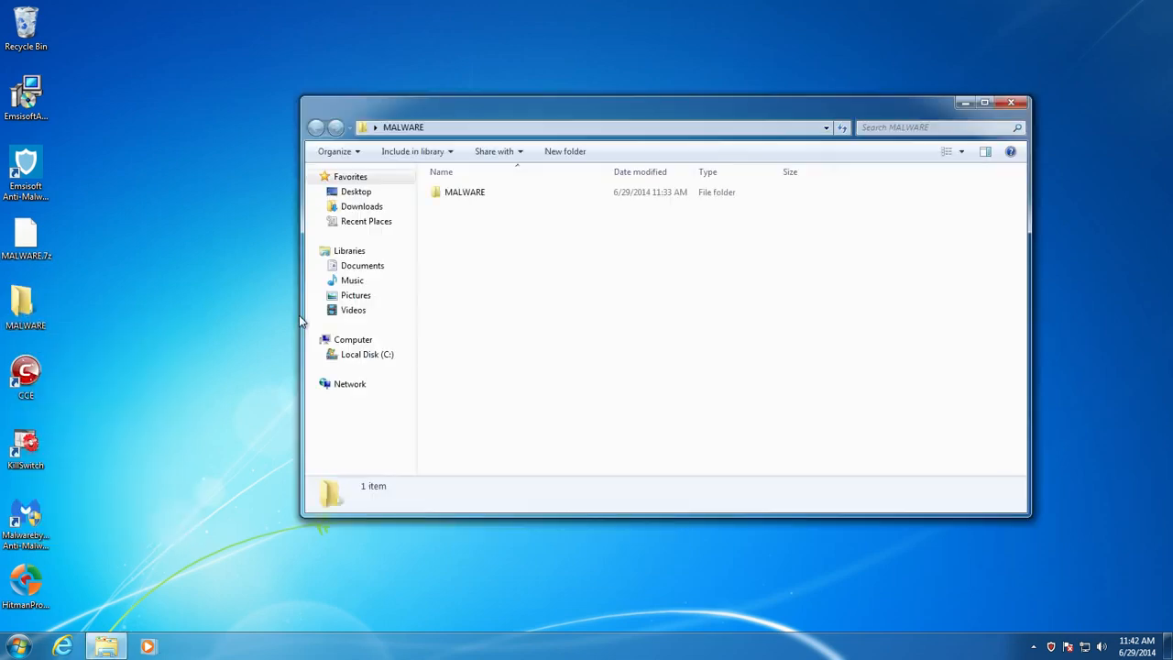
double_click(466, 192)
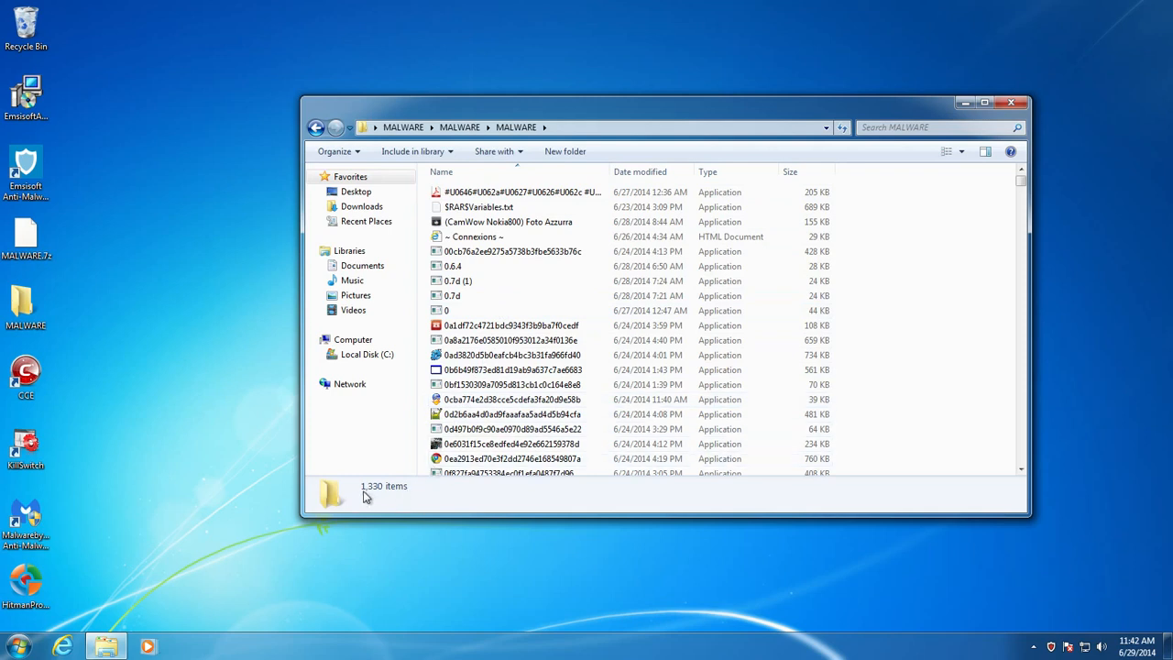
mouse_move(391, 502)
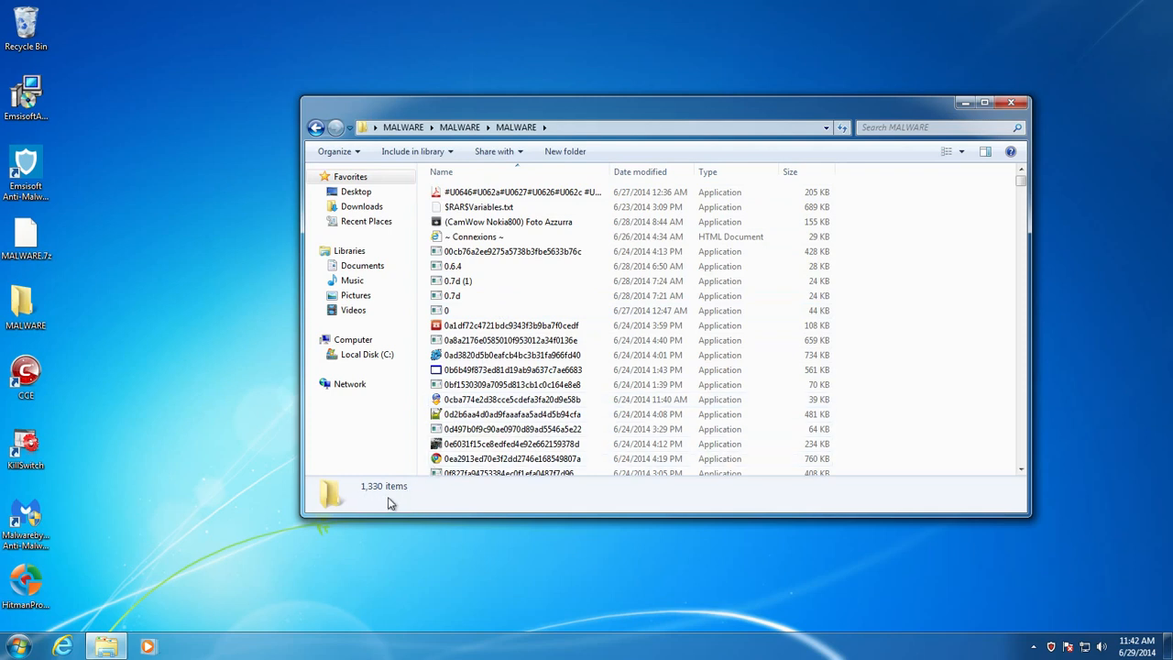
mouse_move(751, 409)
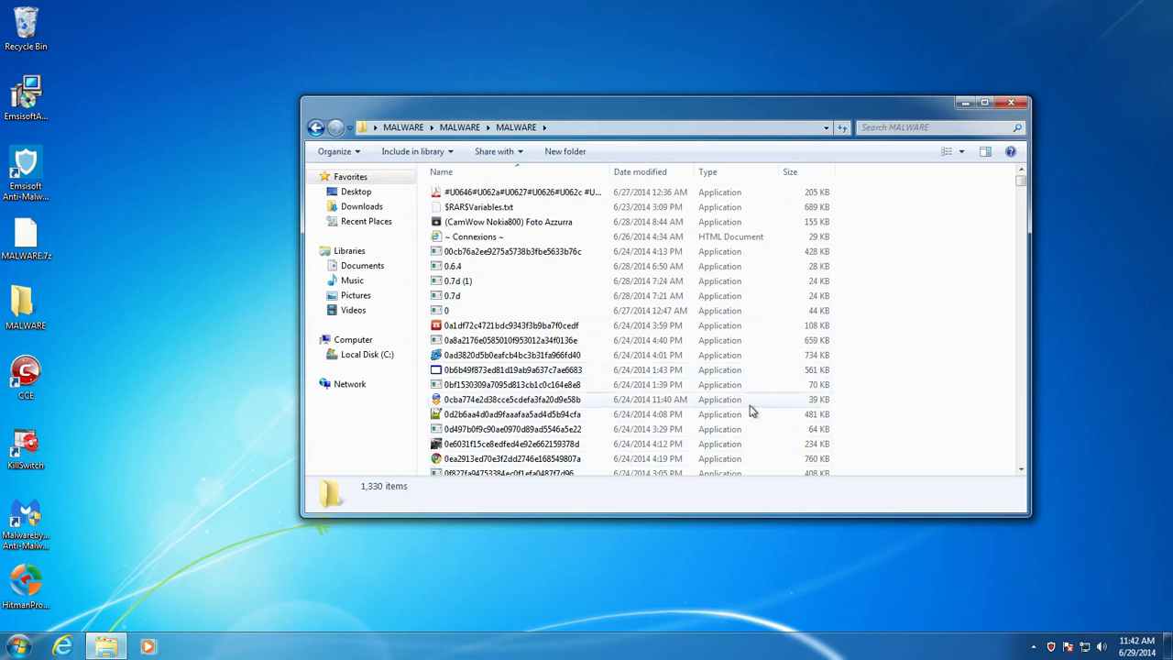
scroll("down", 3)
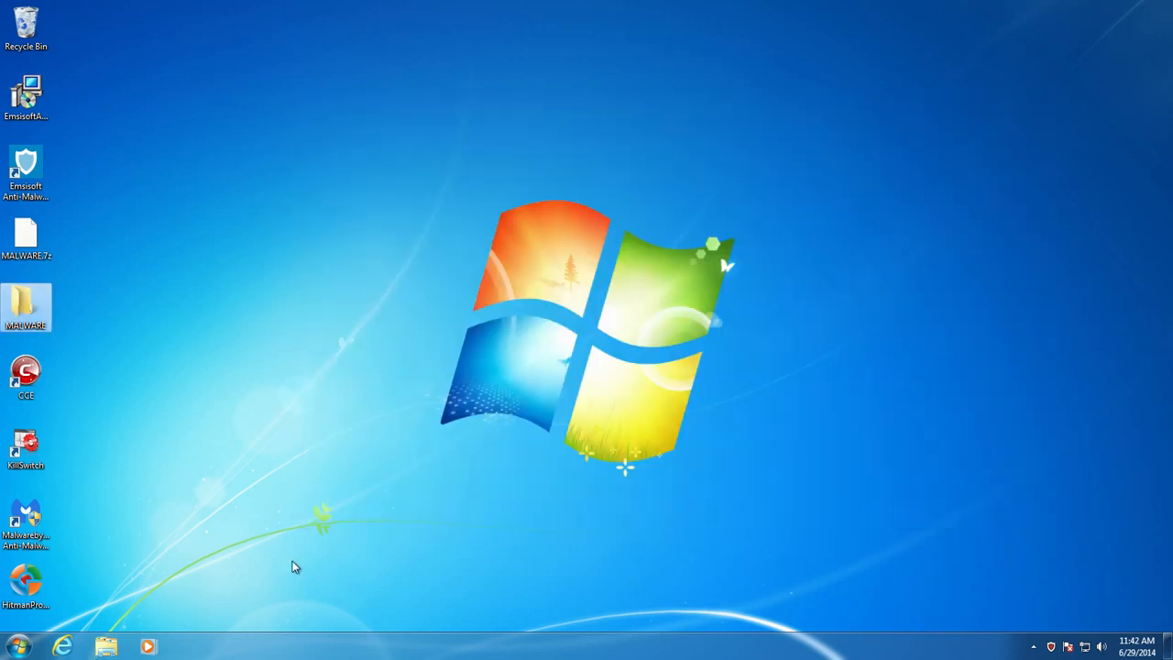
right_click(35, 311)
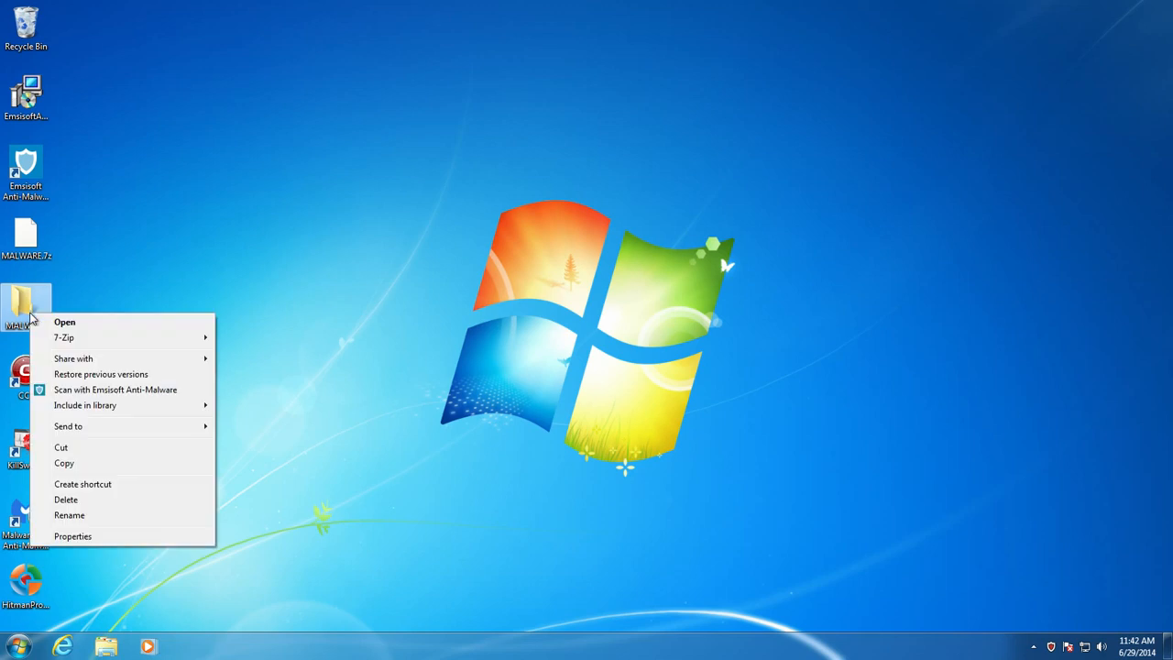
left_click(224, 359)
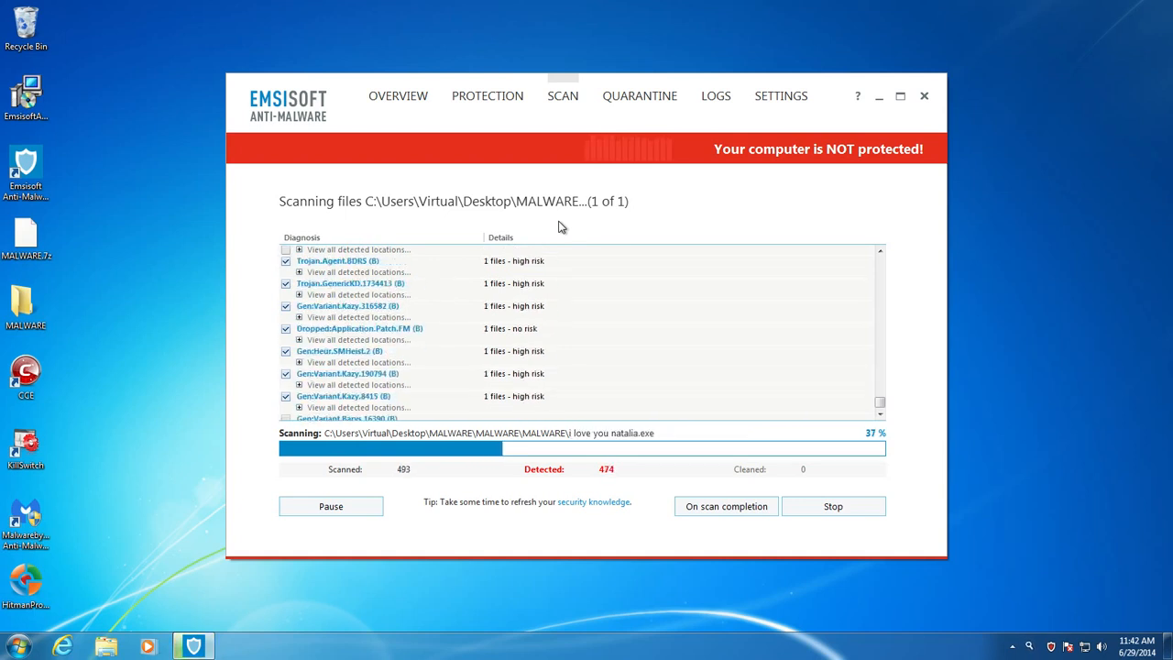
mouse_move(385, 218)
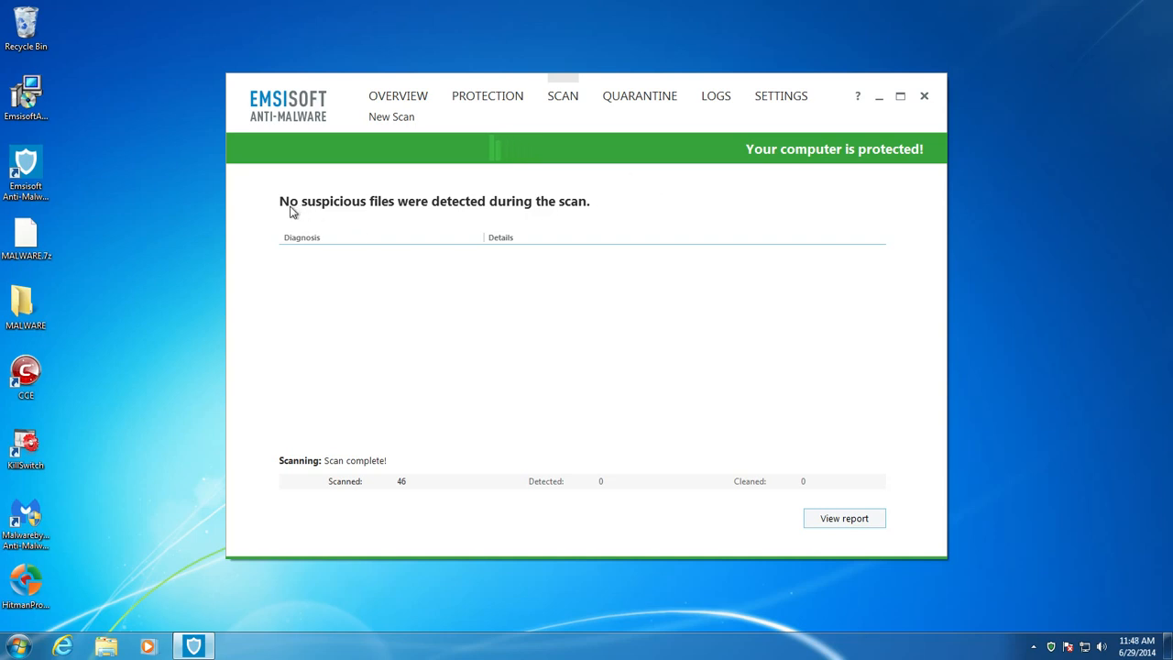
mouse_move(364, 213)
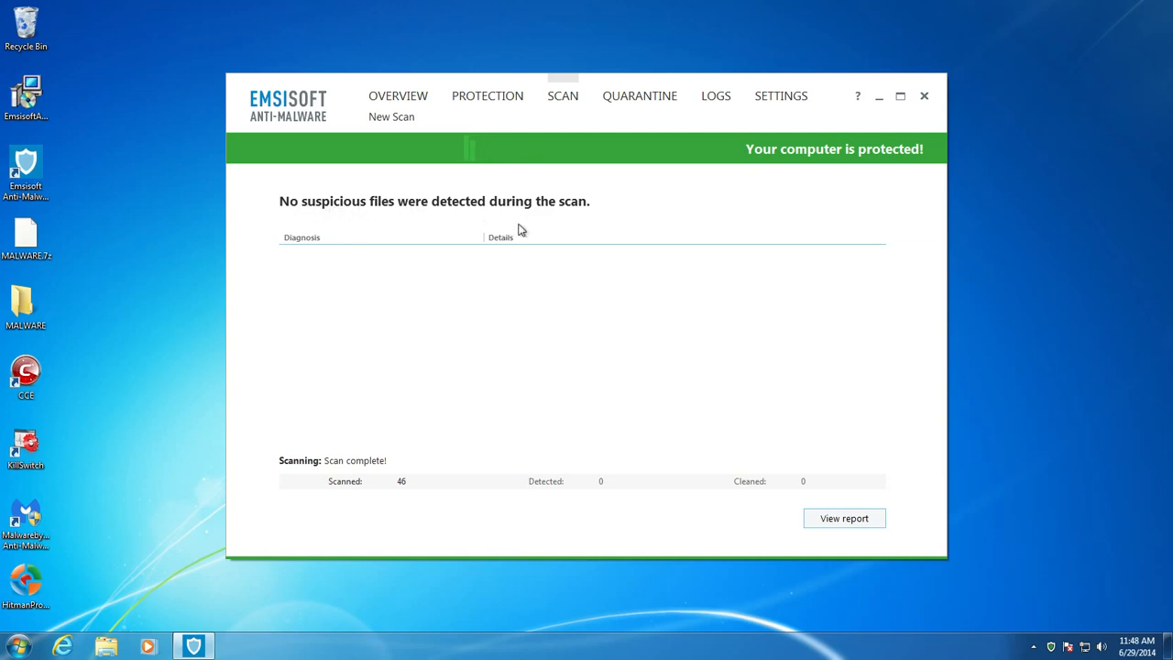
mouse_move(863, 132)
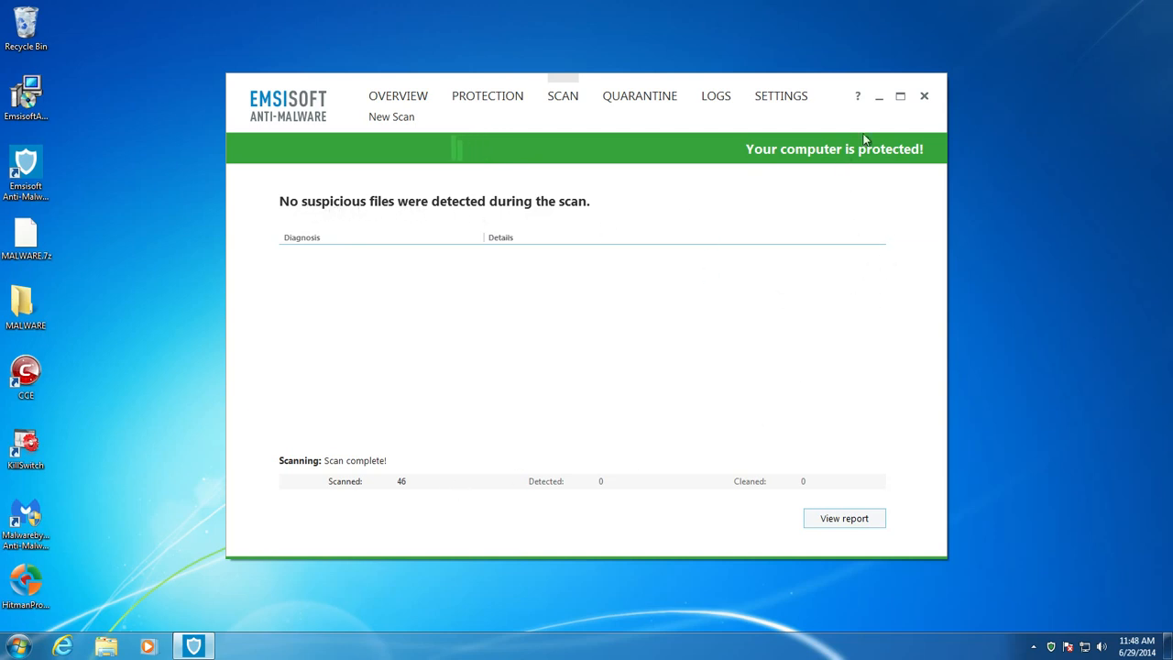
Step: Reopen the inner MALWARE folder showing the 46 remaining samples
left_click(397, 95)
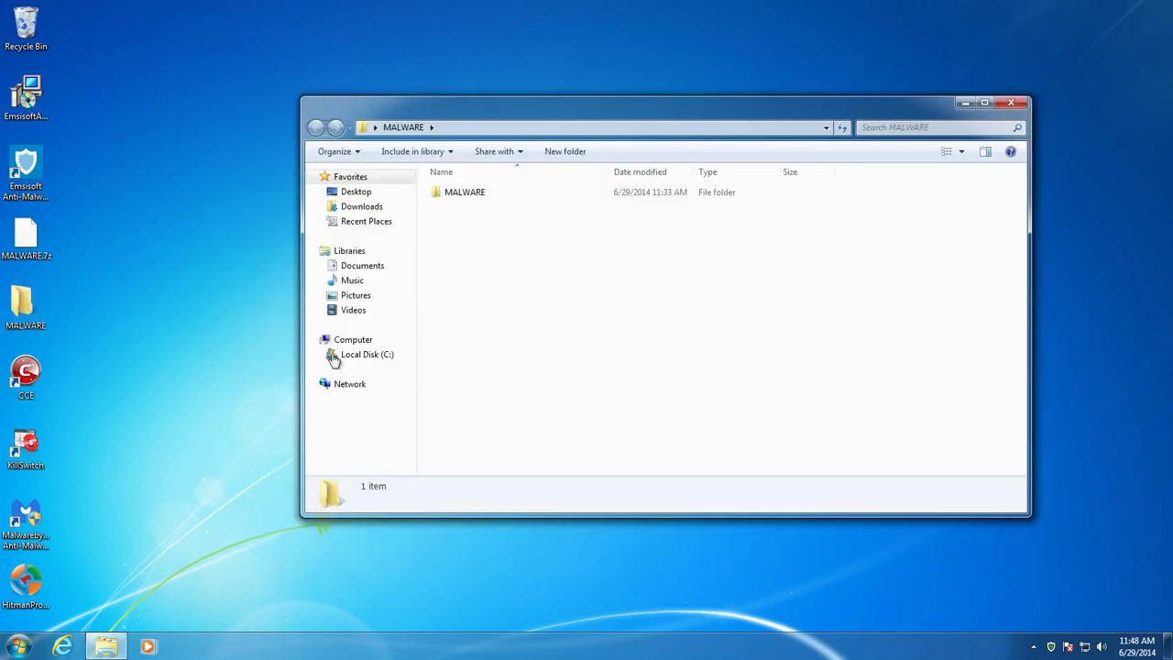
double_click(466, 192)
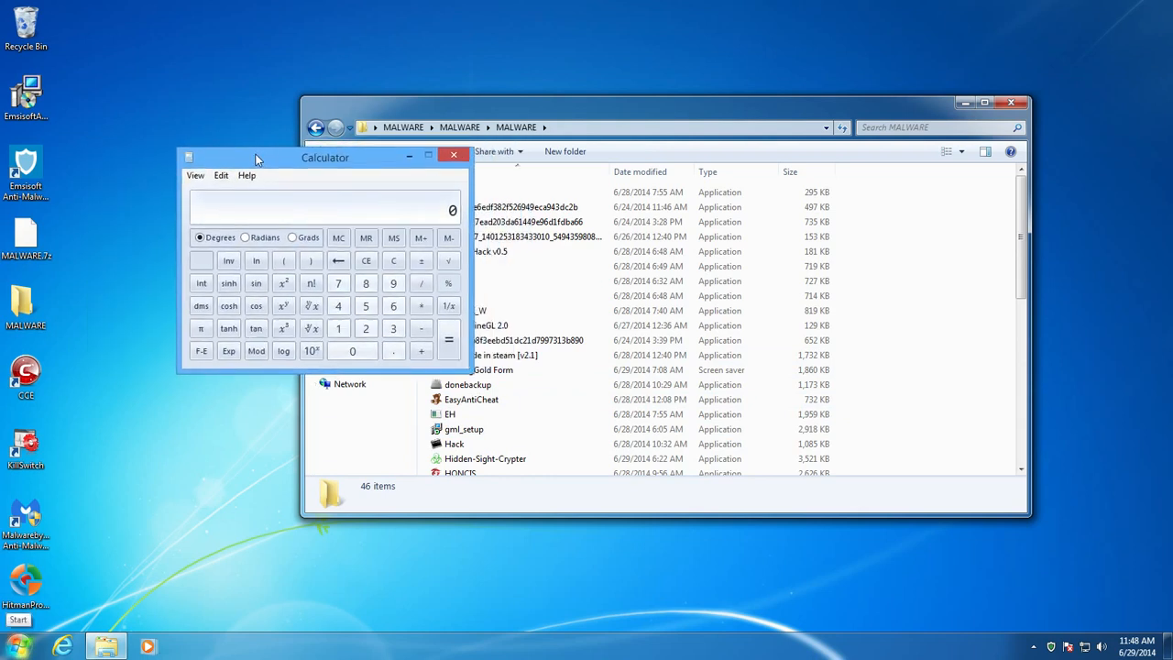
left_click(337, 328)
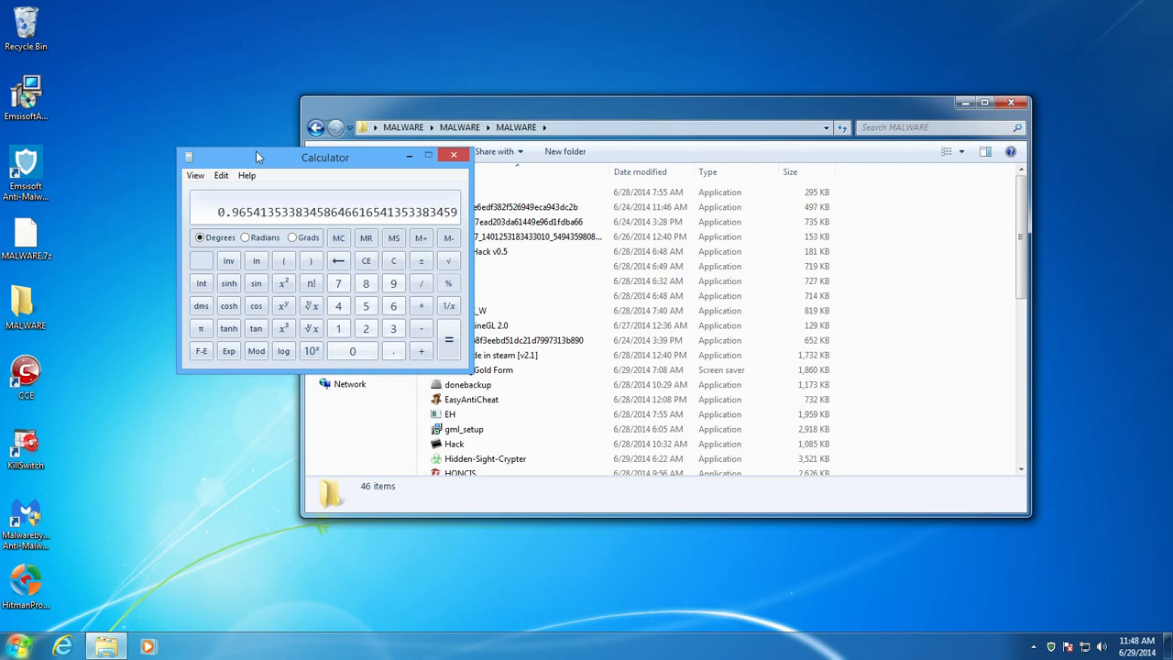
mouse_move(245, 216)
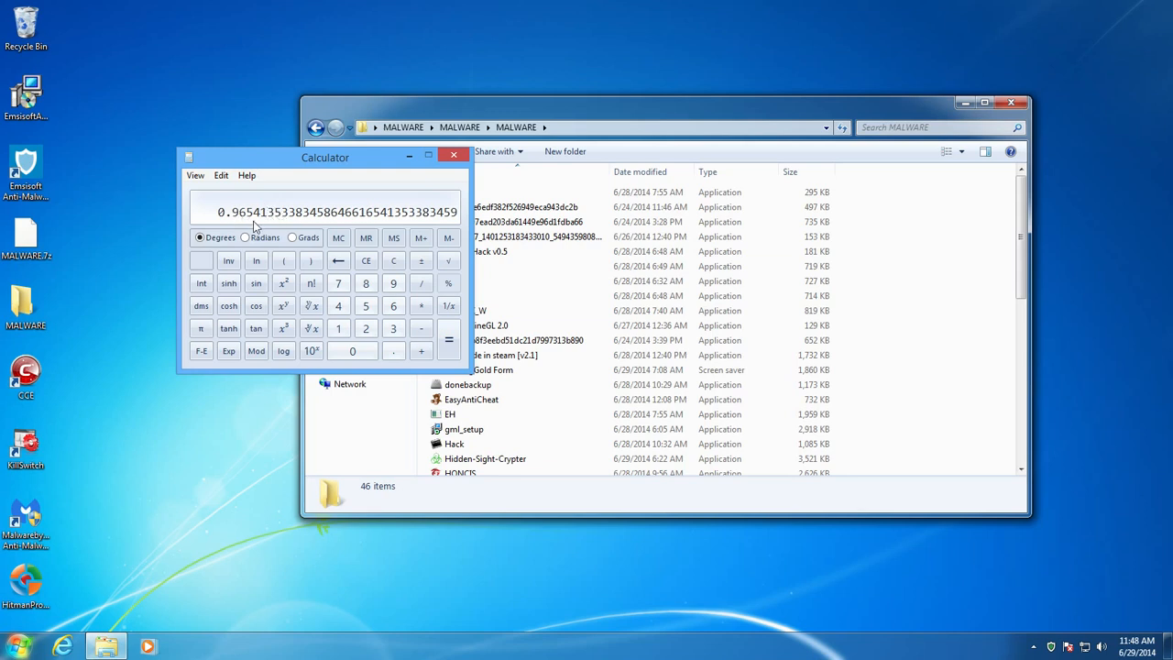
mouse_move(236, 220)
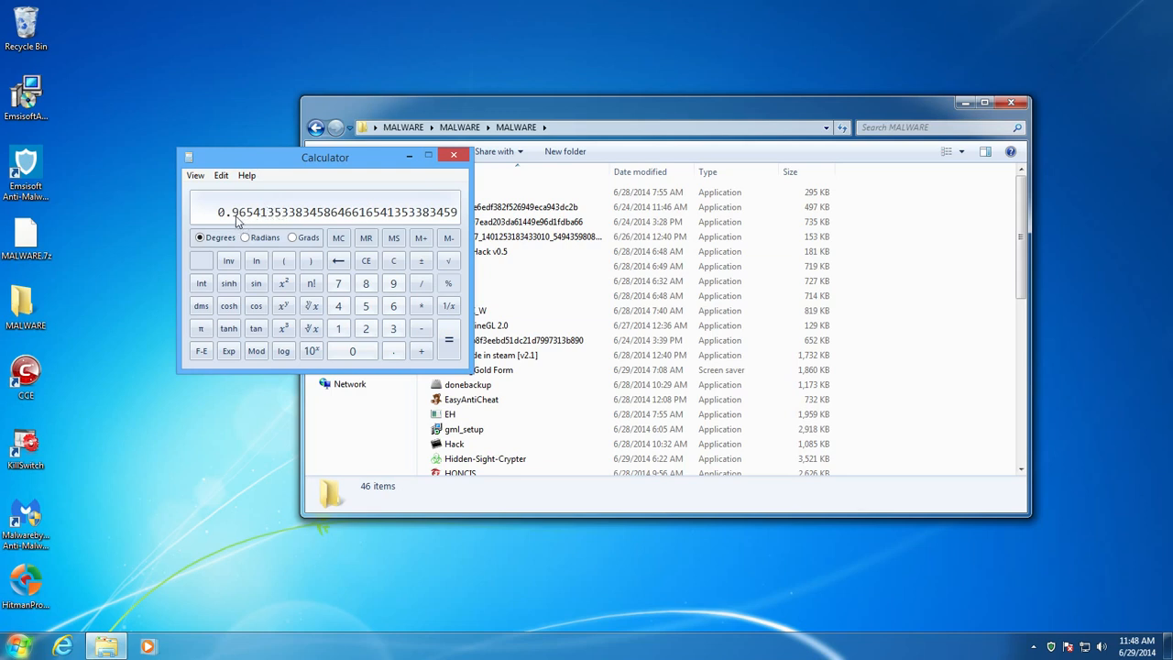
Step: Move the Calculator off the file list and close it
left_click_drag(326, 157, 560, 207)
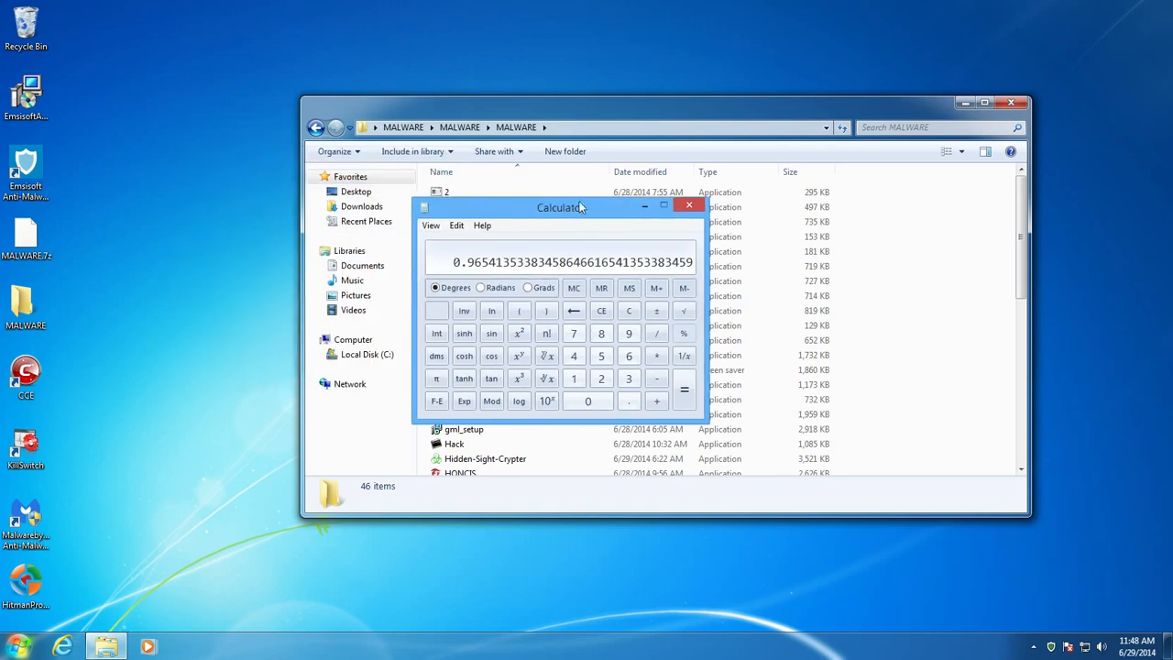
left_click_drag(561, 207, 260, 58)
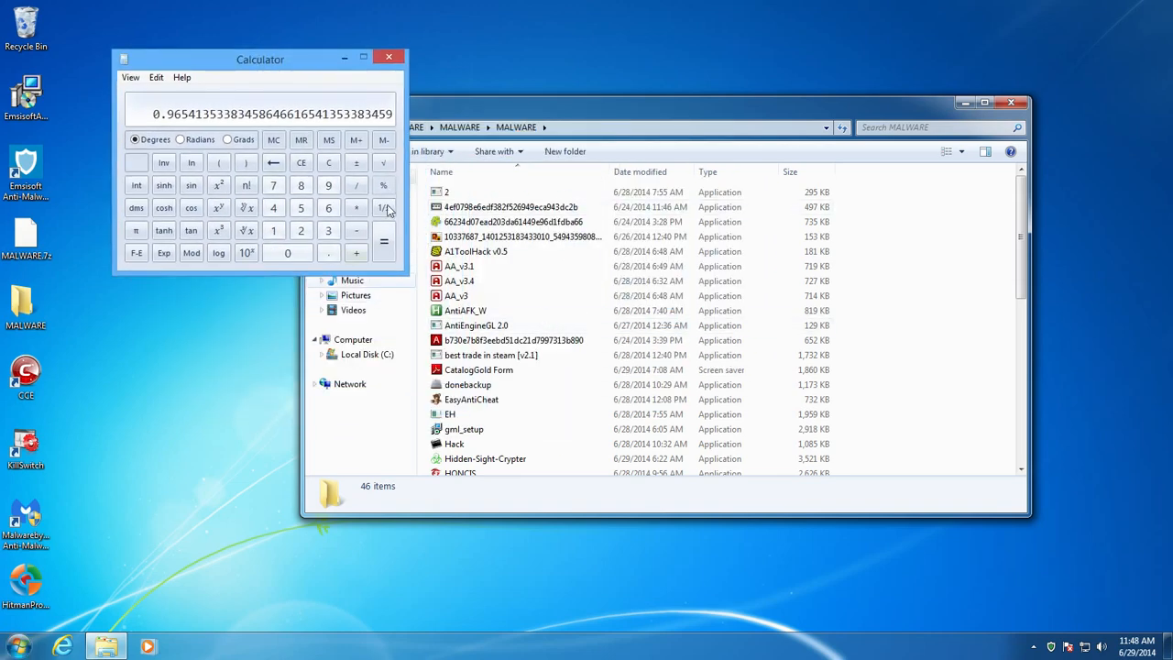
left_click(392, 58)
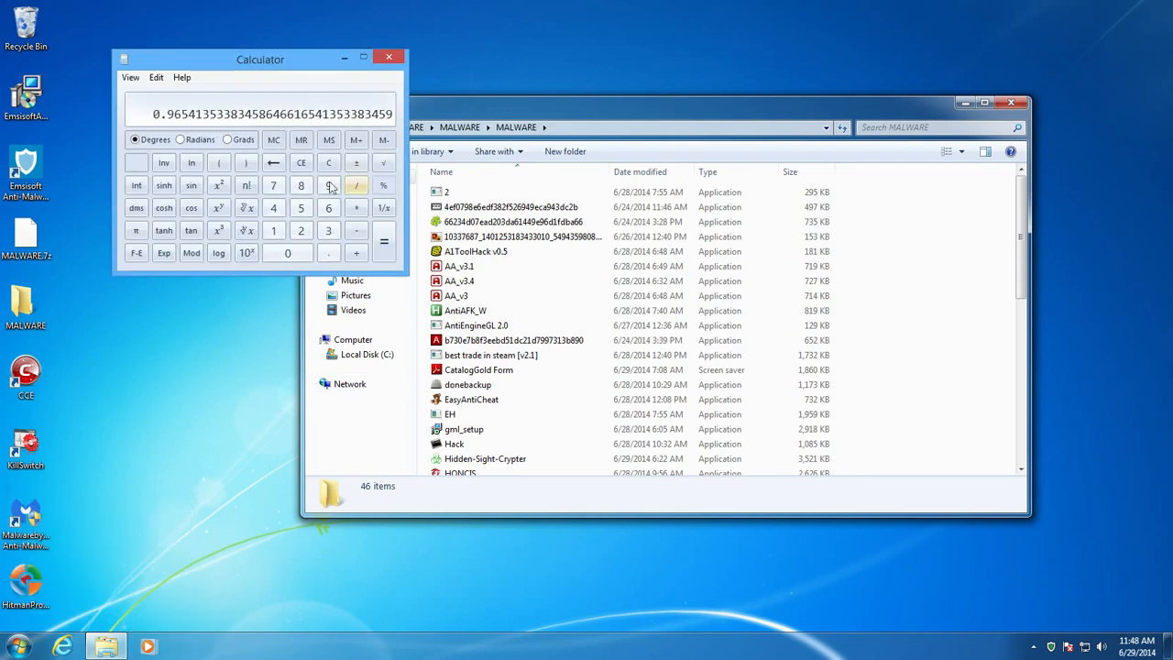
left_click(388, 58)
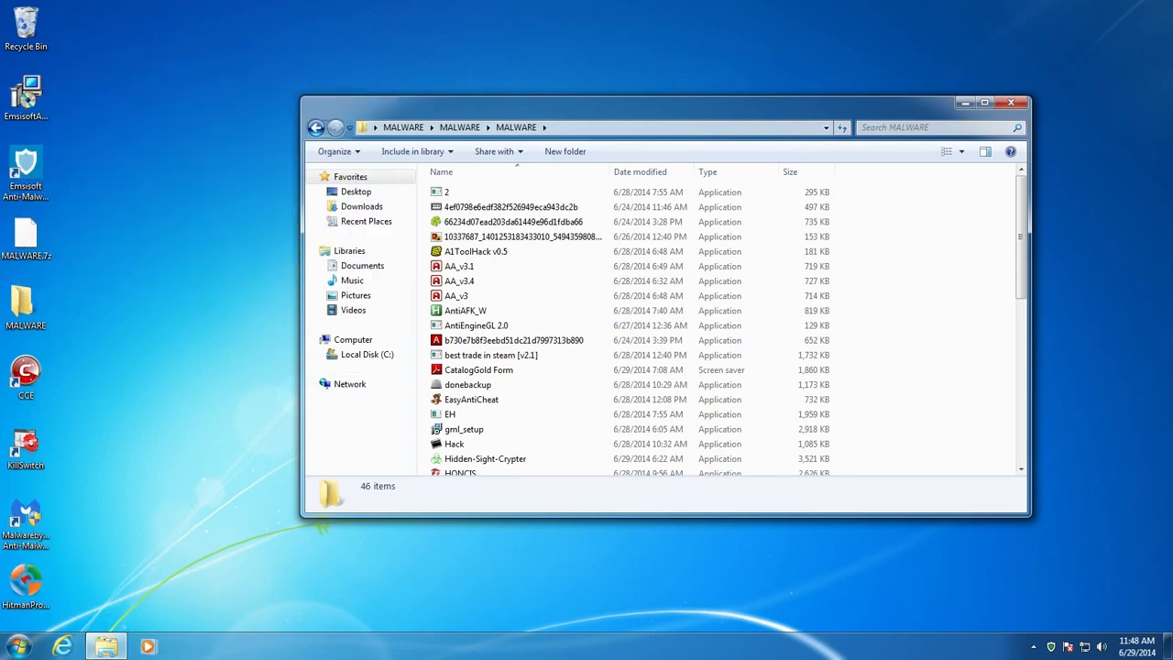
mouse_move(920, 291)
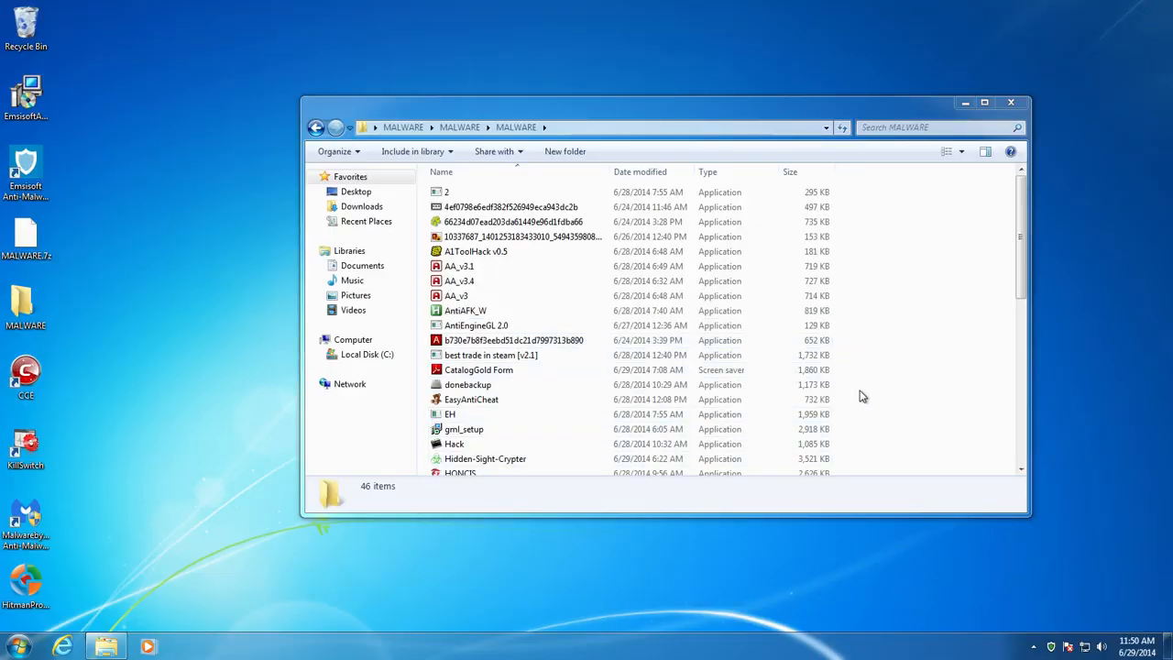
Step: Open COMODO KillSwitch beside Explorer and run the sample named 2
left_click(445, 192)
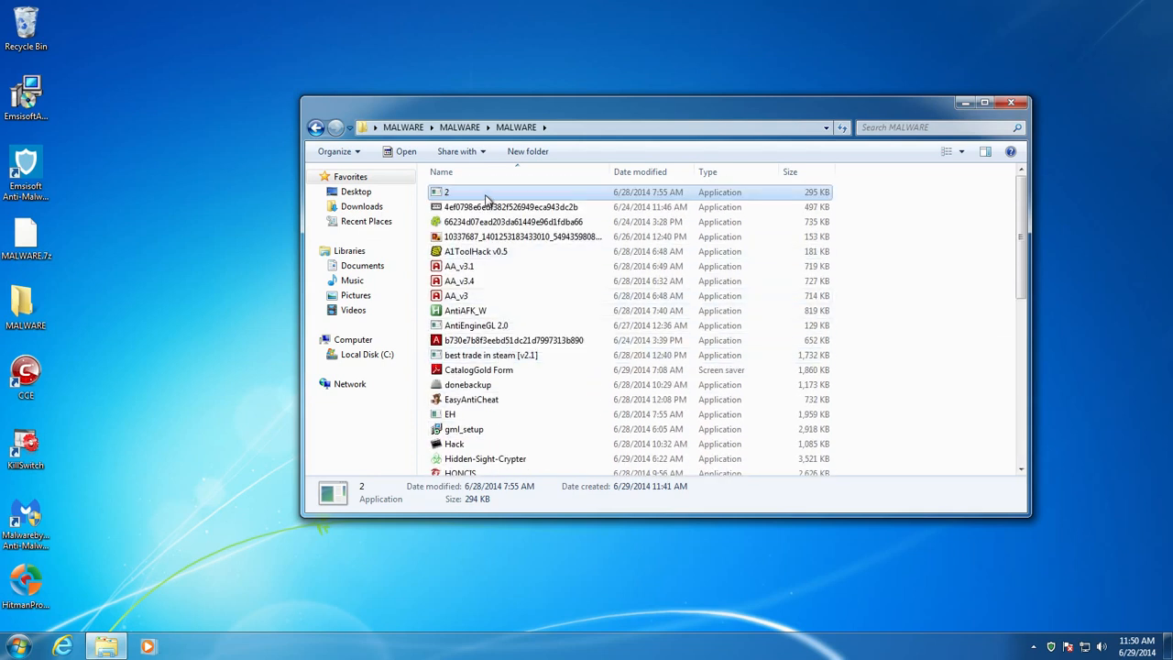
left_click(1033, 641)
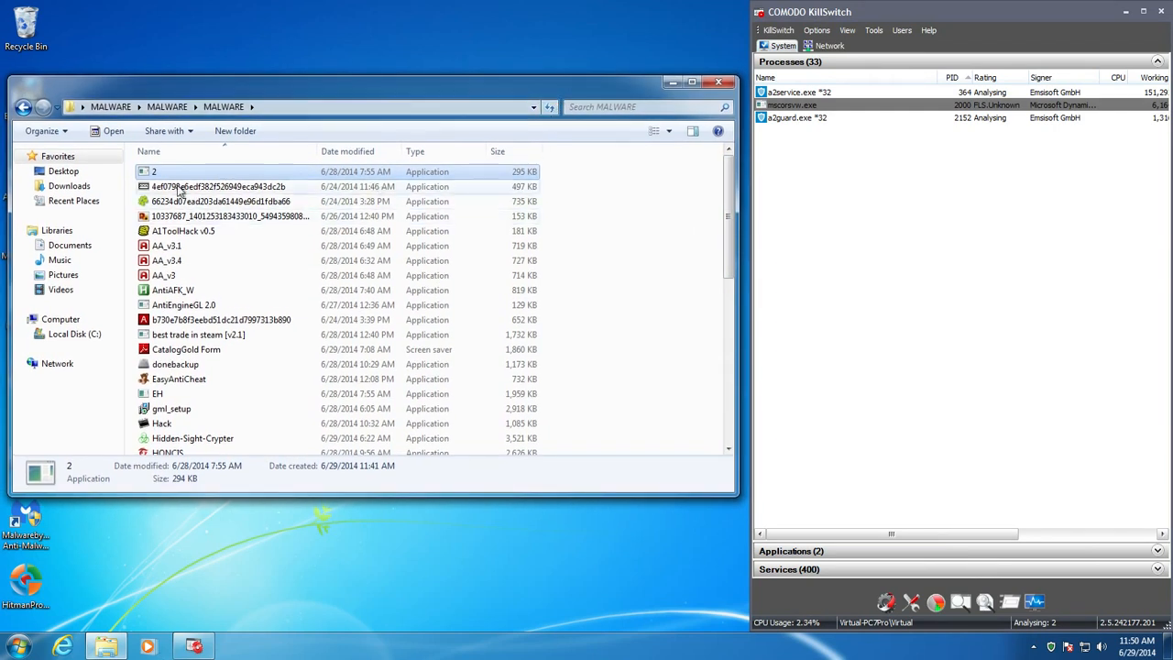
double_click(154, 172)
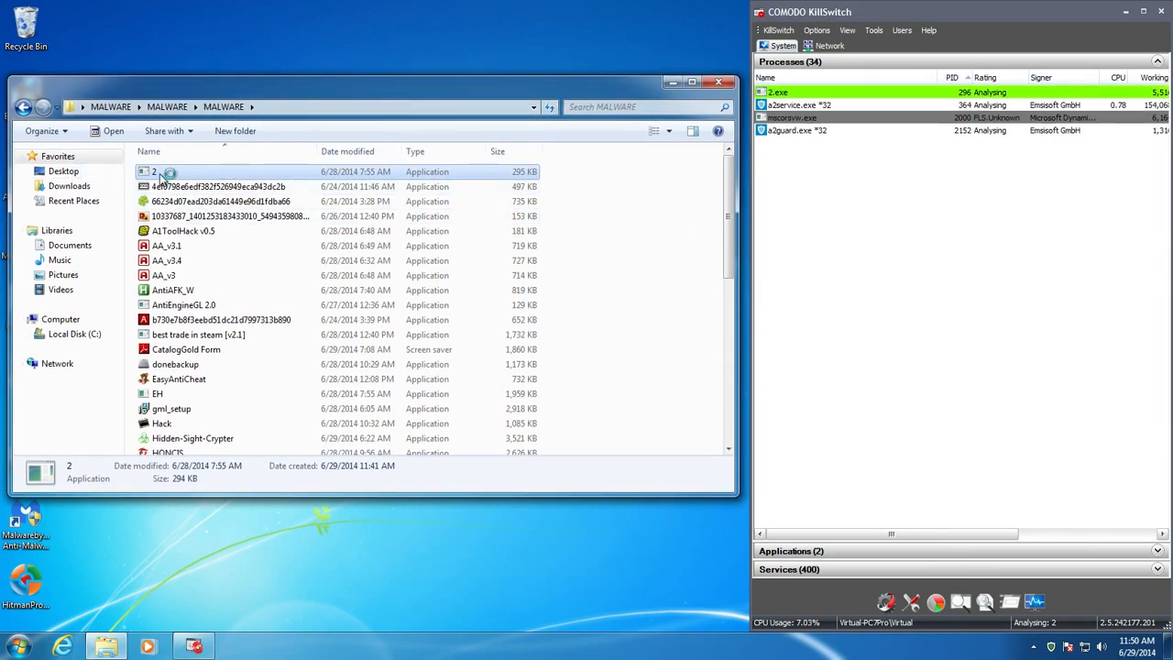
double_click(154, 173)
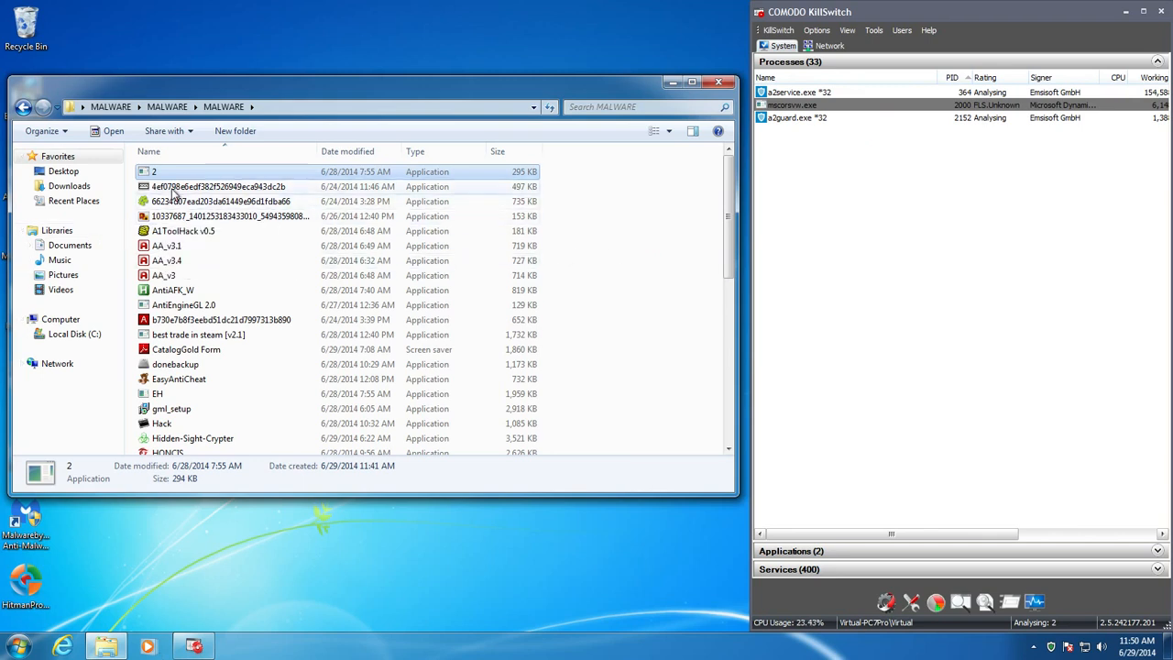
Step: Run the second sample, closing its NT Passworder window, and the long numbered sample 4ef0798e…
double_click(211, 187)
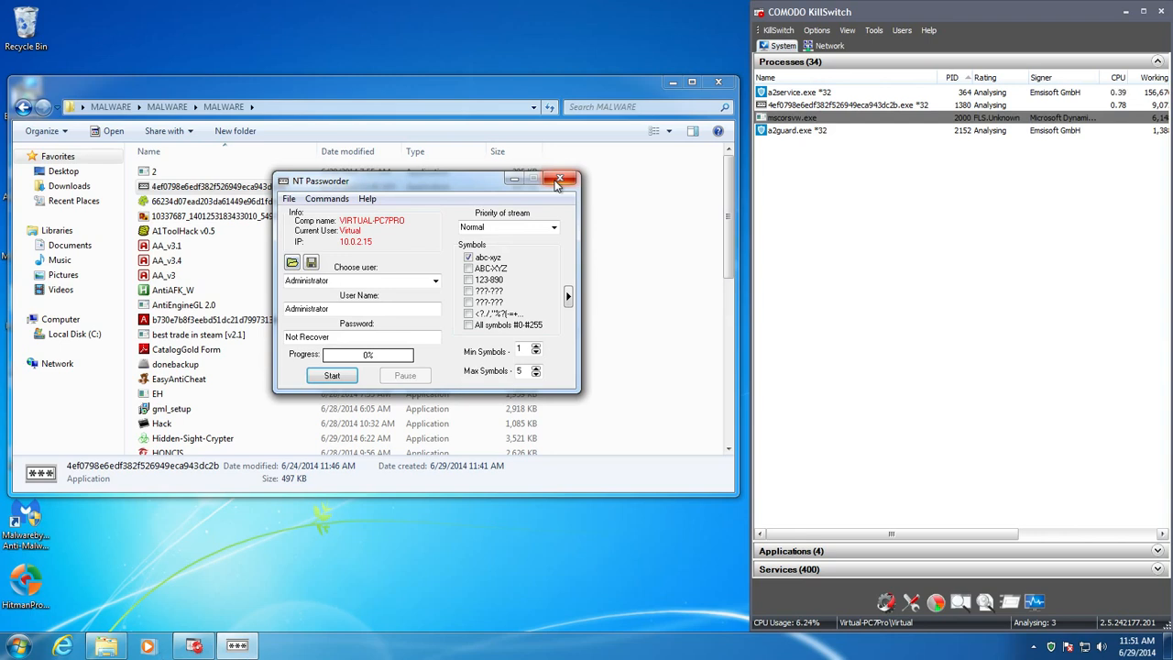
left_click(558, 180)
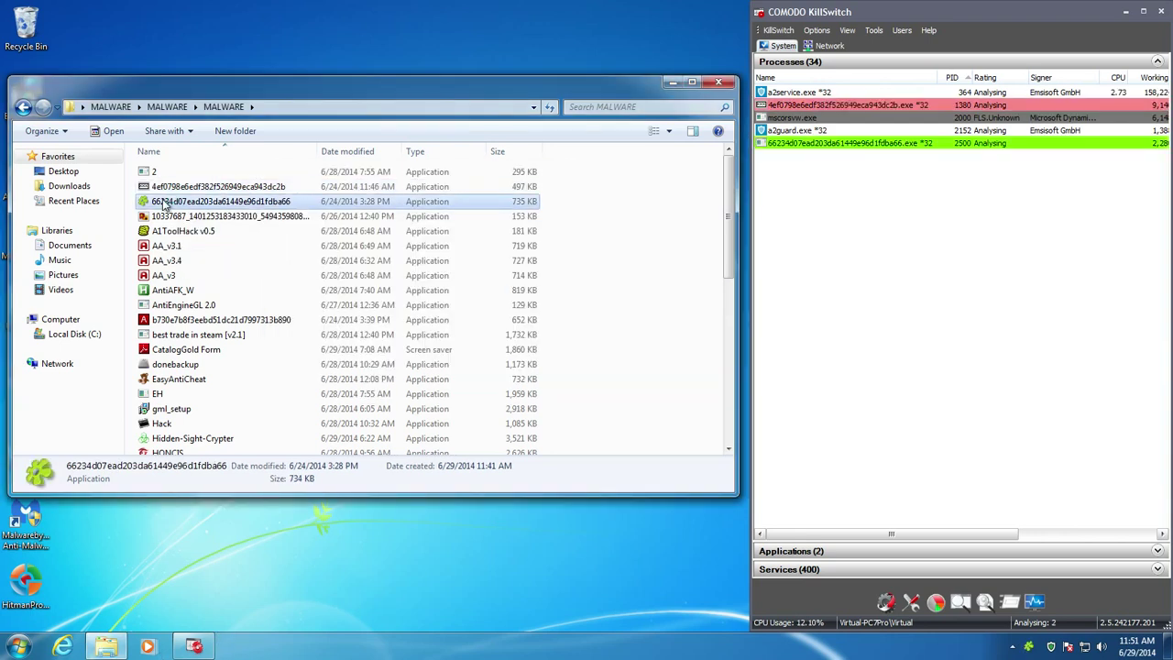
left_click(229, 216)
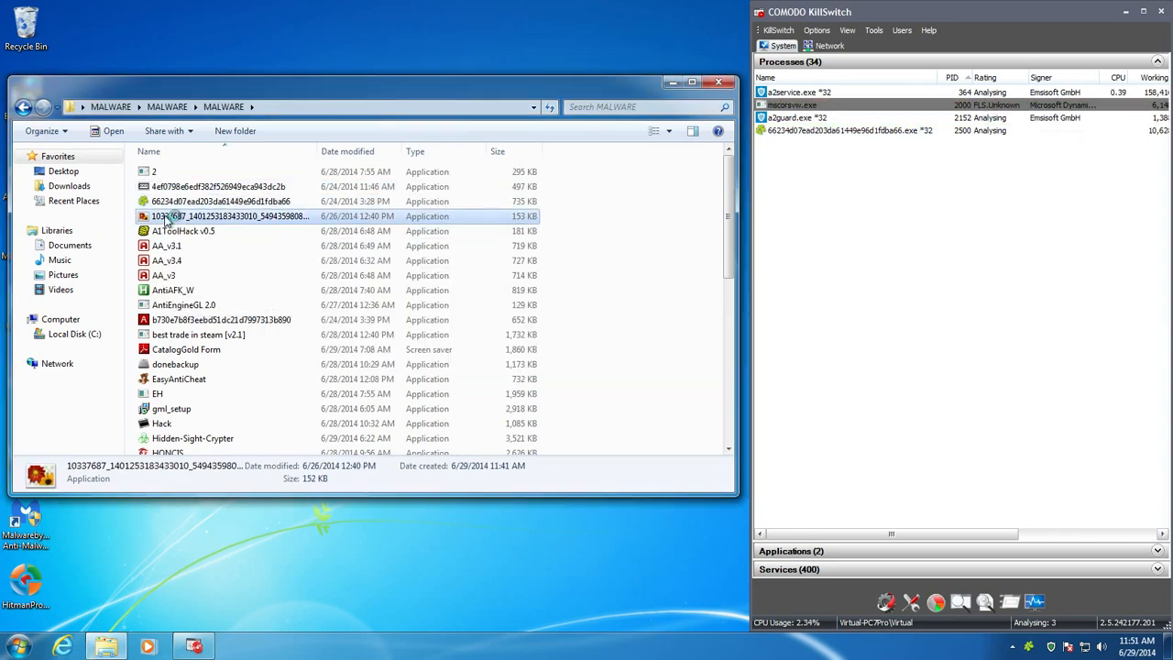
Step: Run A1ToolHack v0.3, dismiss its Process Not Found error, and start selecting from AntiAFK_W
left_click(183, 231)
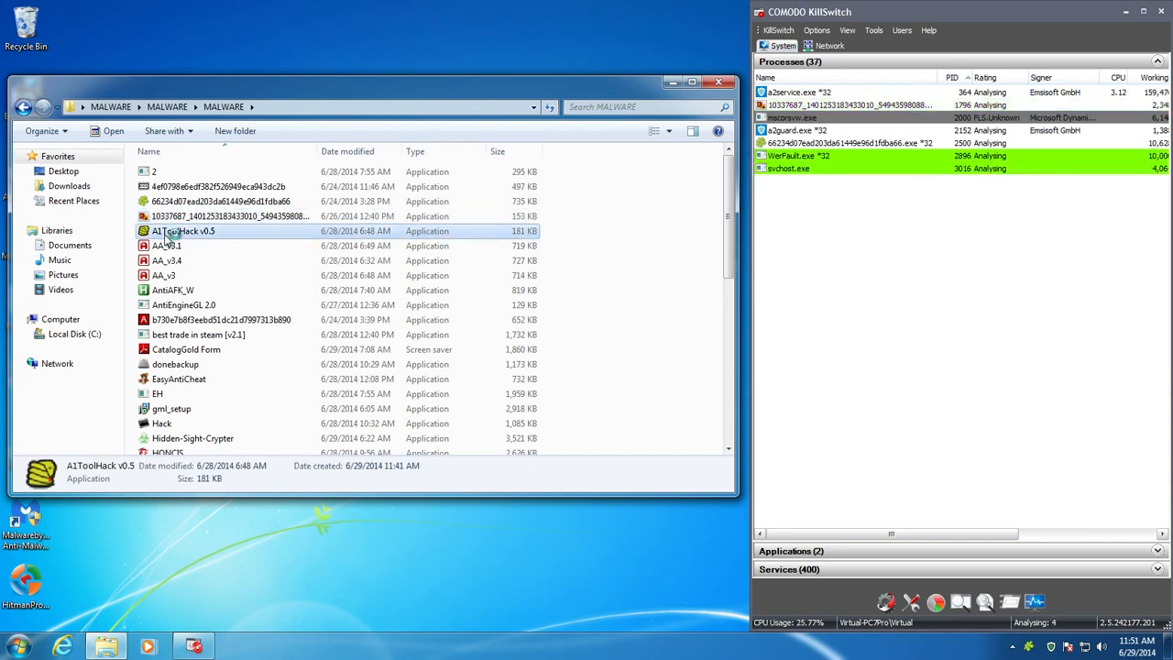
double_click(183, 231)
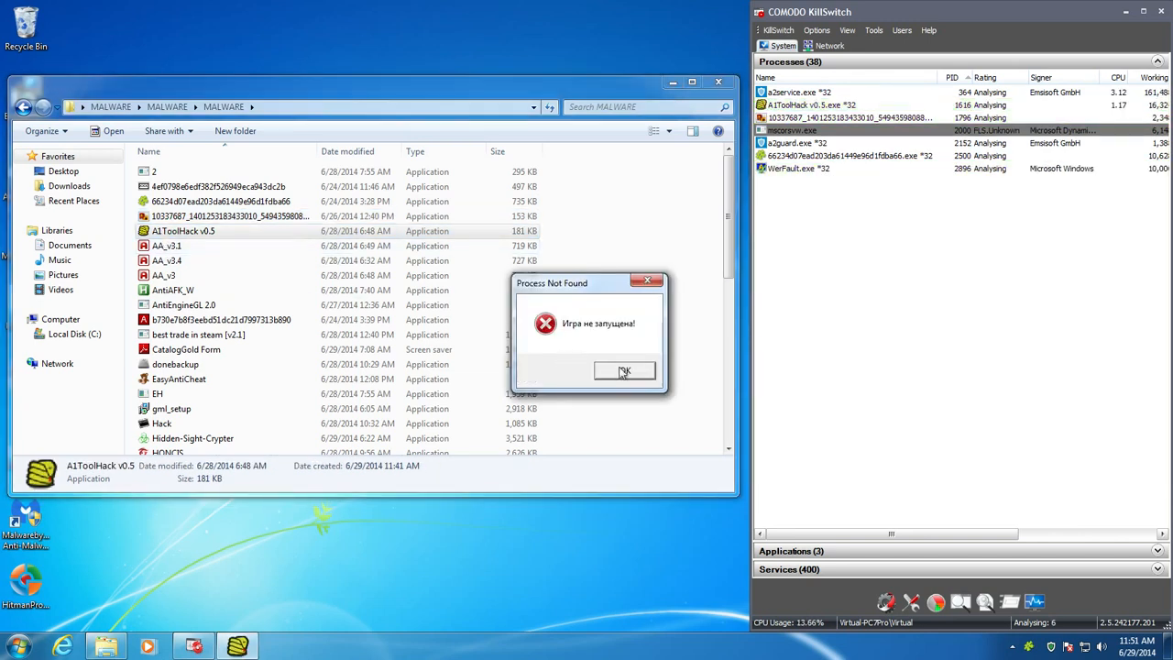
left_click(623, 370)
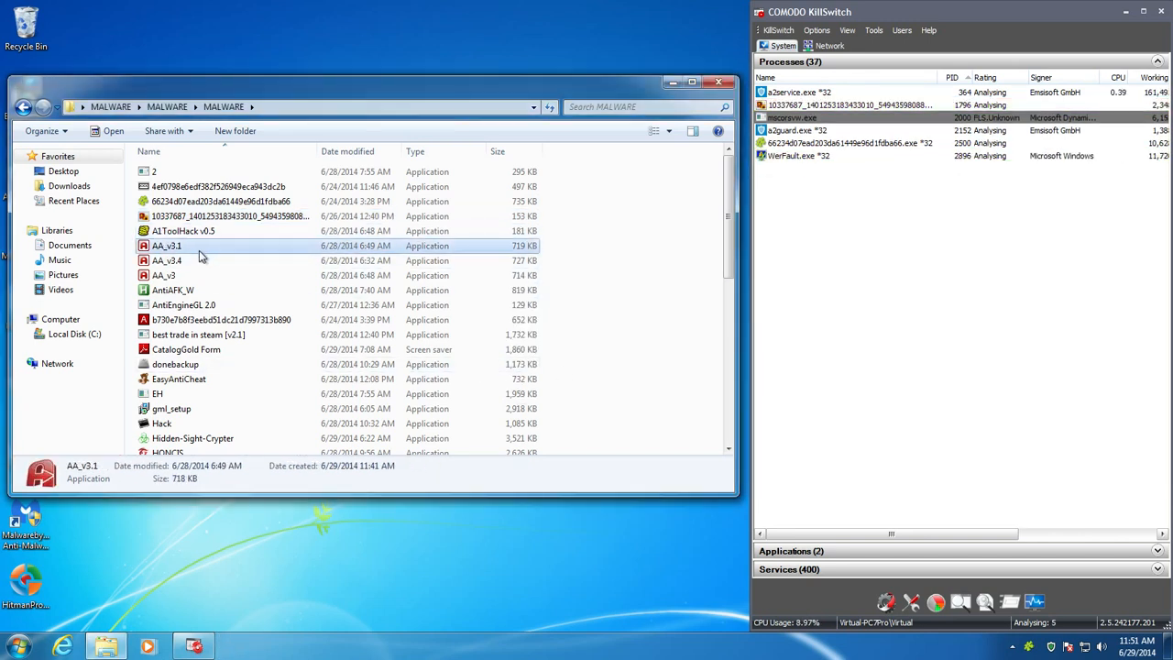
mouse_move(202, 255)
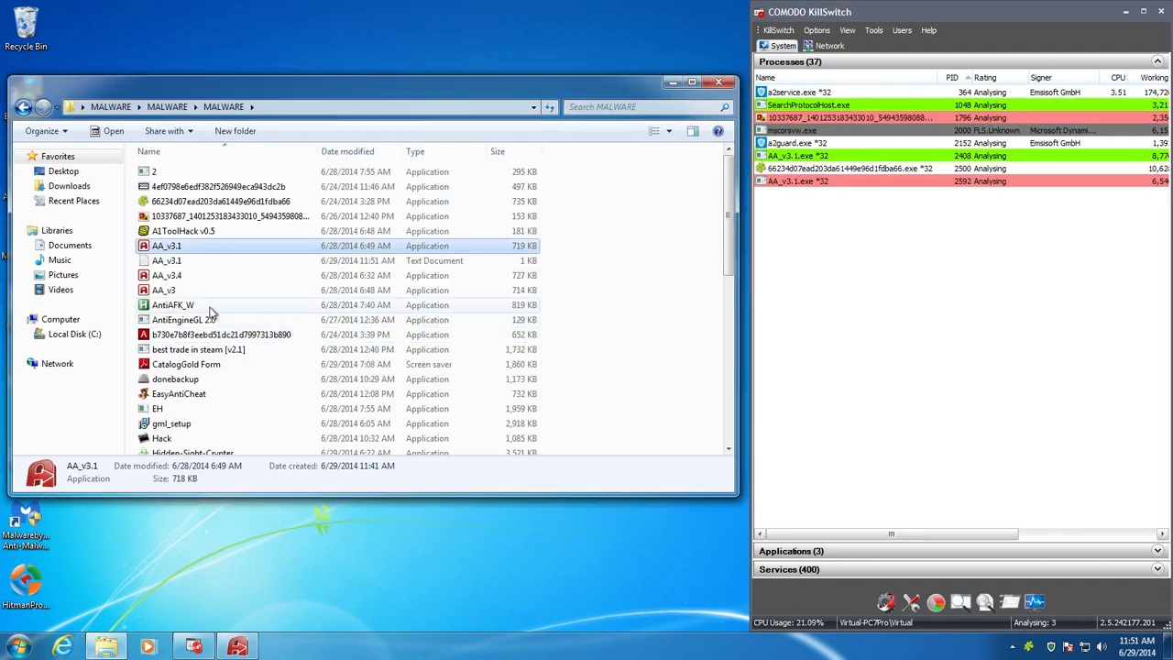
left_click(172, 304)
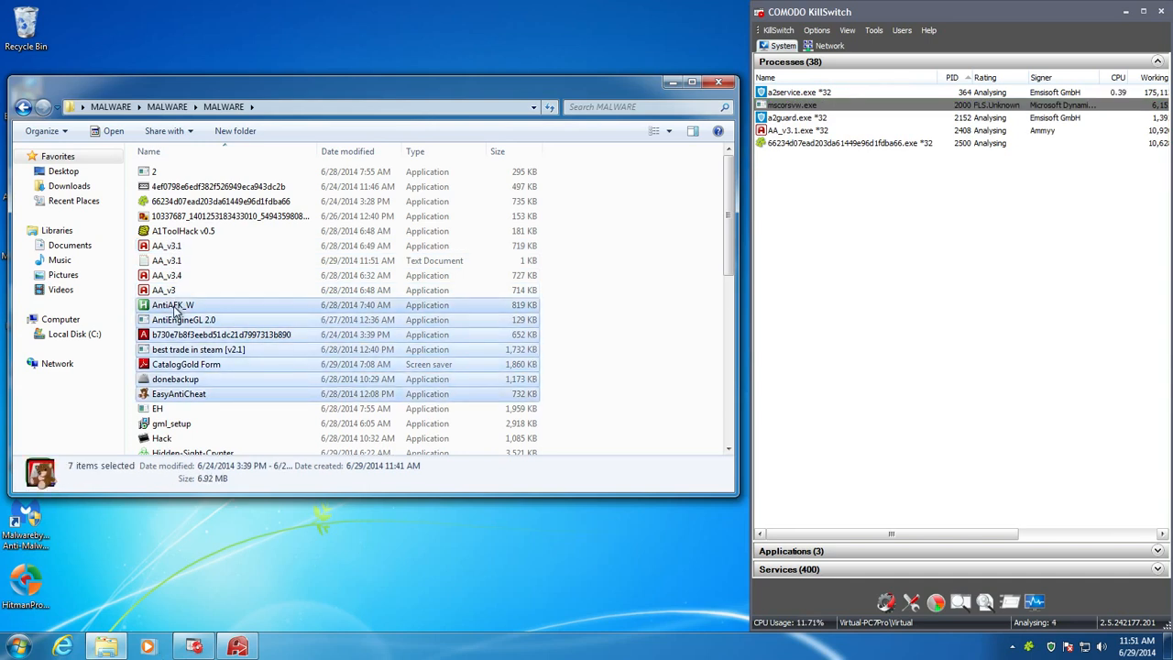
Step: Launch the seven selected samples AntiAFK_W to EasyAntiCheat at once and scroll to the next ones
double_click(178, 392)
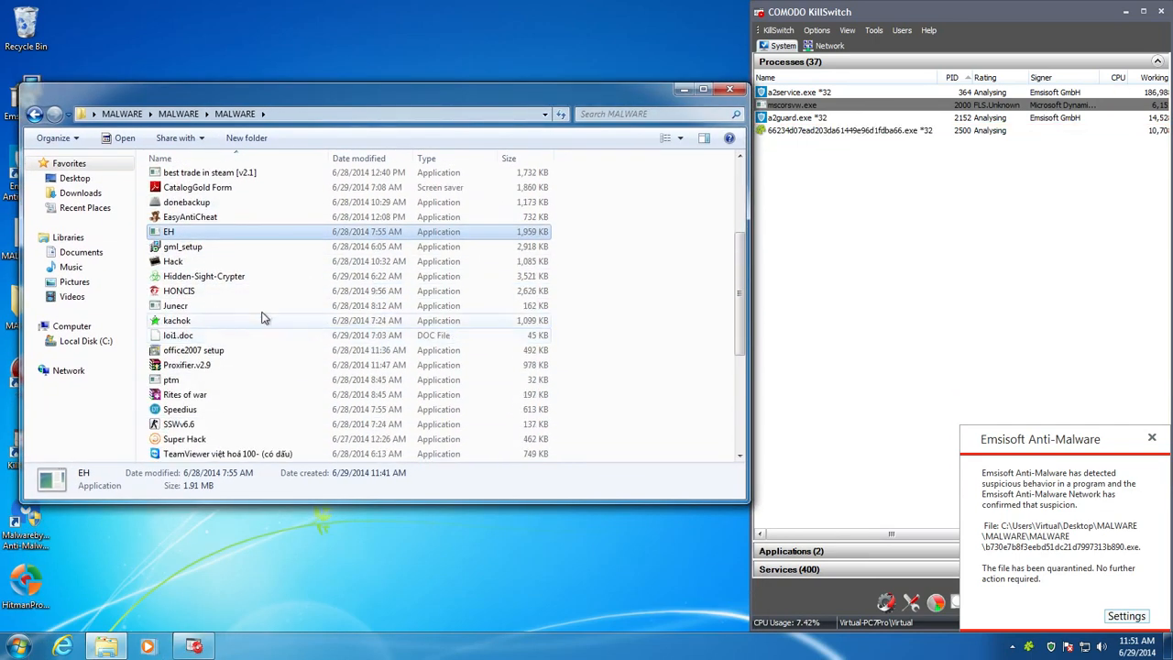
scroll("down", 3)
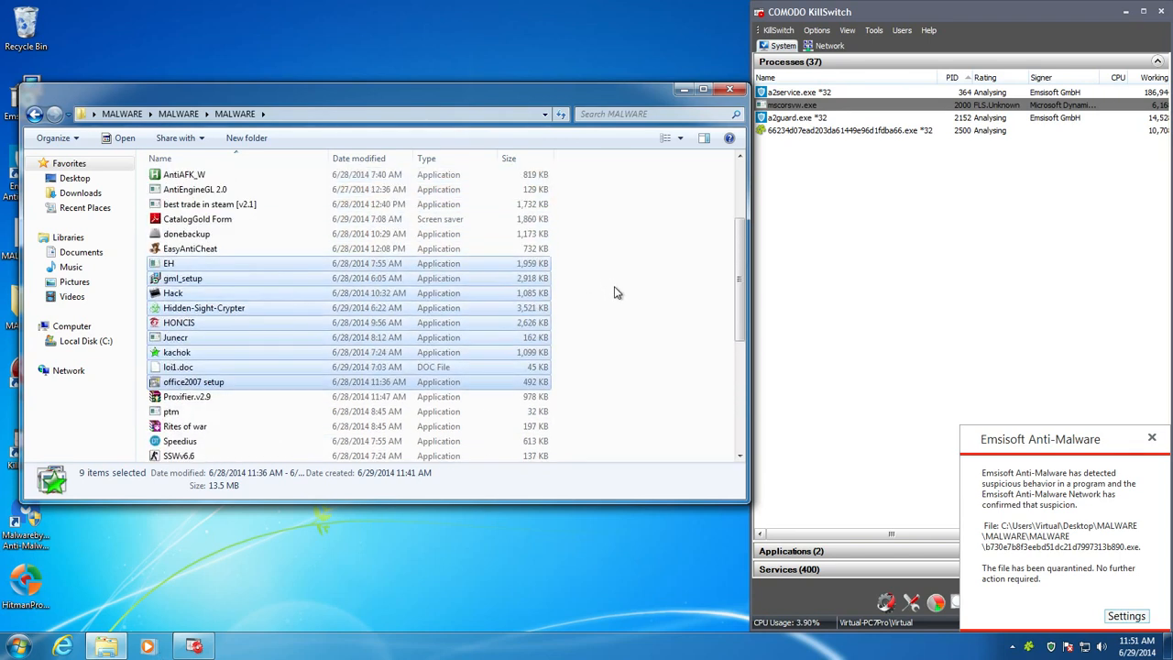
Step: Run the EH sample, agree to exit its incomplete setup and close the File loading window
left_click(169, 264)
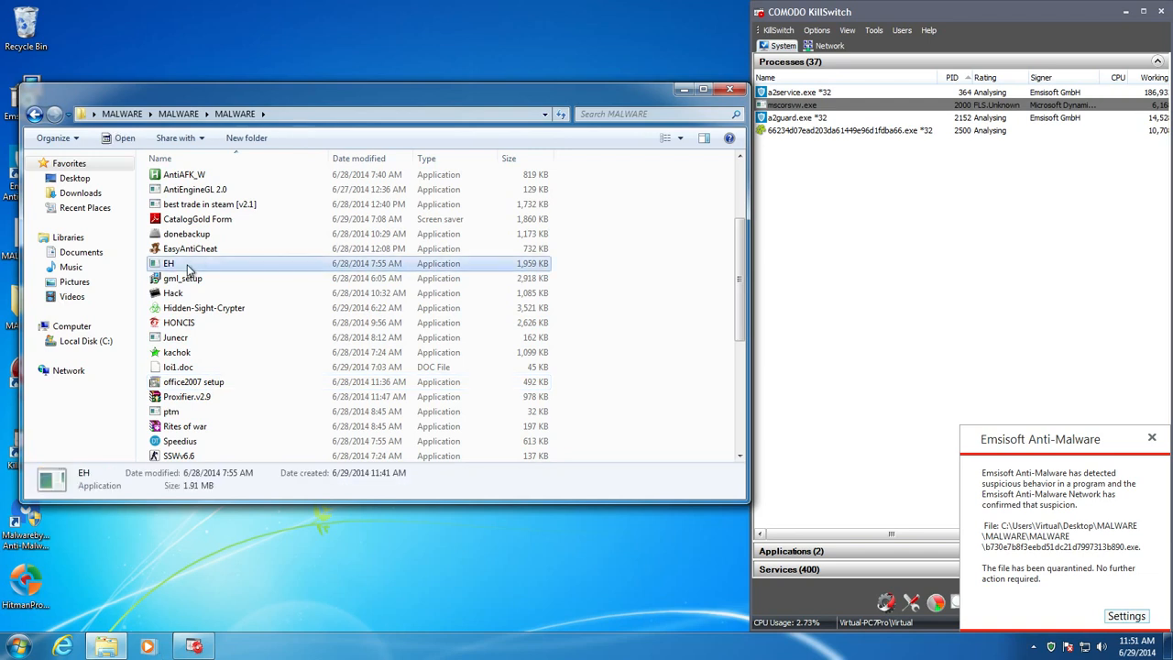
double_click(169, 264)
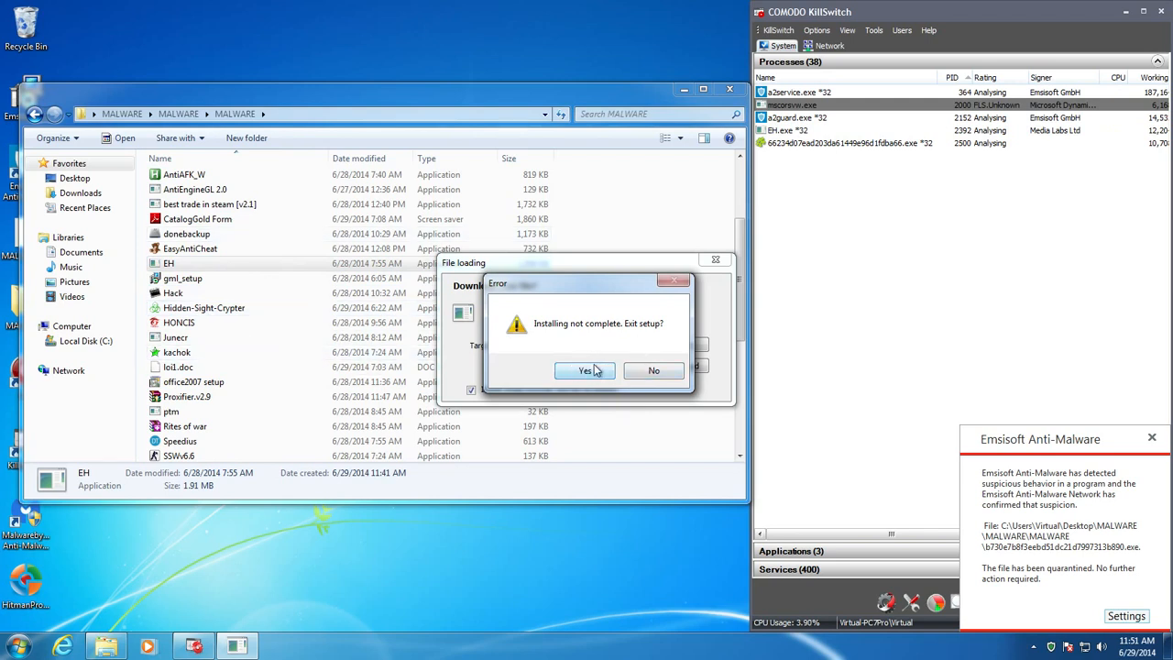
mouse_move(587, 385)
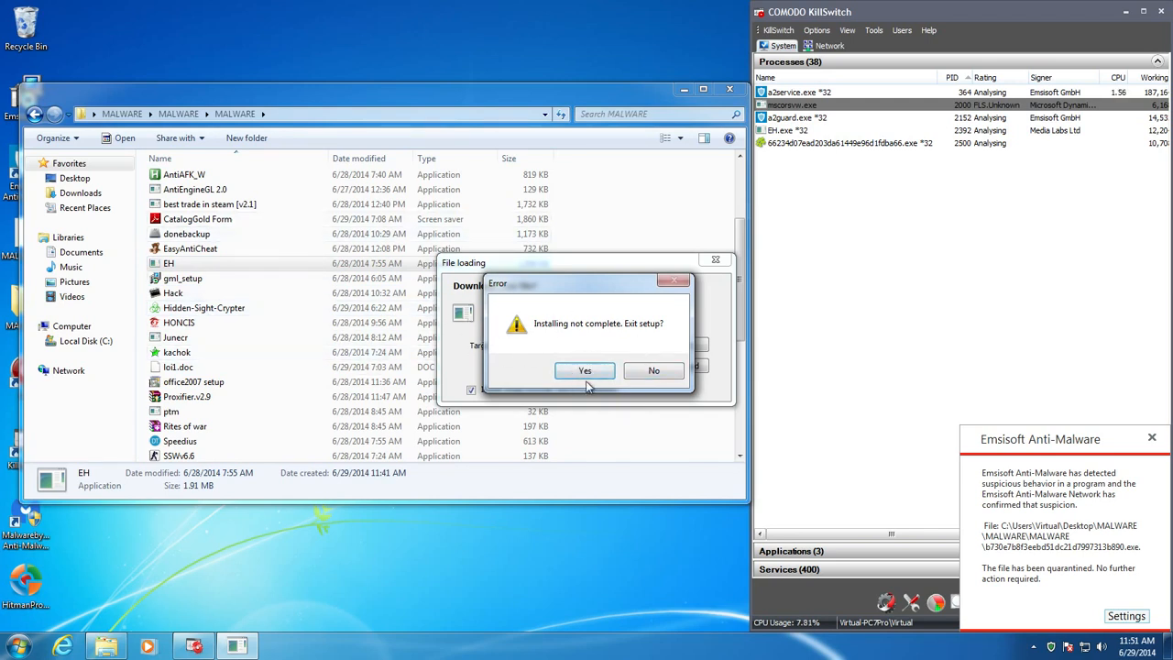
left_click(584, 370)
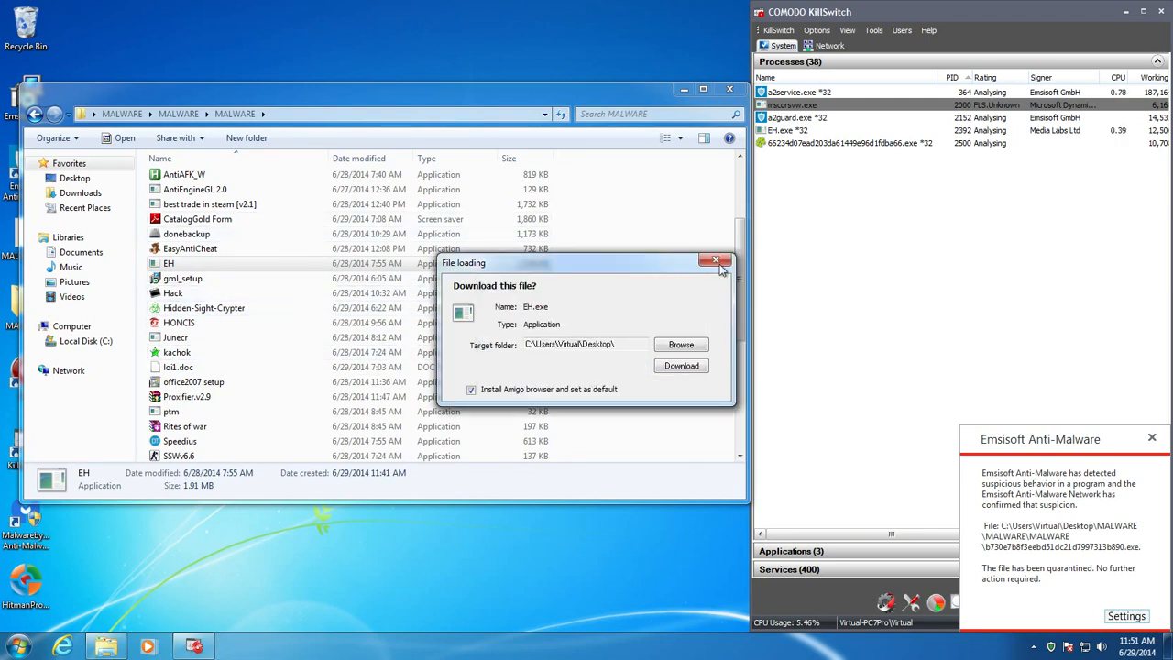
left_click(722, 262)
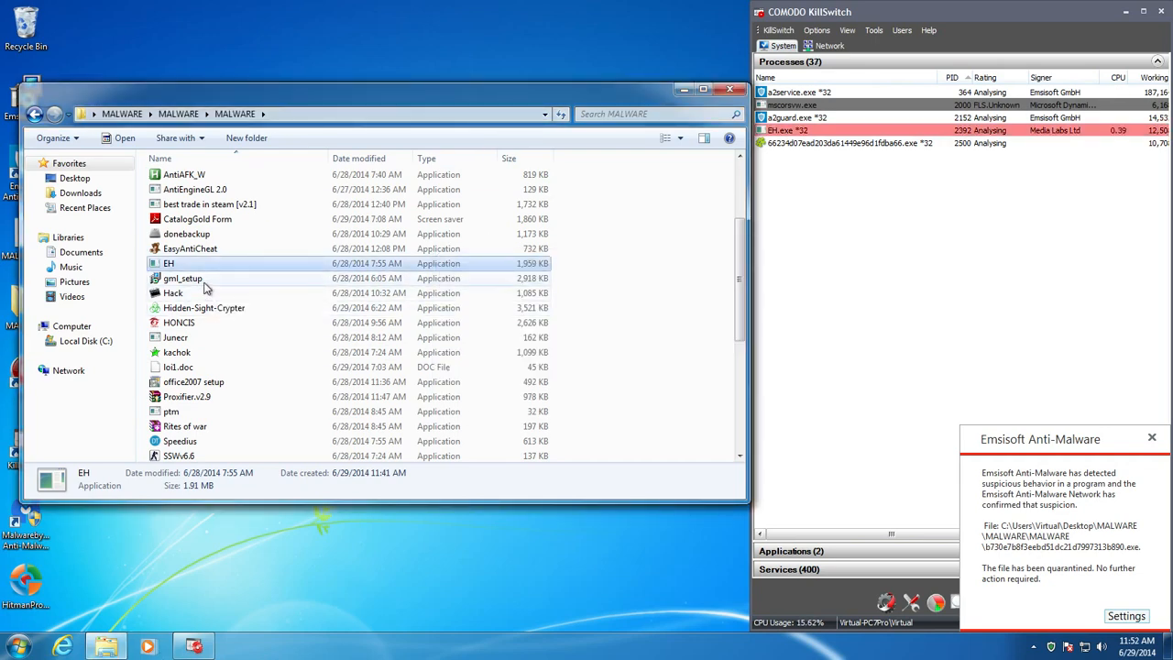
Step: Run gml_setup and accept its license so Advanced Key and Mouse Recorder installs
double_click(183, 278)
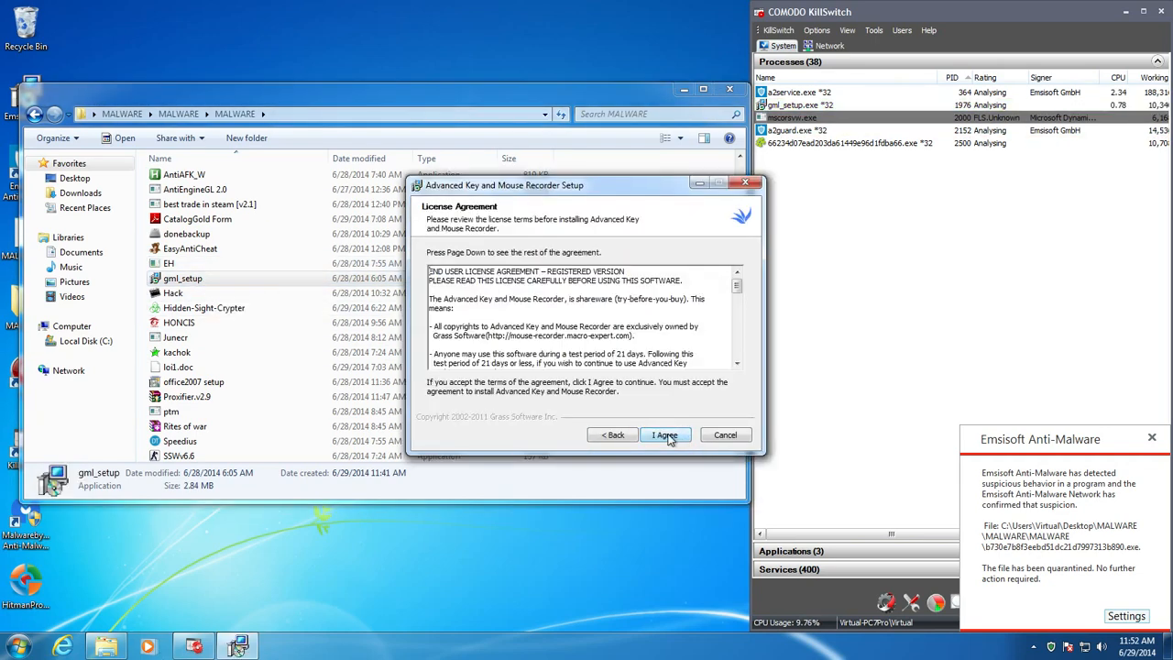
left_click(665, 434)
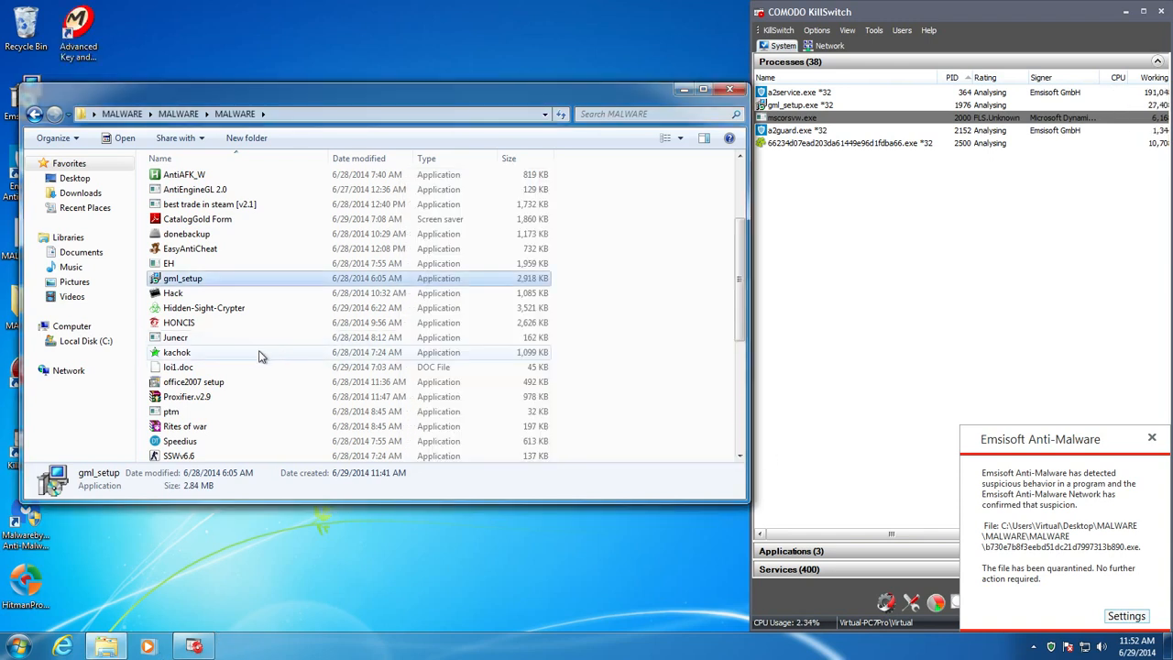
Step: Run Hack, answer its Windows version question, then run Hidden-Sight-Crypter while Emsisoft quarantines detections
left_click(172, 293)
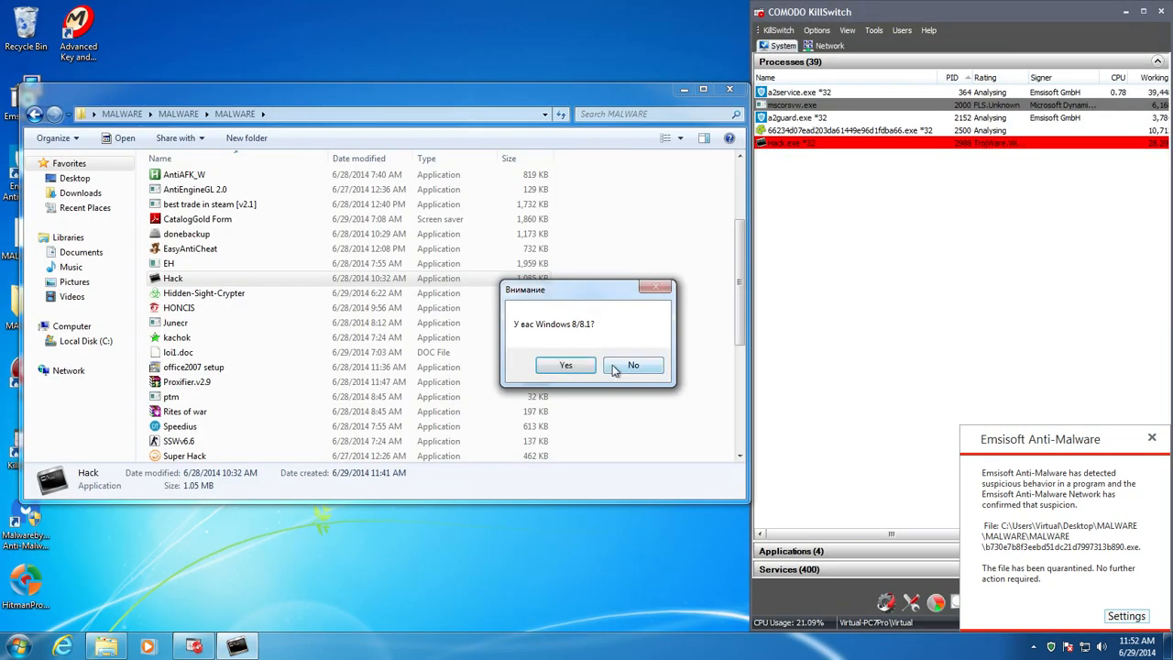
left_click(634, 365)
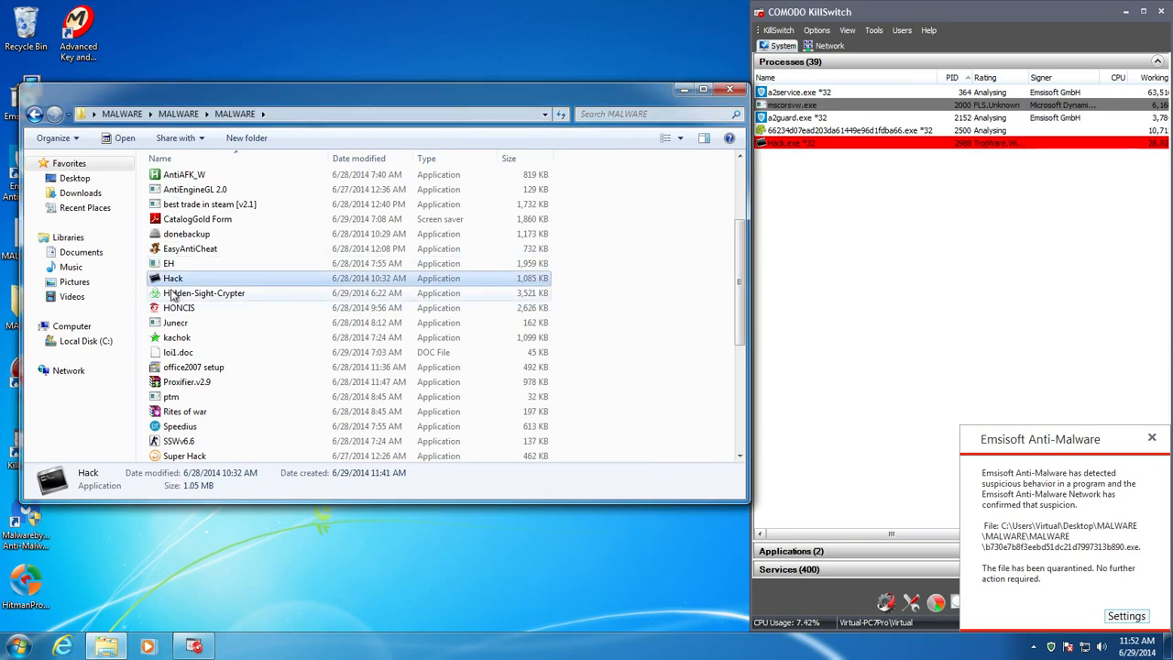
left_click(204, 293)
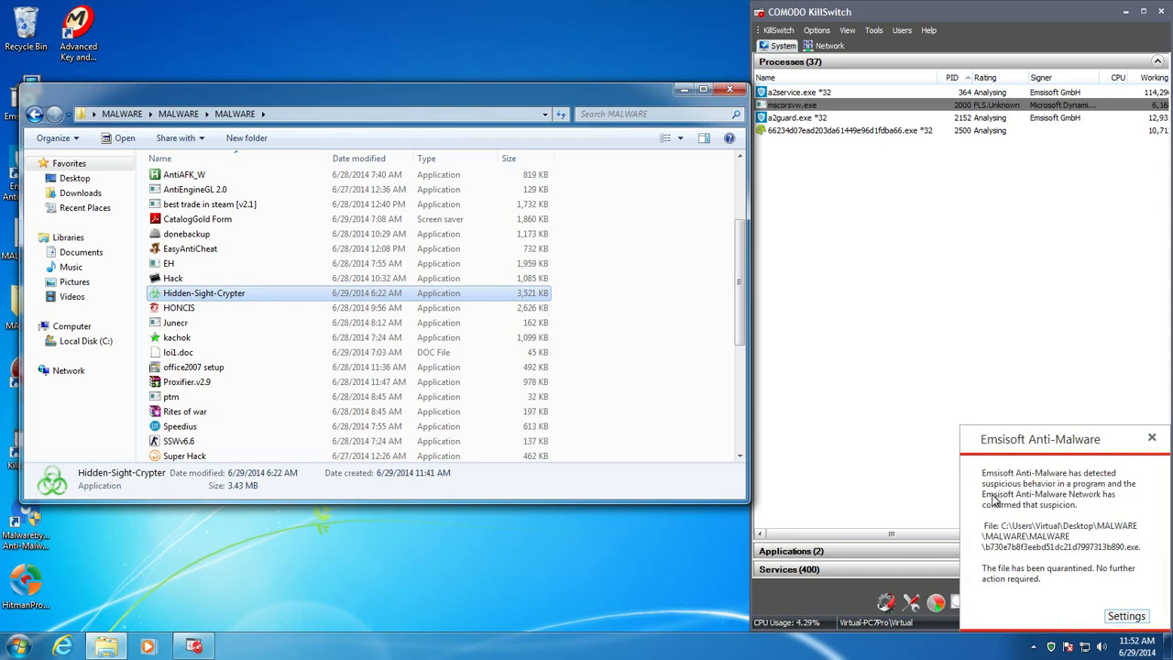
mouse_move(1100, 506)
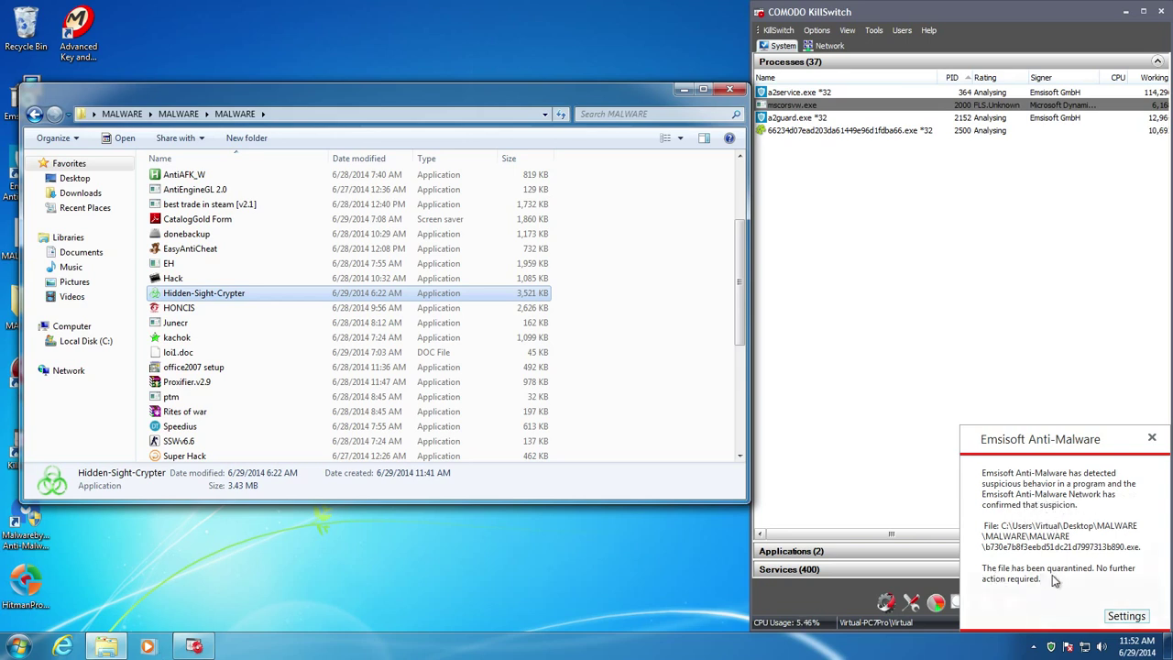
left_click(1151, 438)
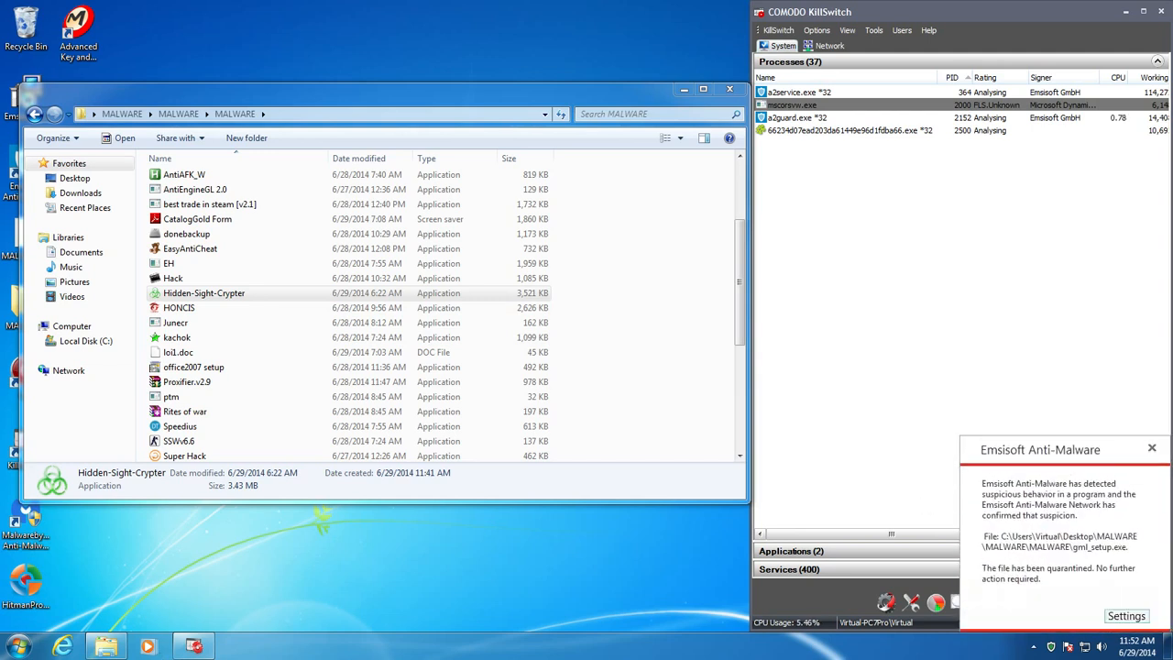
Step: Run HONCIS, Junecr and ptm, dismissing ptm's missing MSVCR100.dll system error
left_click(180, 307)
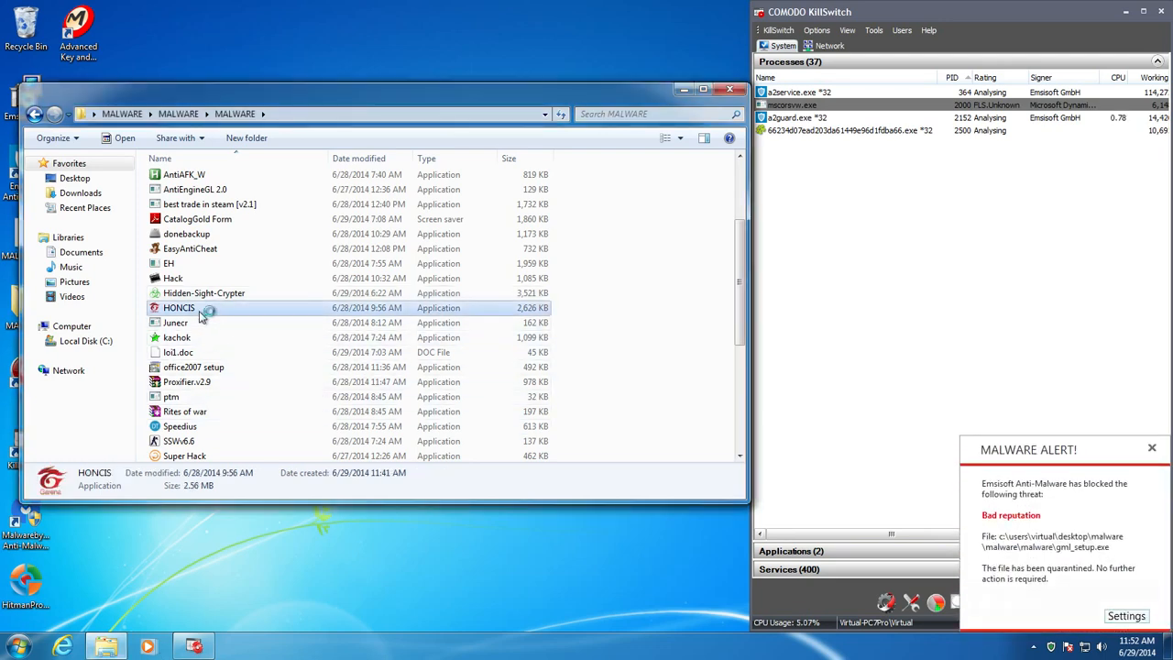
double_click(180, 308)
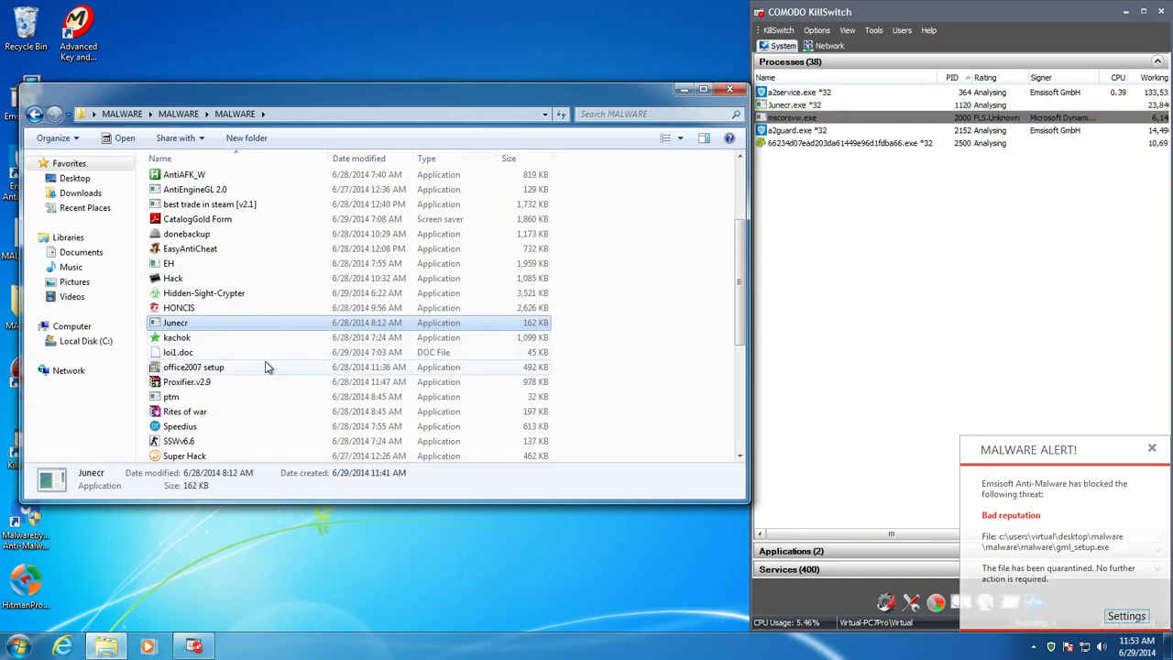
double_click(176, 337)
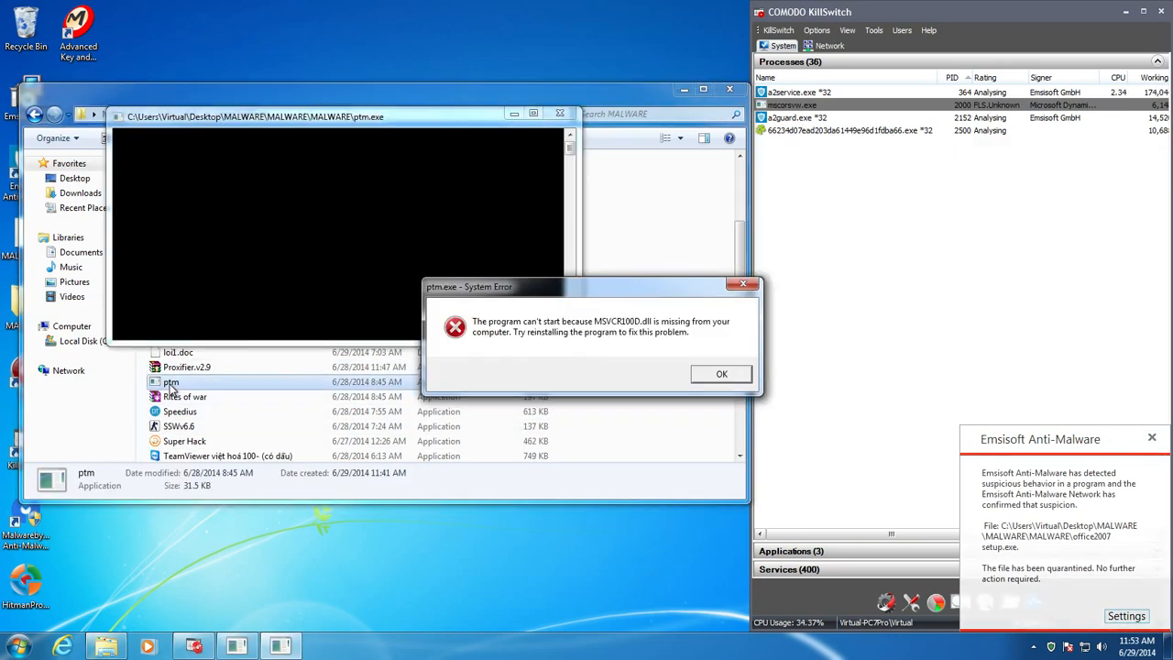
left_click(722, 373)
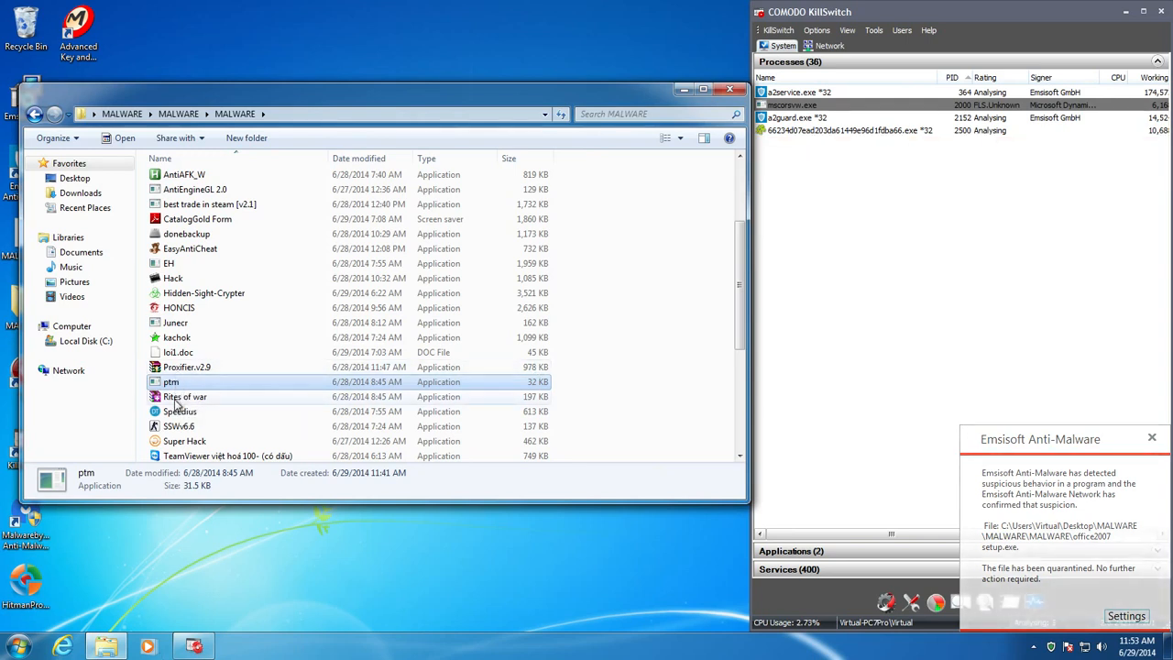
Step: Run Rites of war (extracting its WinRAR SFX), Speedius and Proxifier
double_click(183, 396)
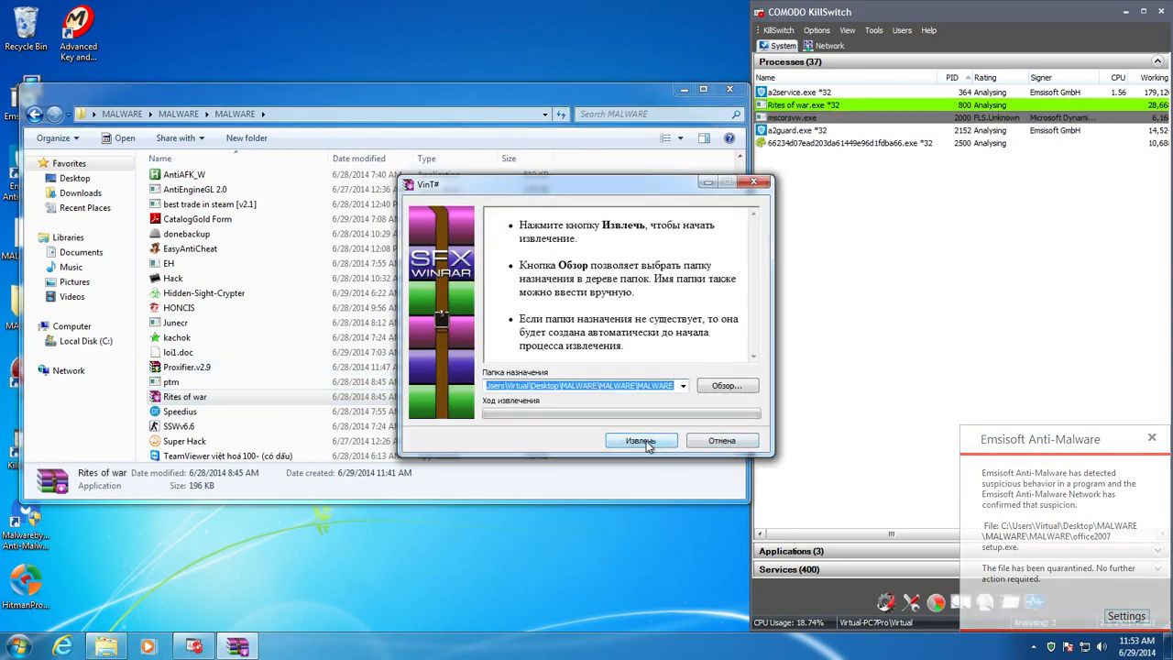
left_click(640, 440)
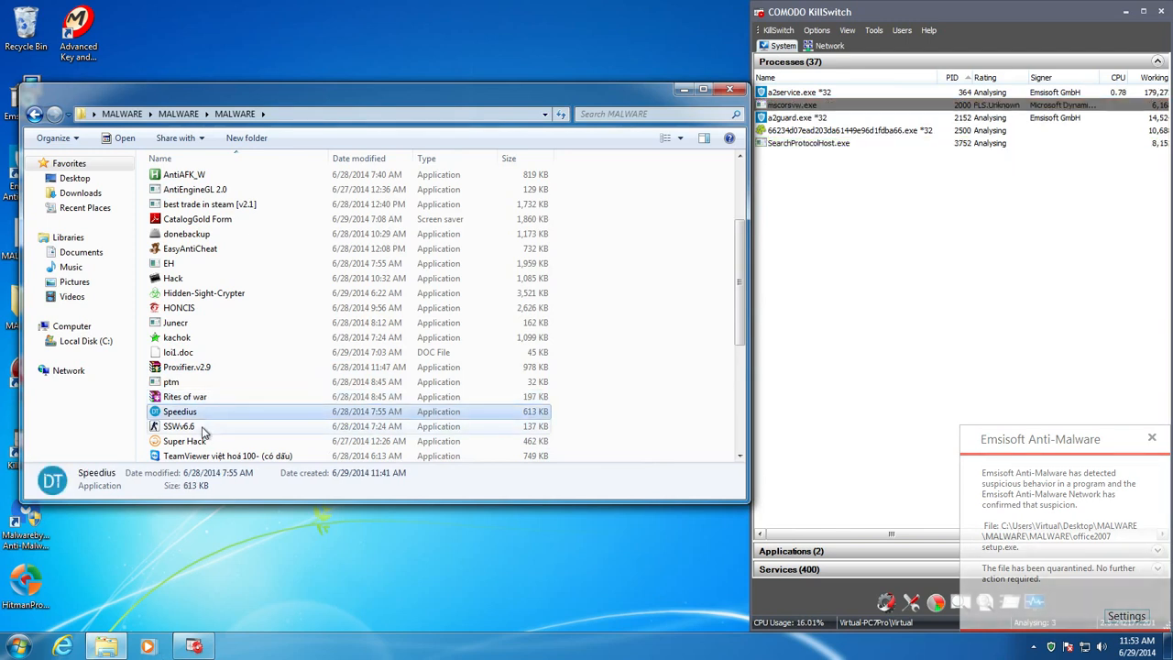
double_click(179, 426)
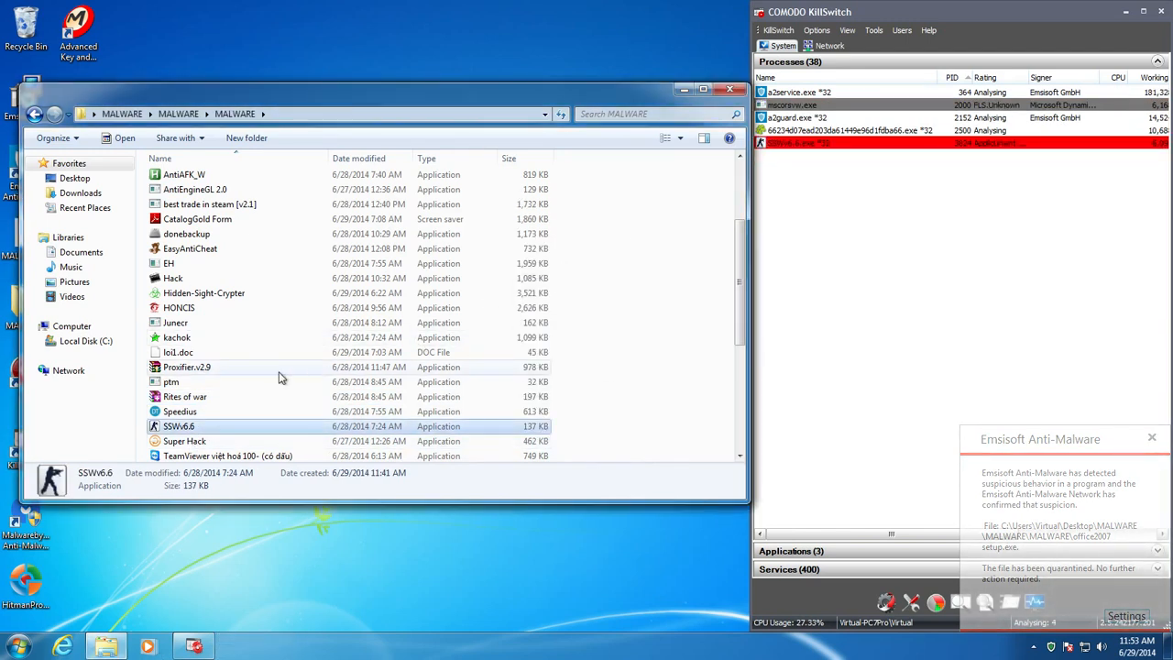
left_click(187, 367)
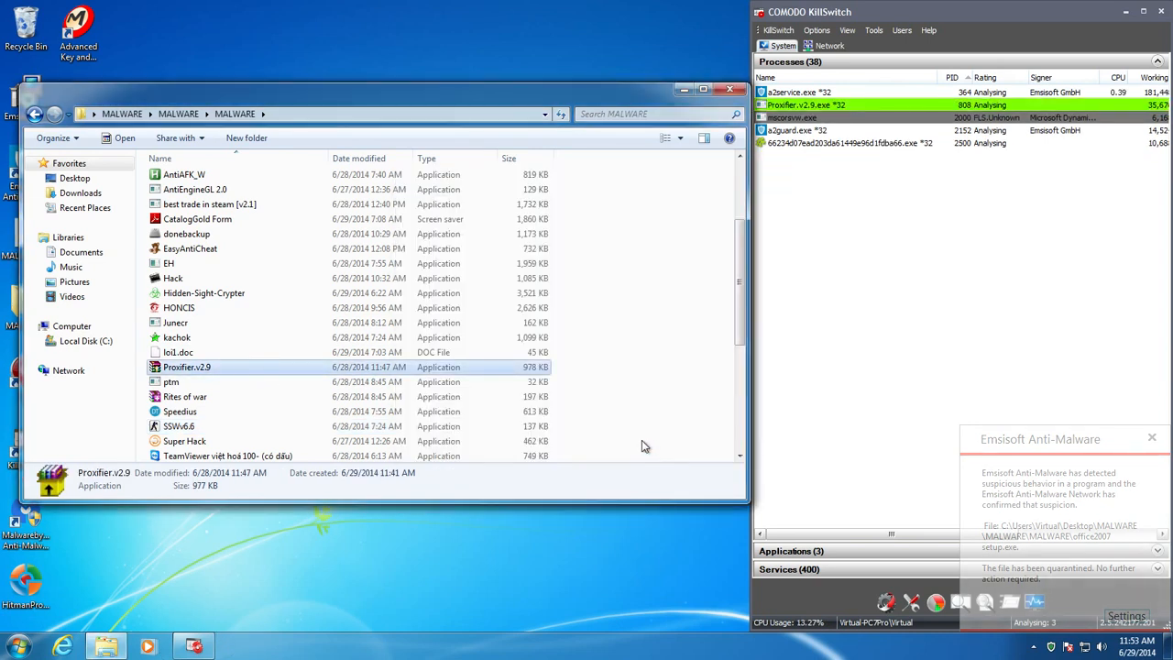
Step: Dismiss the Dll Not Found box and run Super Hack, TeamViewer and the Update sample
scroll("down", 3)
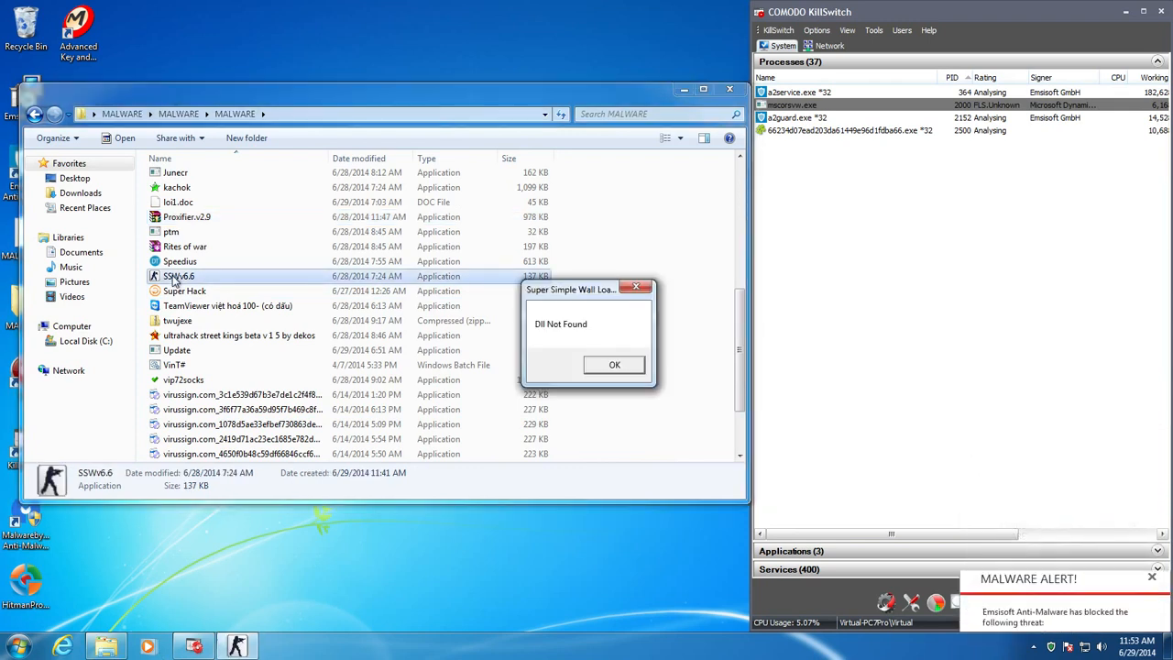
left_click(614, 363)
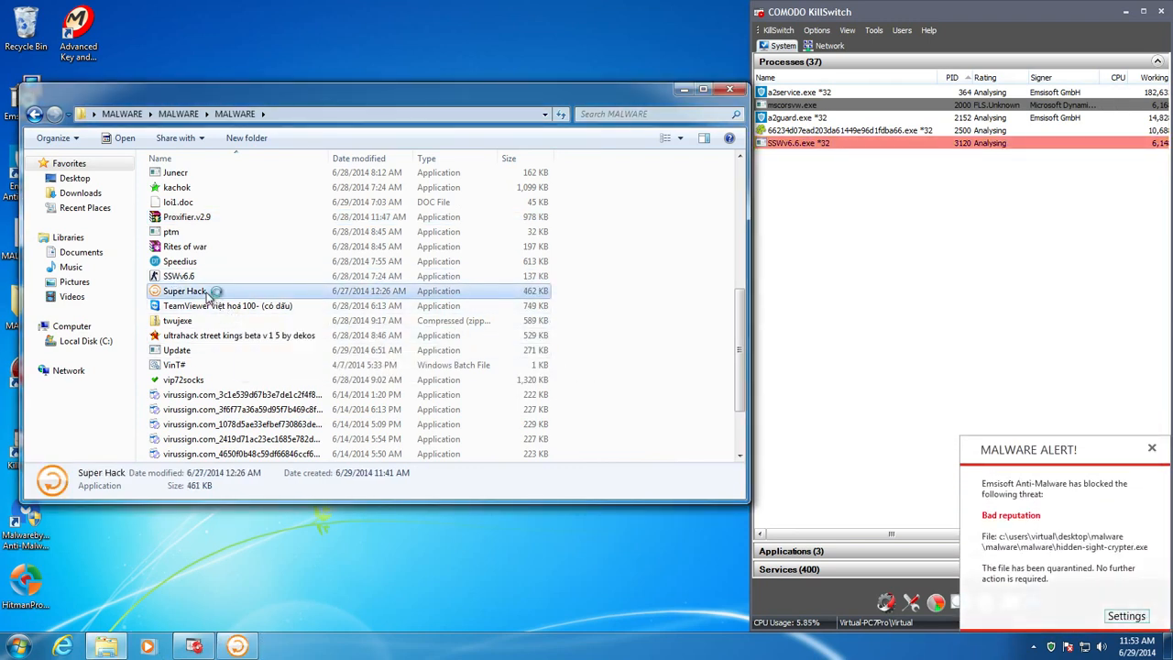
double_click(184, 289)
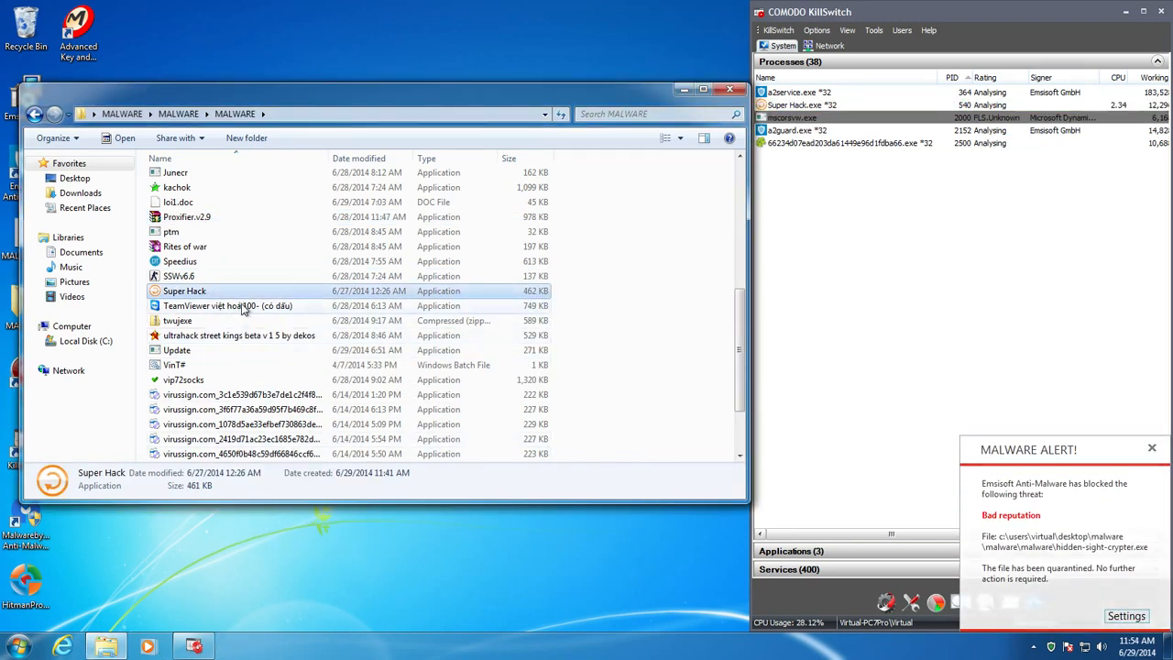
double_click(227, 304)
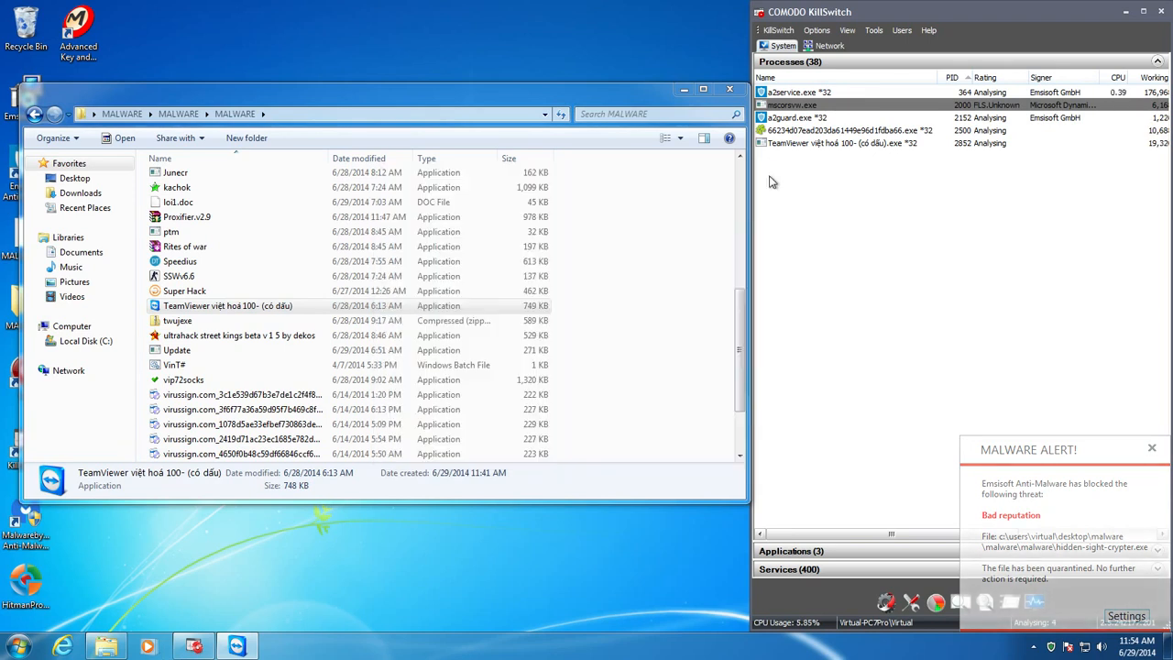
double_click(176, 319)
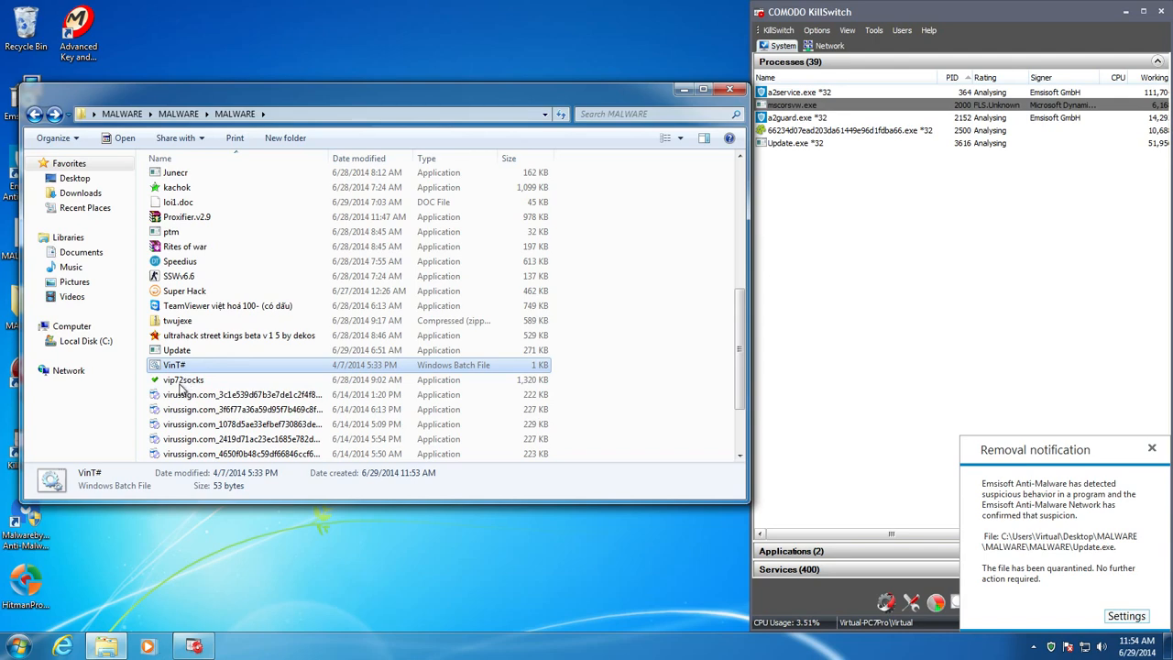
mouse_move(636, 99)
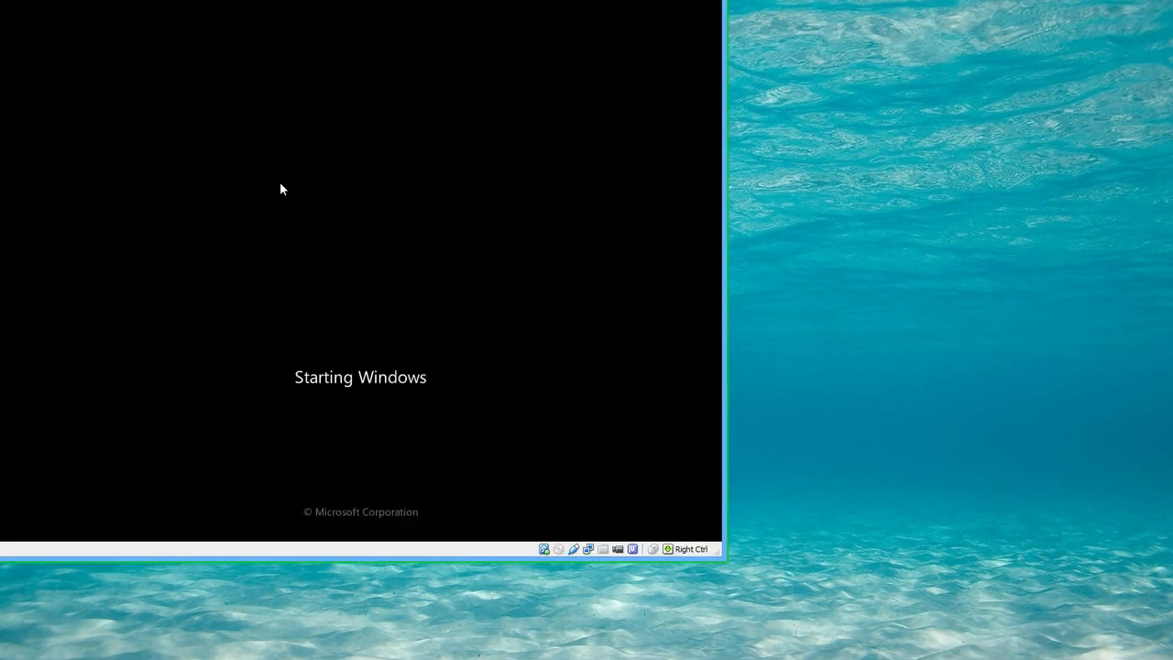
mouse_move(308, 225)
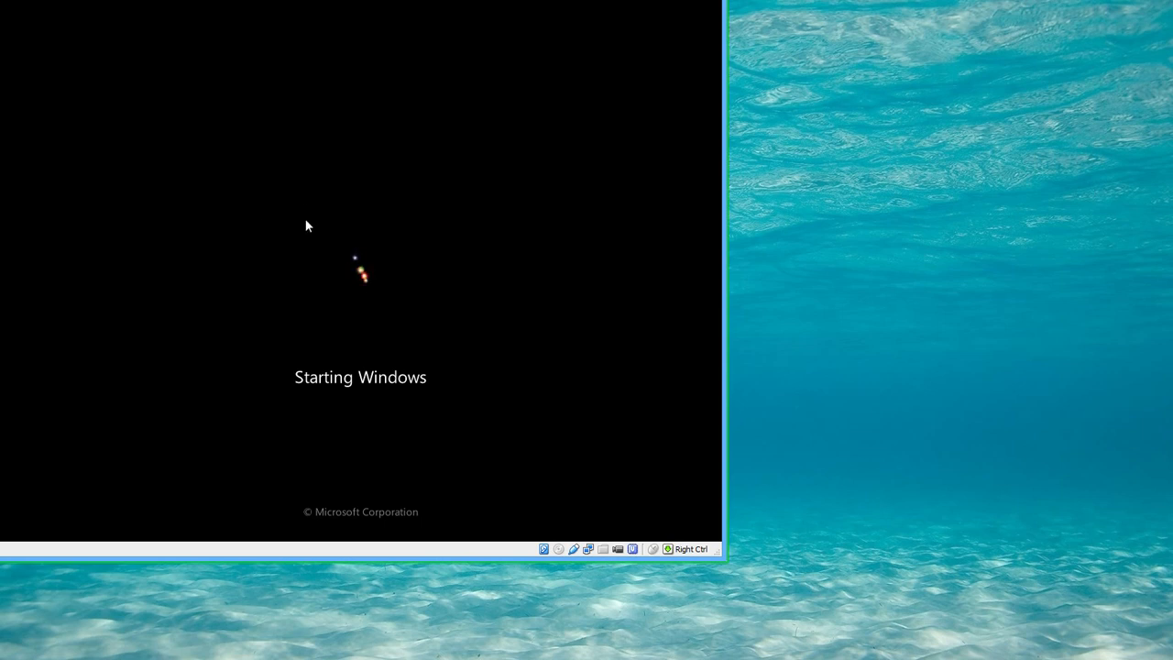
mouse_move(510, 311)
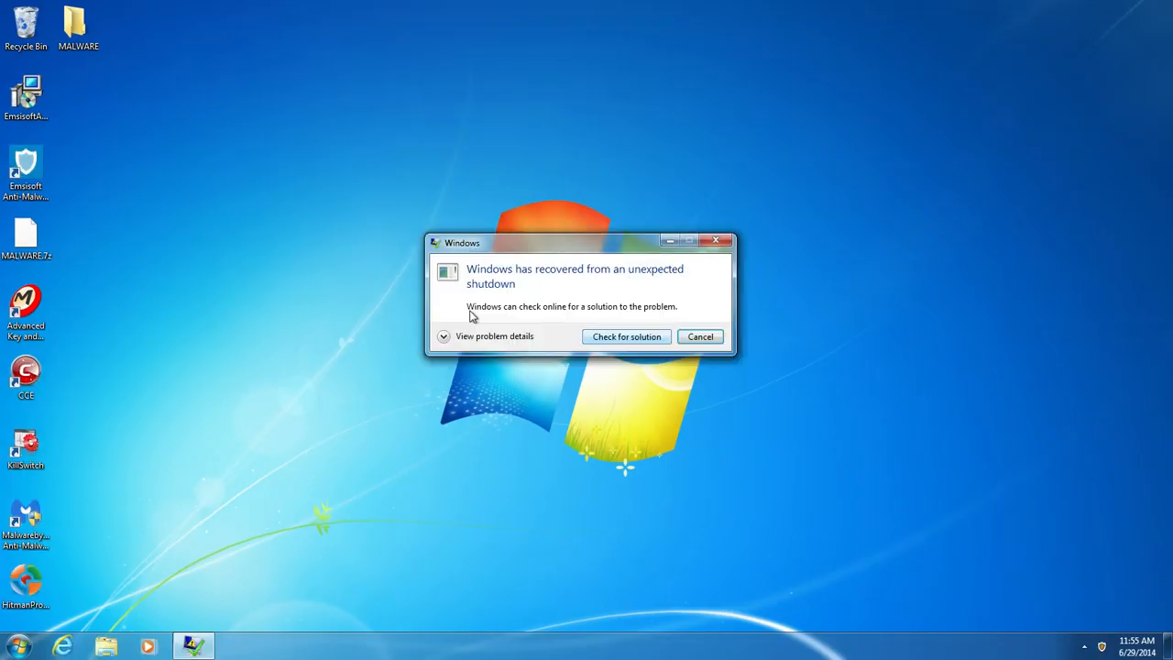
Step: Close the unexpected-shutdown notice and reopen the innermost MALWARE folder from the desktop
left_click(700, 337)
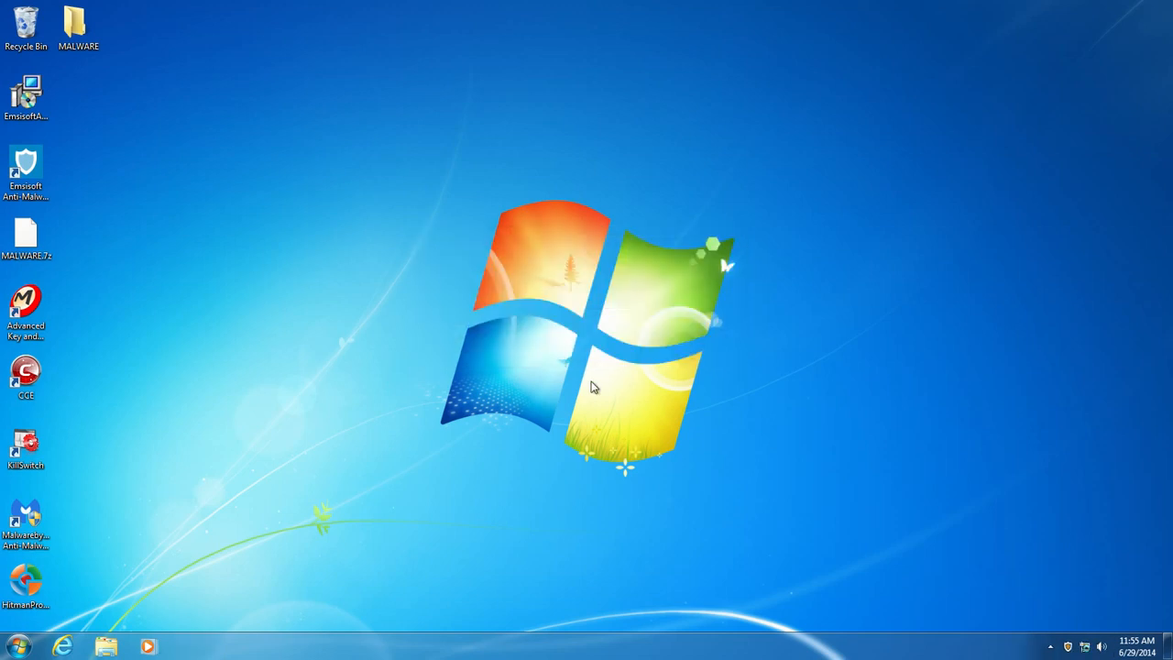
mouse_move(1042, 590)
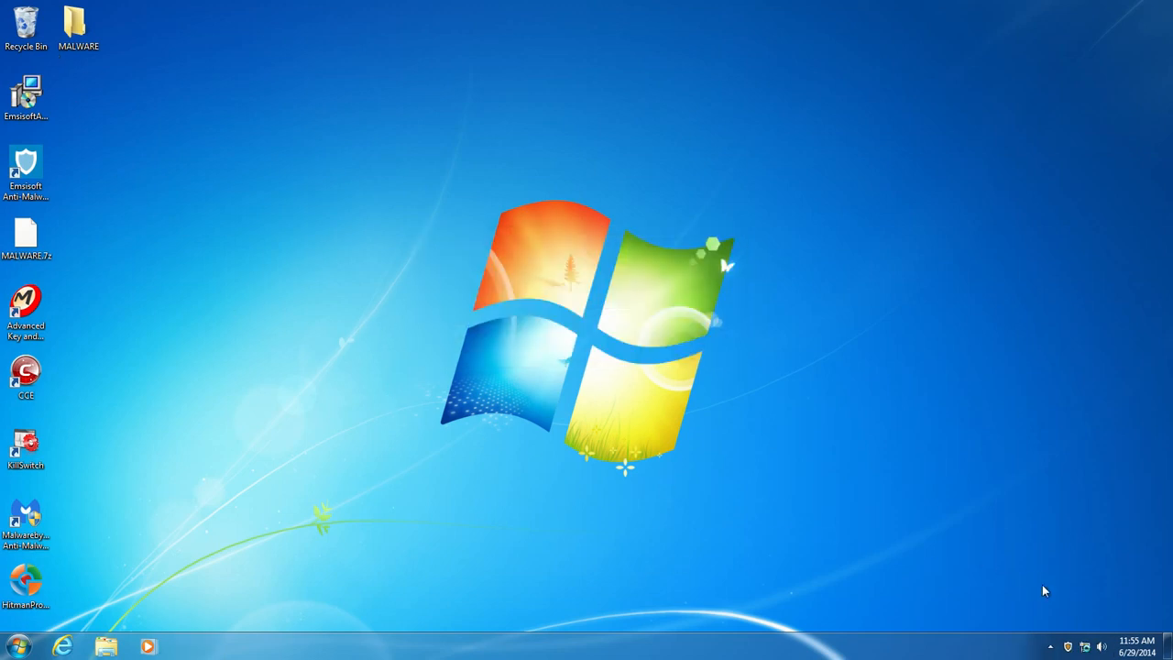
mouse_move(20, 275)
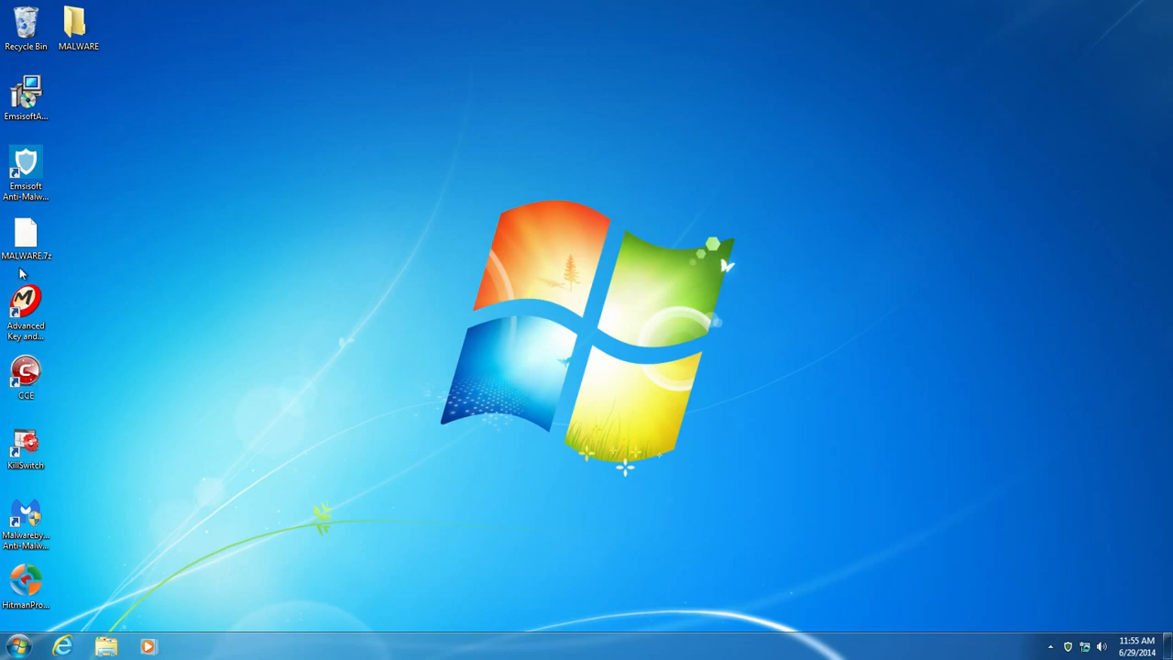
double_click(77, 20)
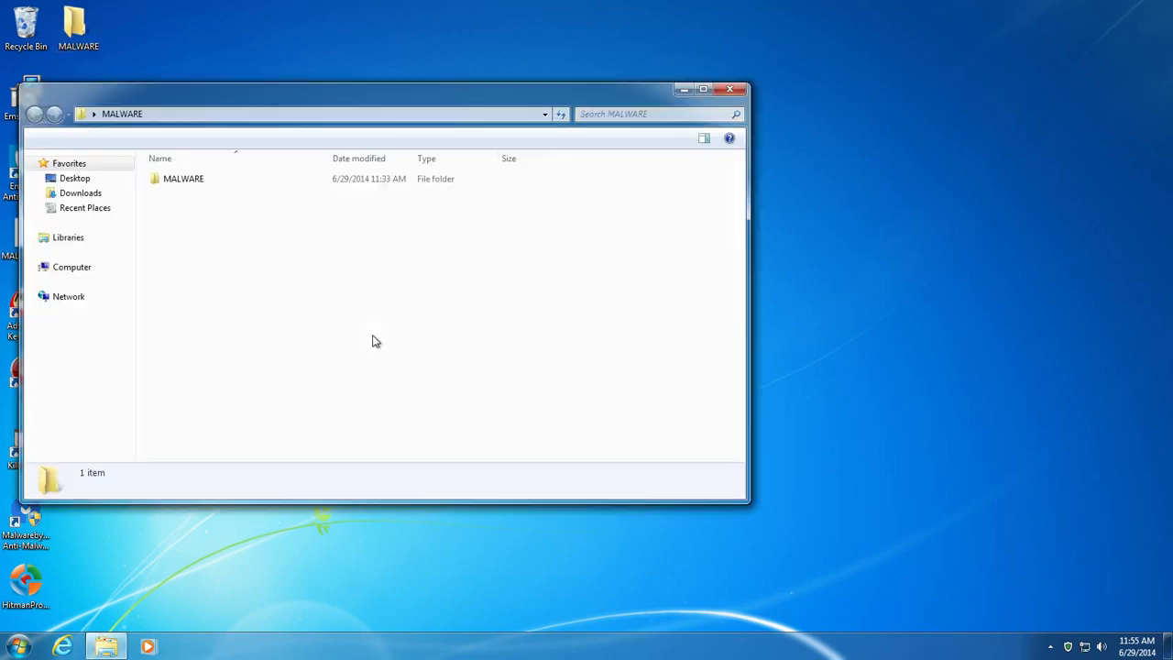
double_click(184, 178)
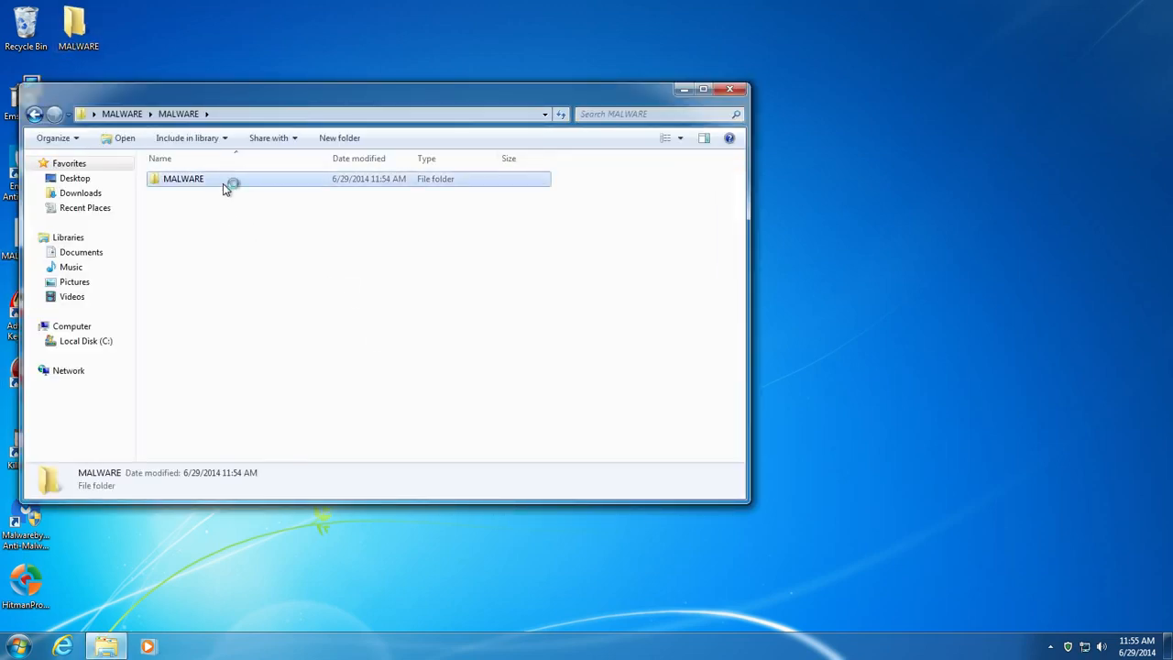
double_click(181, 177)
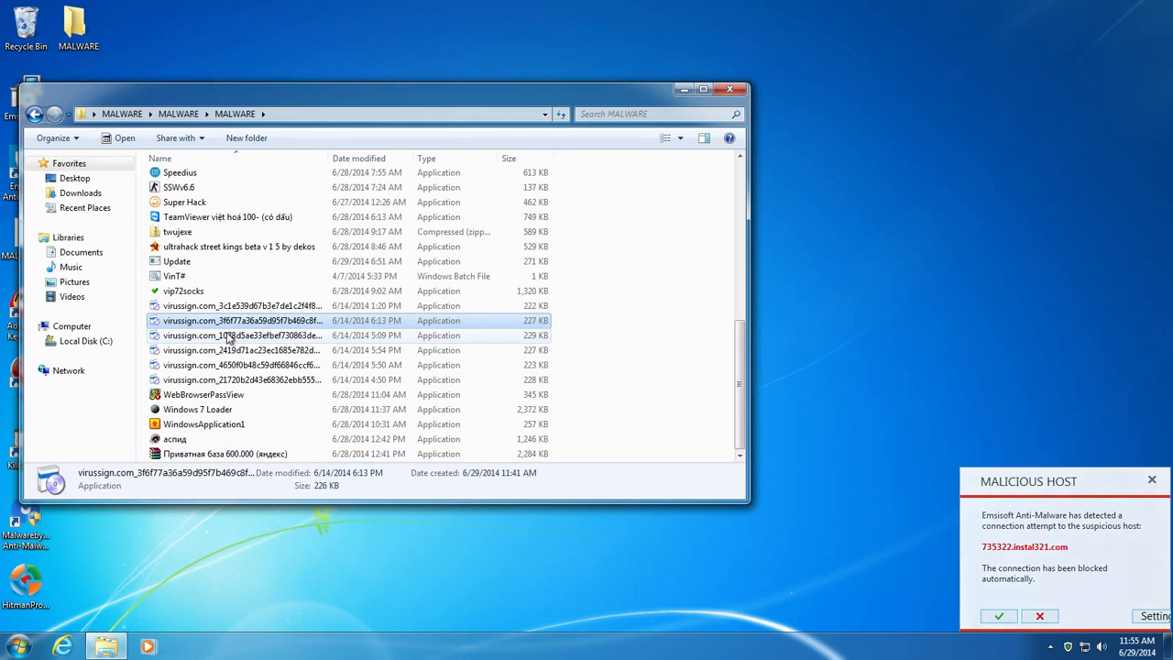
Step: Pick the virussign.com samples to run, Emsisoft blocking a malicious-host connection
left_click(241, 350)
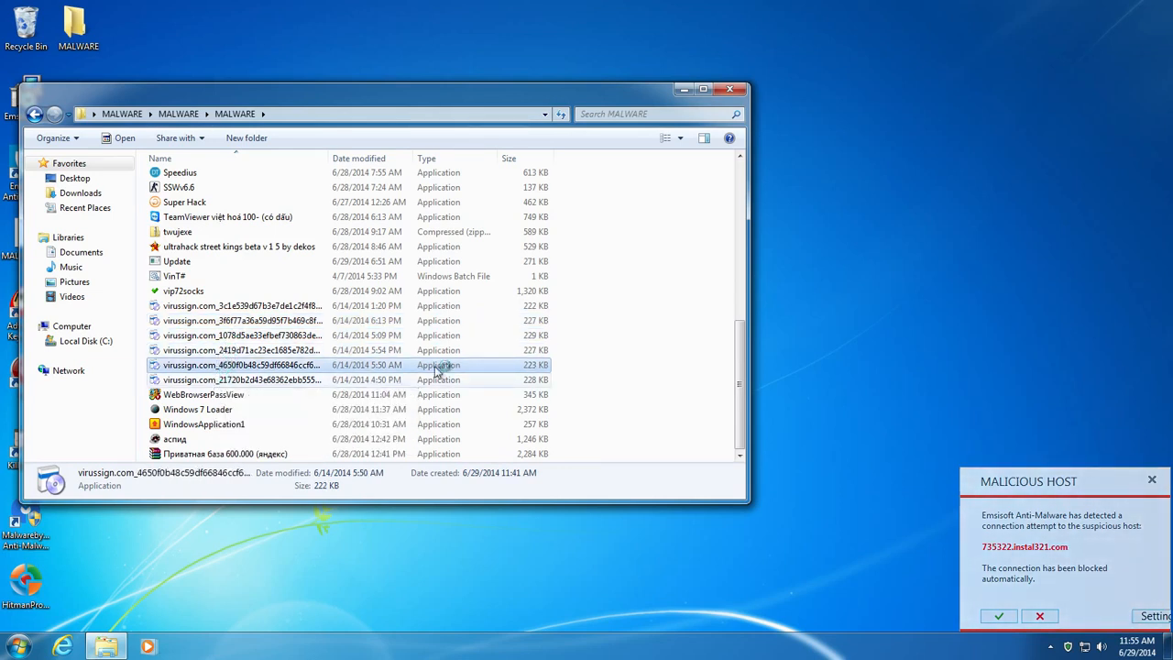
left_click(242, 379)
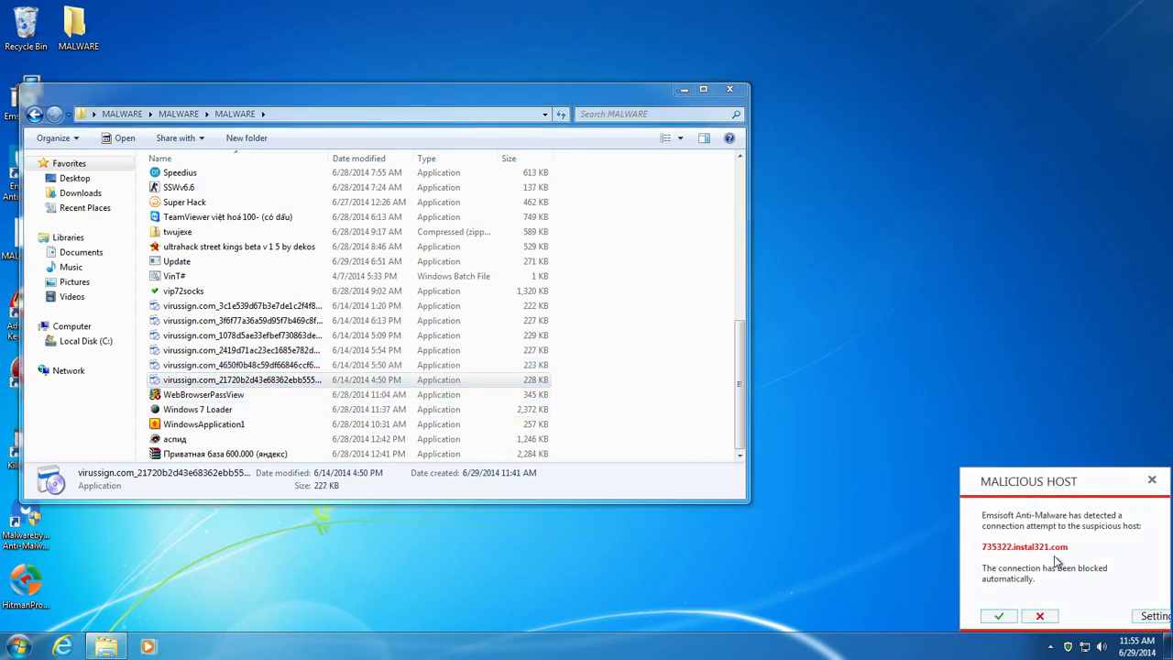
mouse_move(1042, 525)
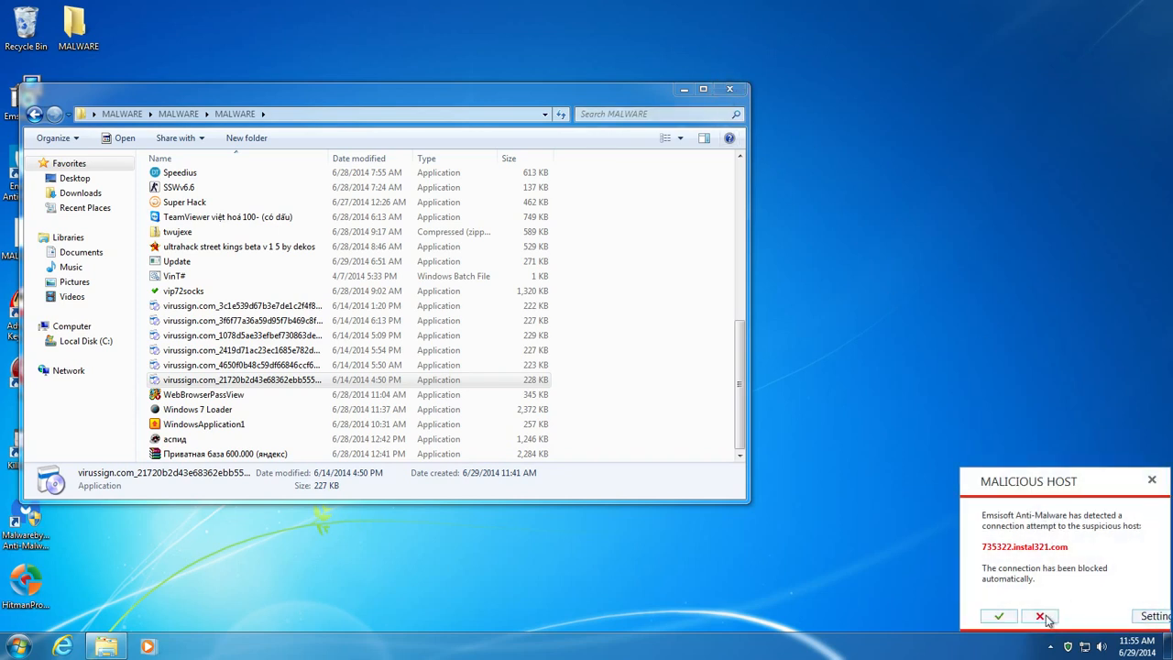
mouse_move(1132, 480)
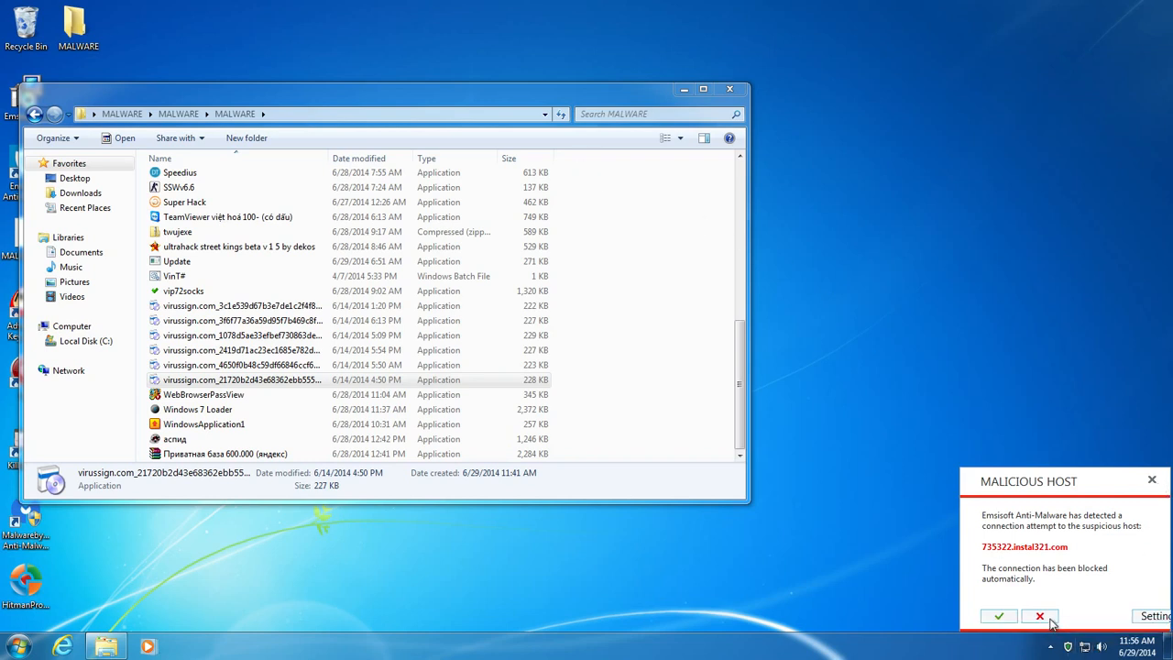
mouse_move(1153, 484)
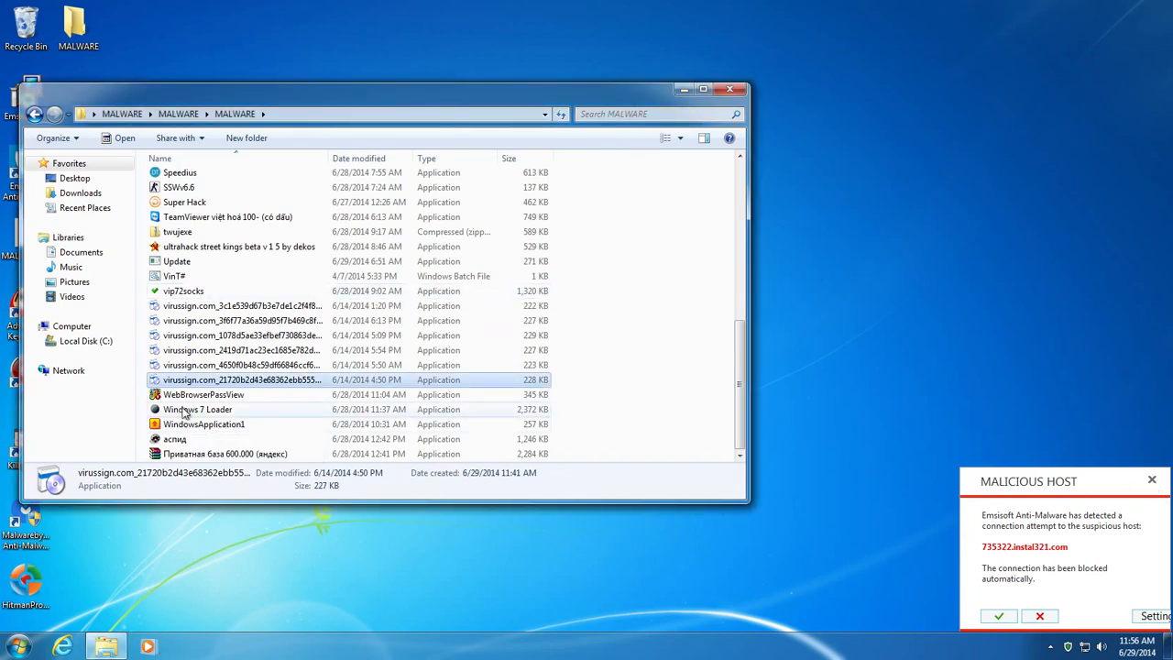
mouse_move(227, 33)
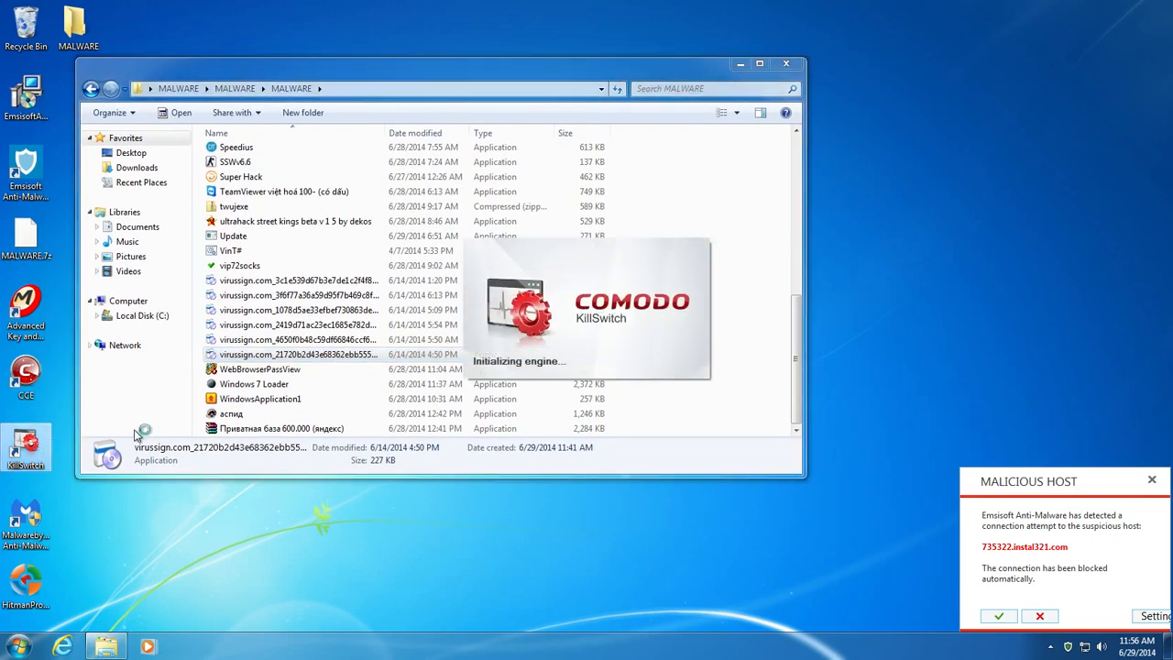
mouse_move(773, 333)
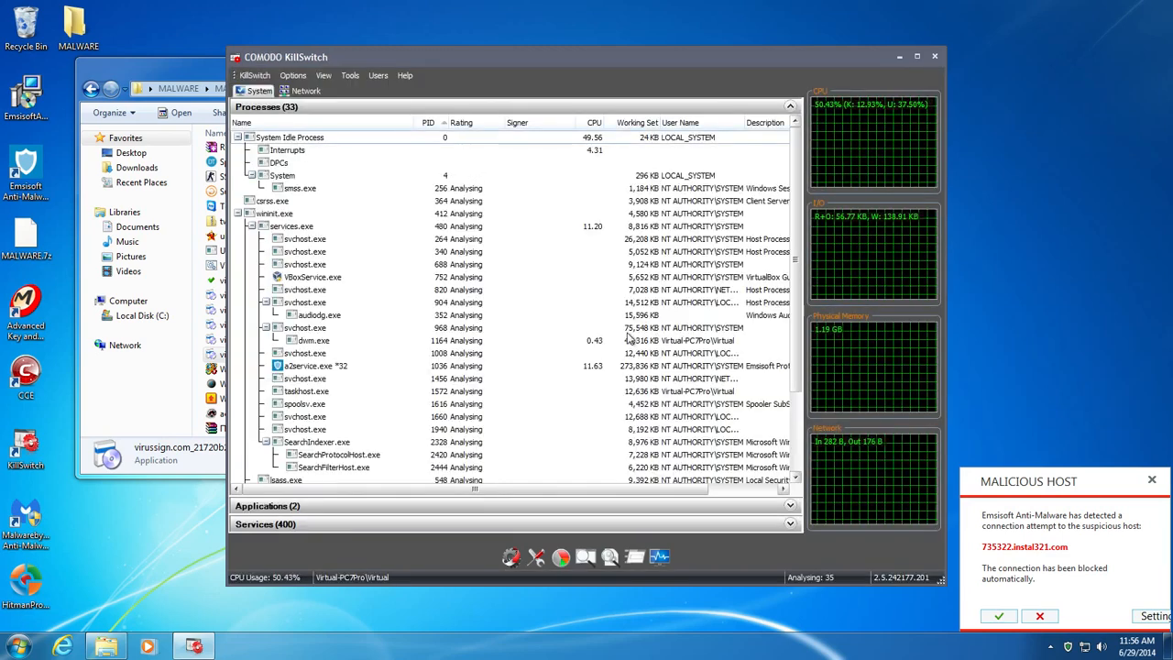
Step: Hide safe-rated processes and turn off the performance graphs in KillSwitch's View menu
left_click(322, 75)
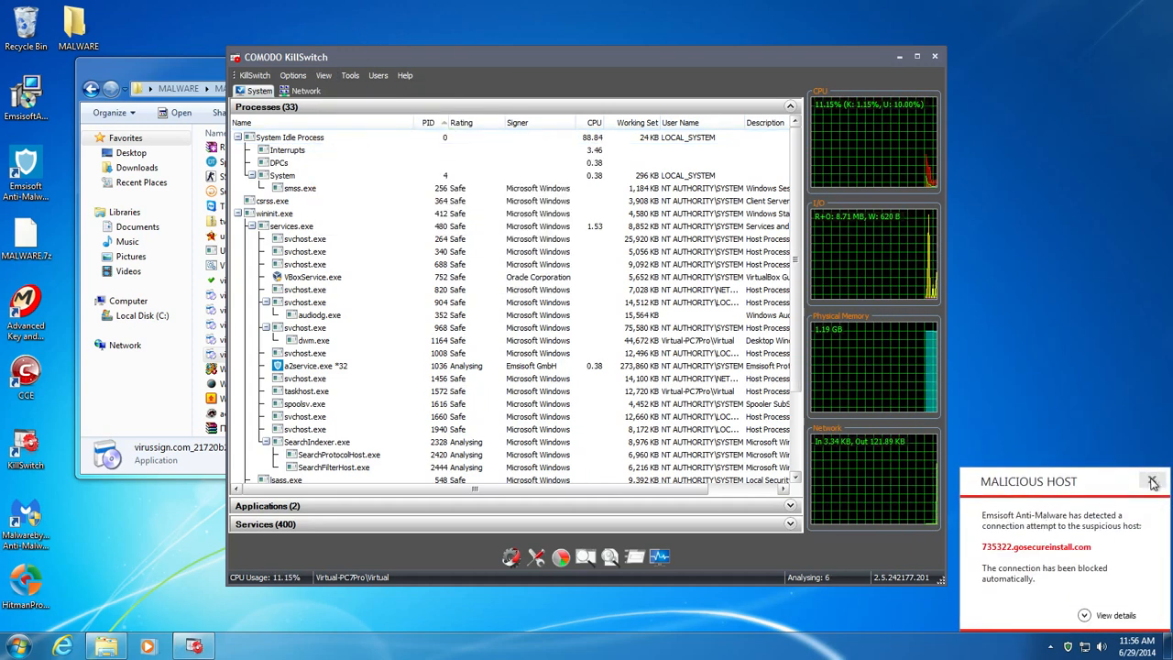
left_click(323, 75)
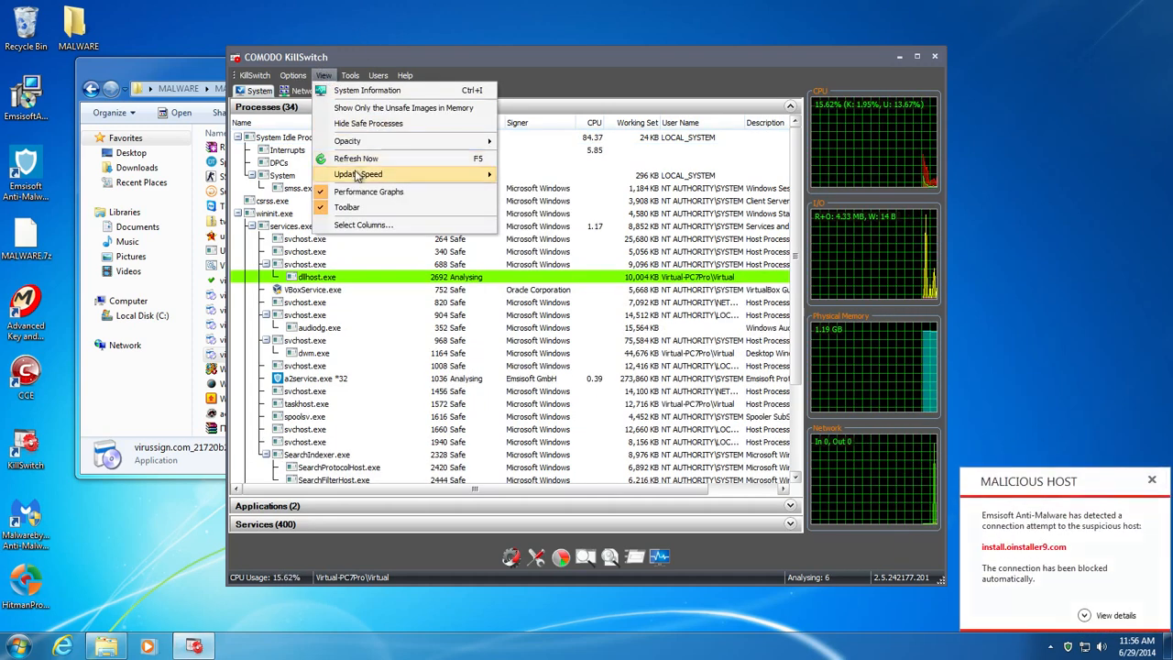
left_click(403, 106)
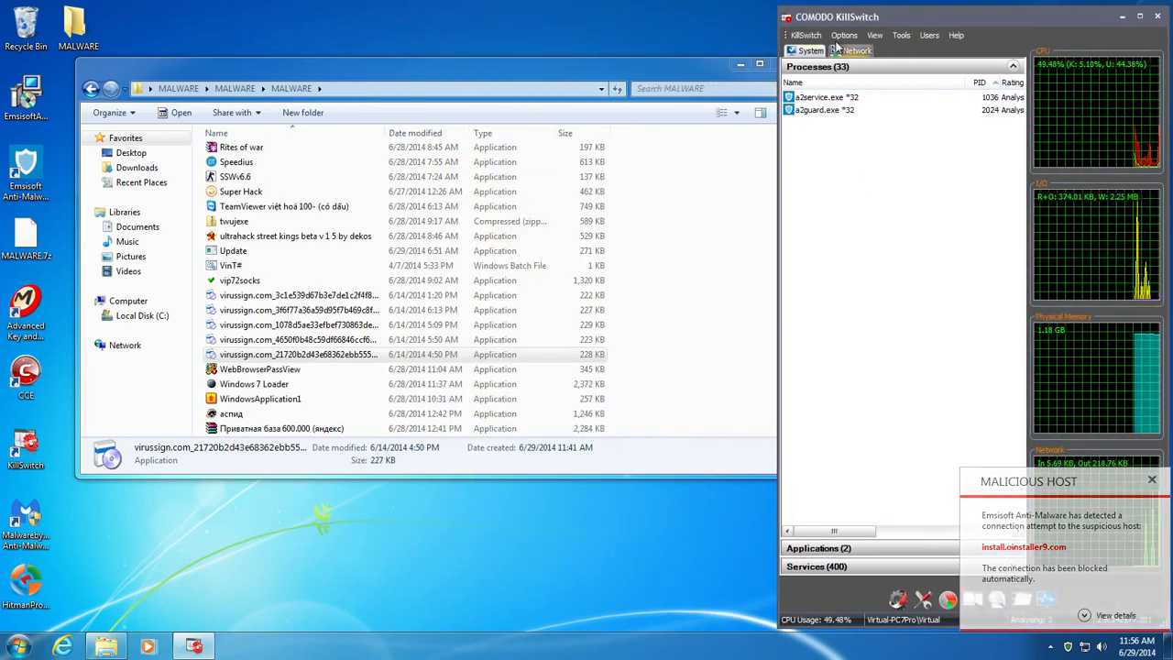
left_click(874, 35)
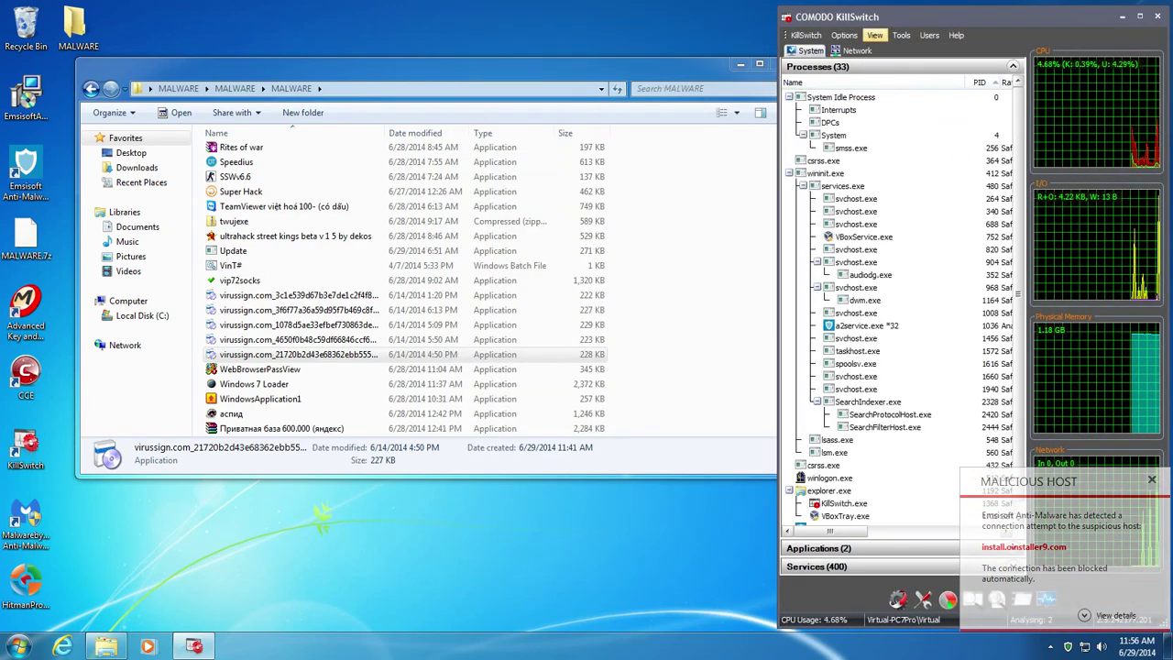
left_click(885, 35)
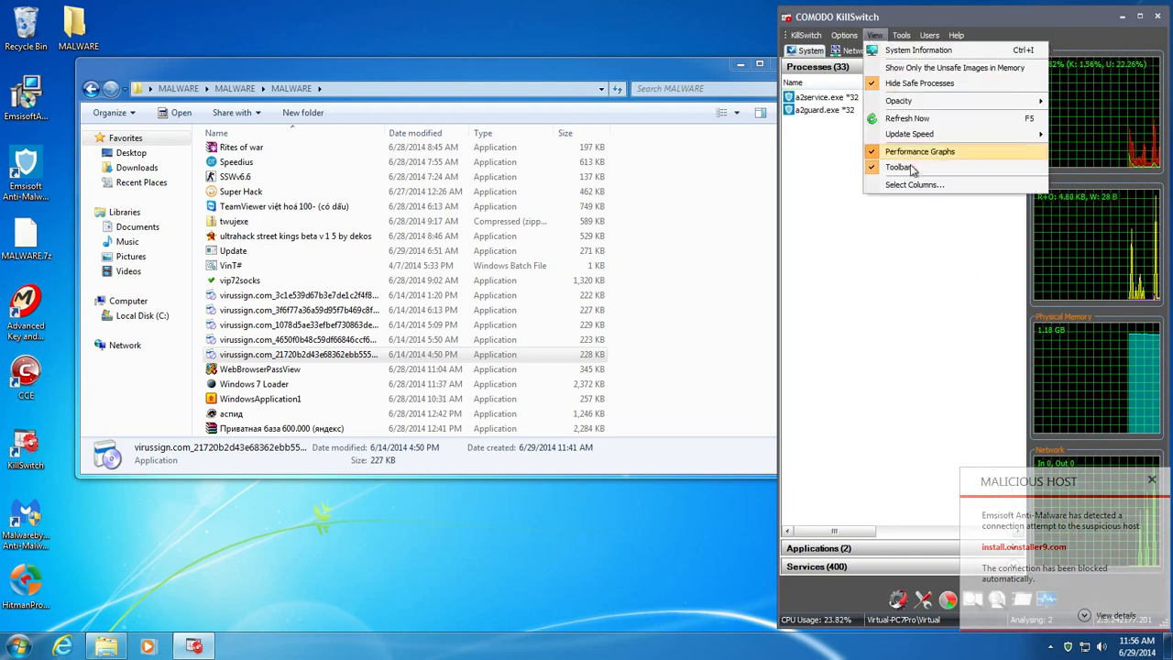
left_click(897, 165)
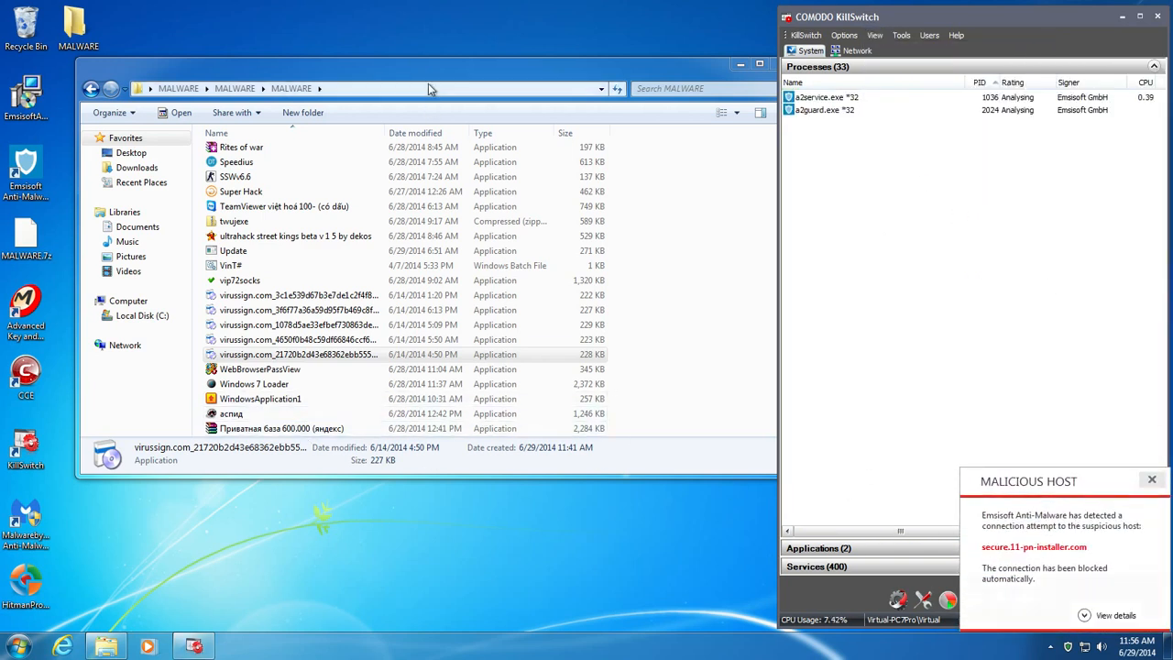
Step: Run WindowsApplication1 and other samples from the MALWARE folder
double_click(260, 369)
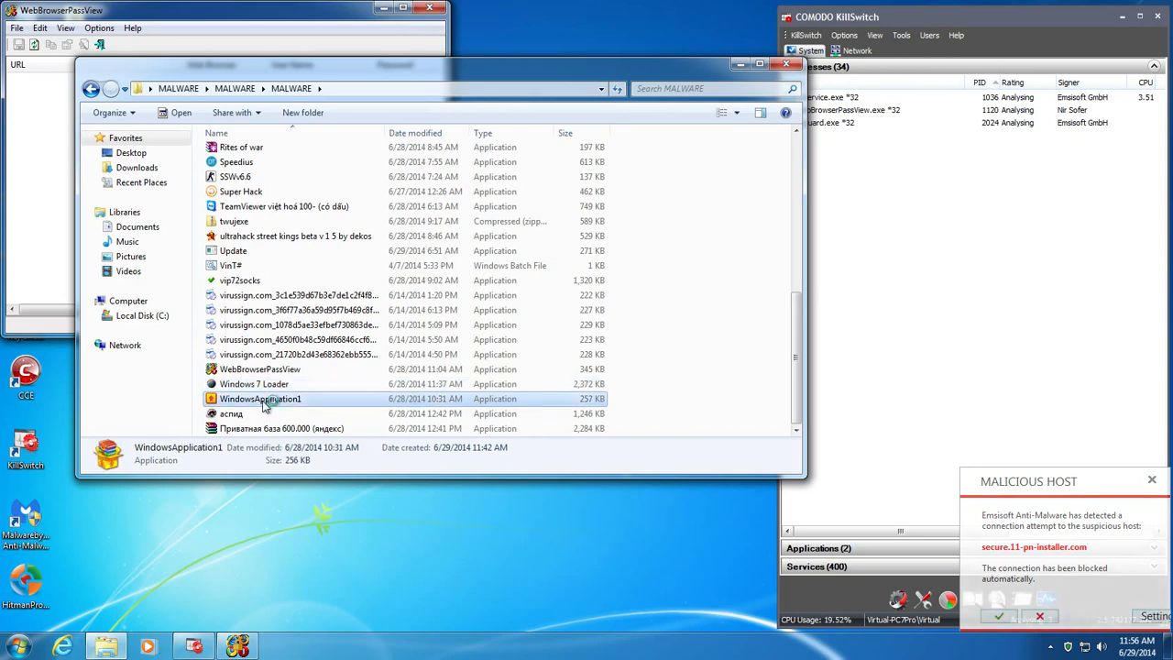
left_click(275, 428)
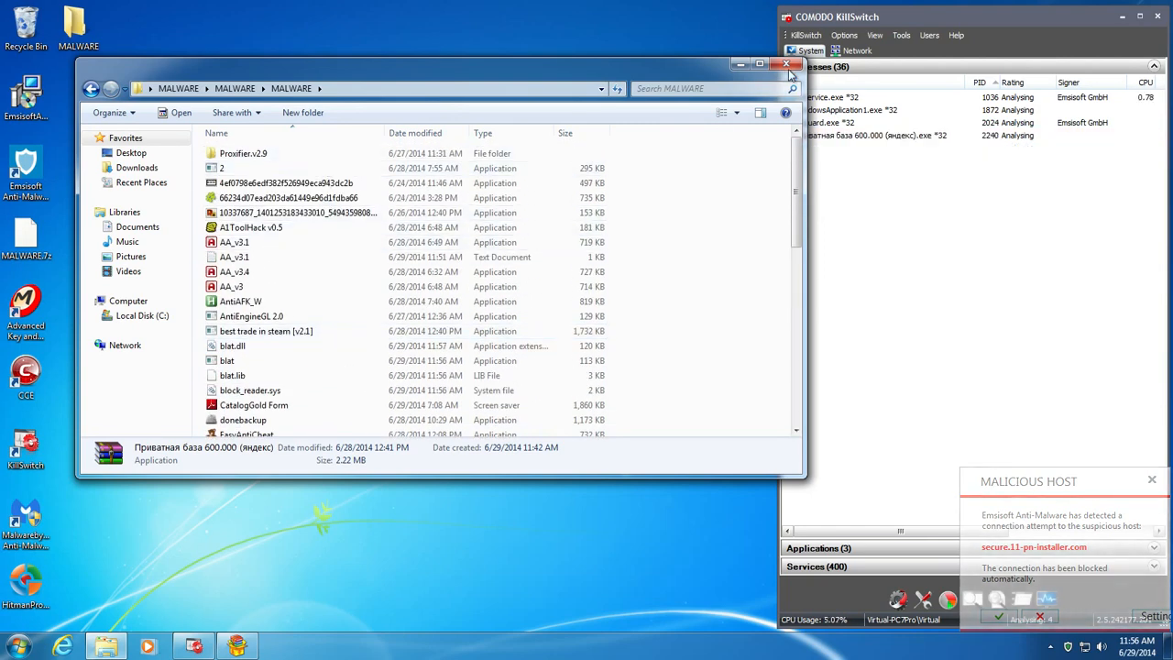
left_click(781, 62)
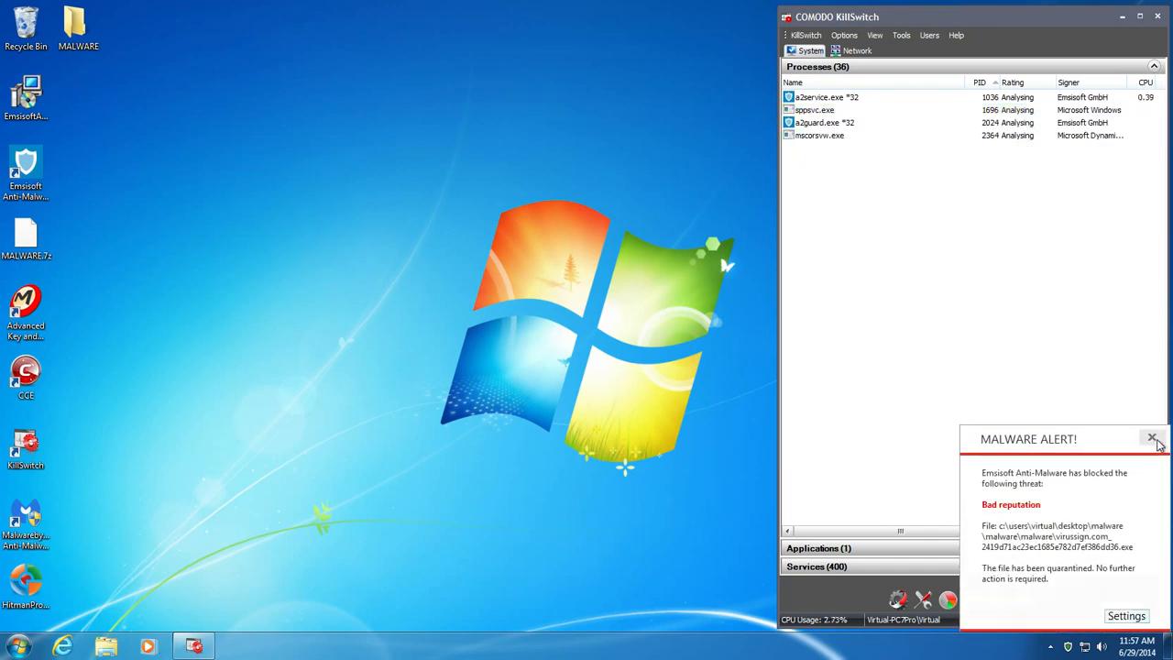
Step: Dismiss Emsisoft's malware-blocked alert and the reboot-required removal notice
left_click(1151, 440)
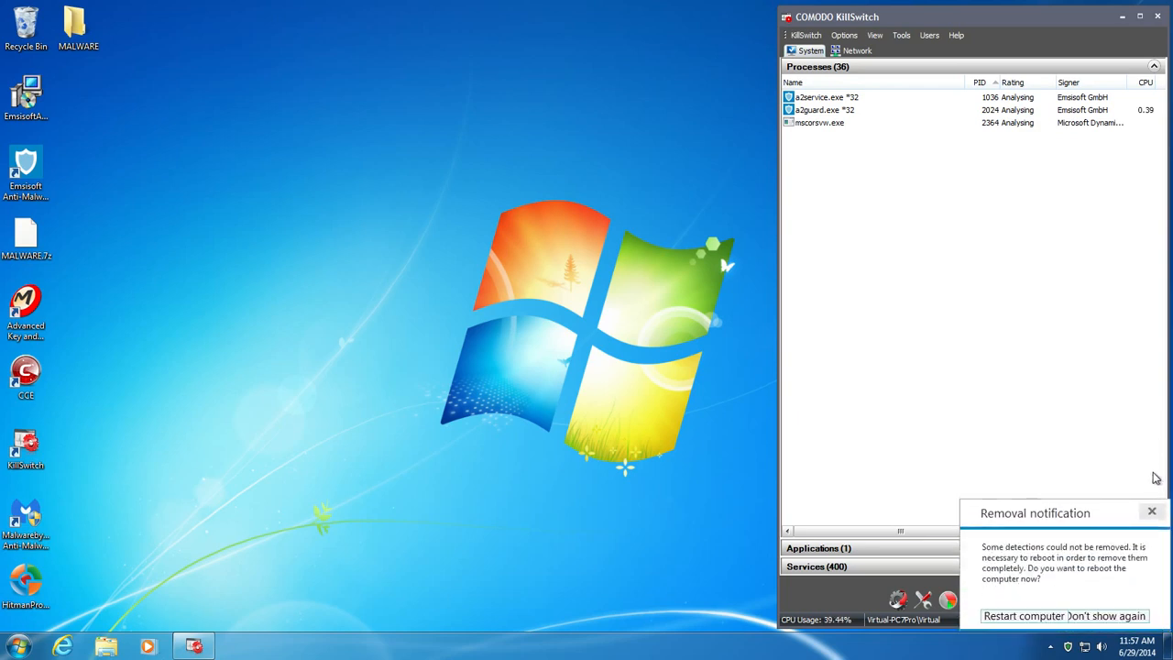
left_click(1149, 512)
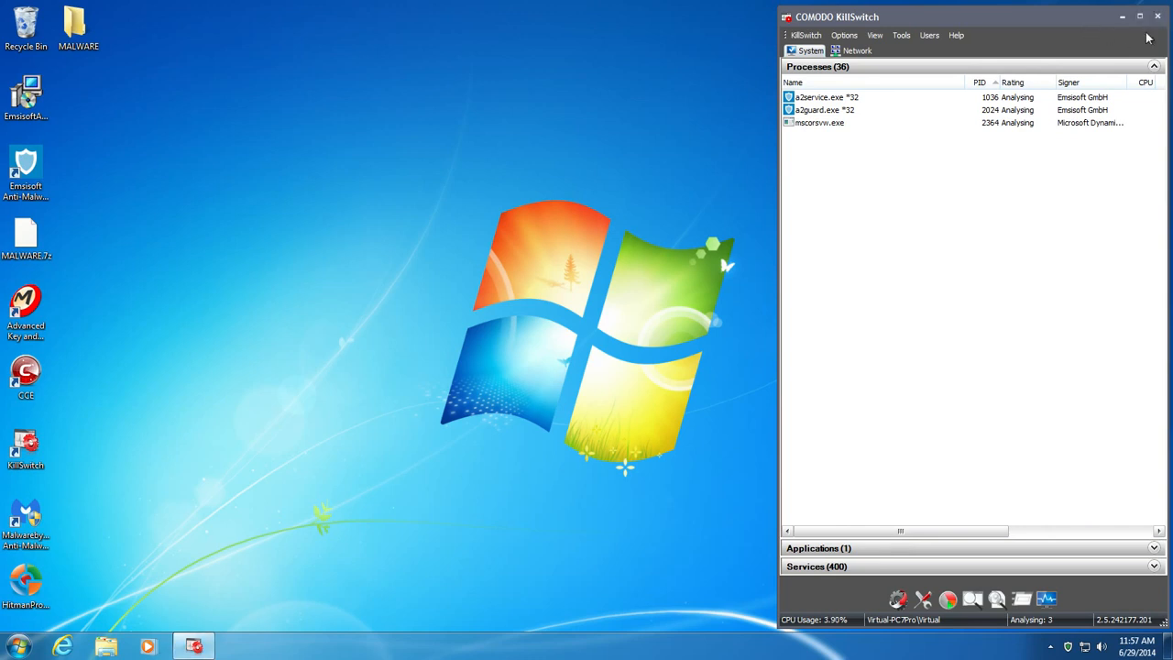
Step: Close the KillSwitch process monitor before restarting Windows
left_click(18, 641)
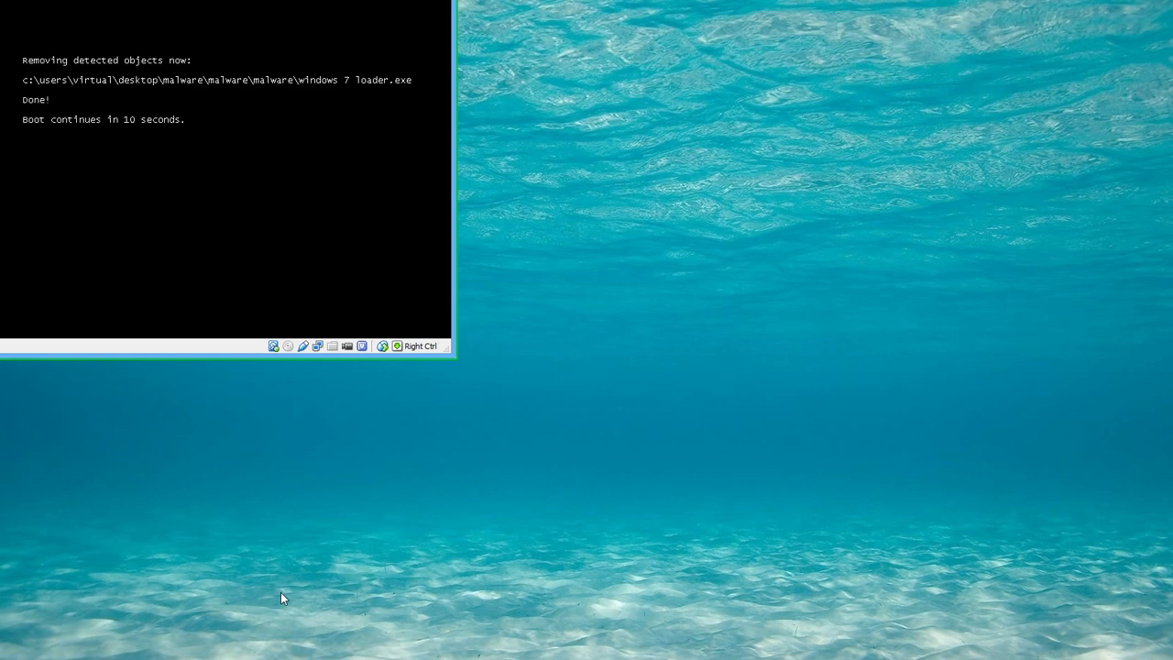
mouse_move(322, 483)
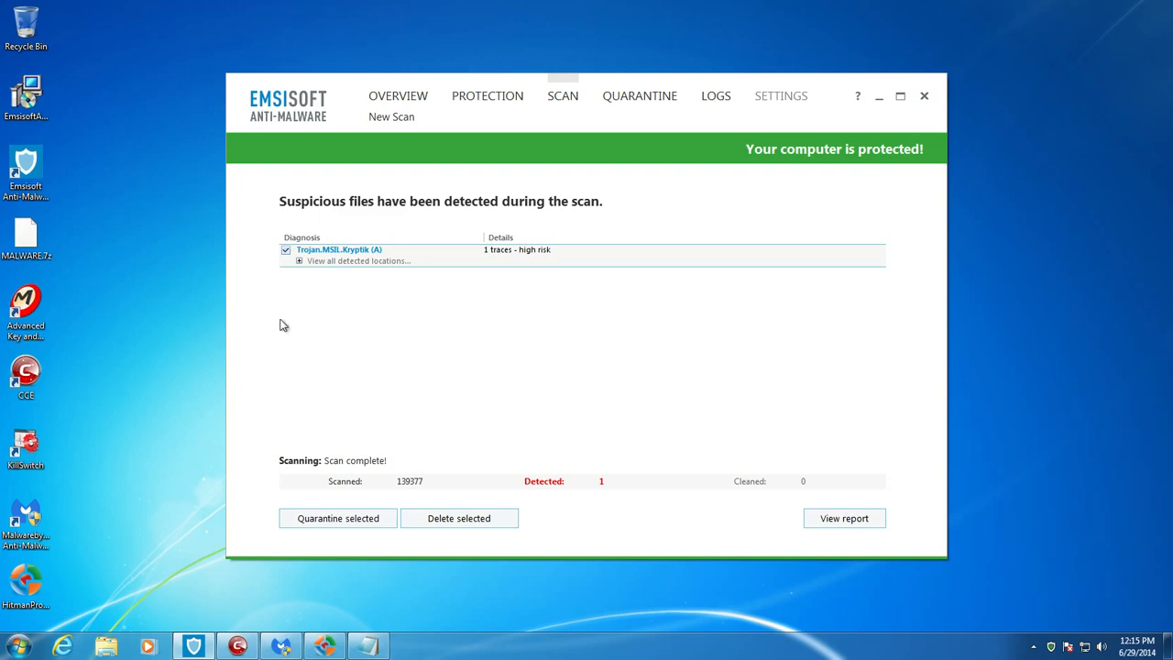
Step: Expand all detected locations of the Trojan.MSIL.Krypt trace
left_click(299, 260)
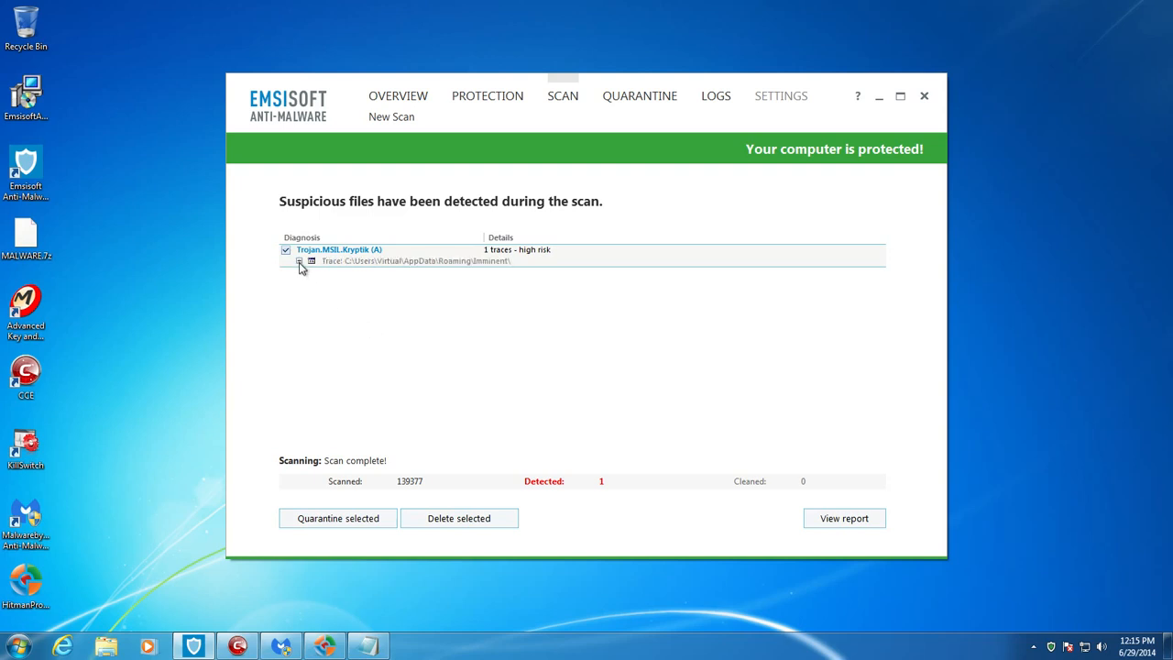
mouse_move(513, 263)
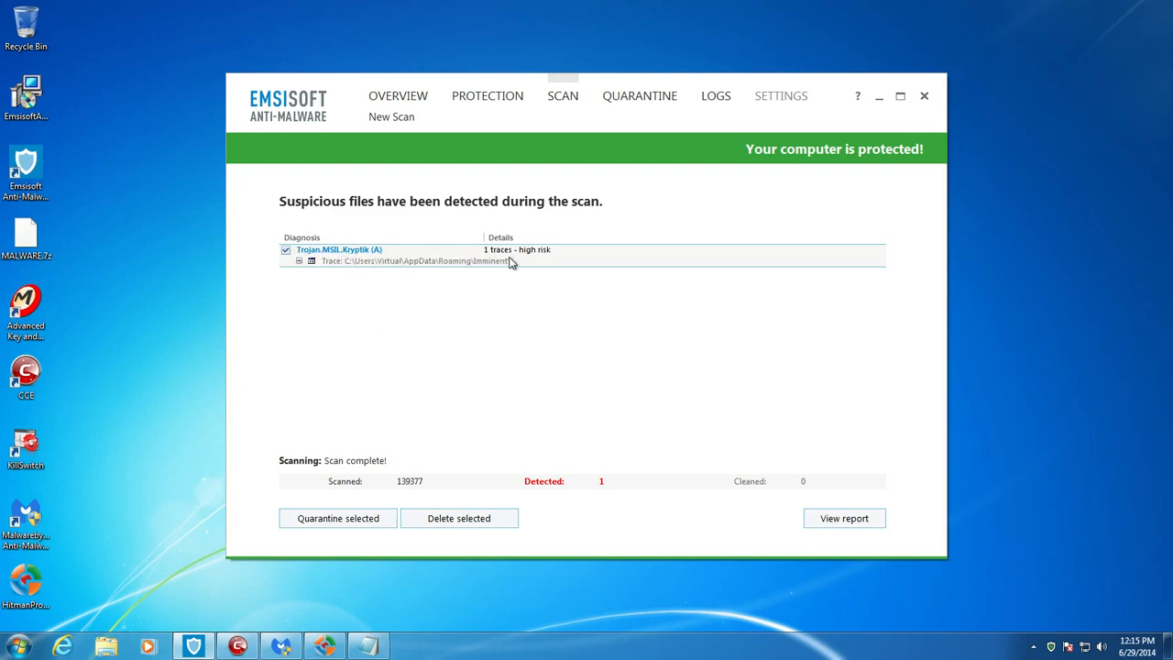
mouse_move(407, 267)
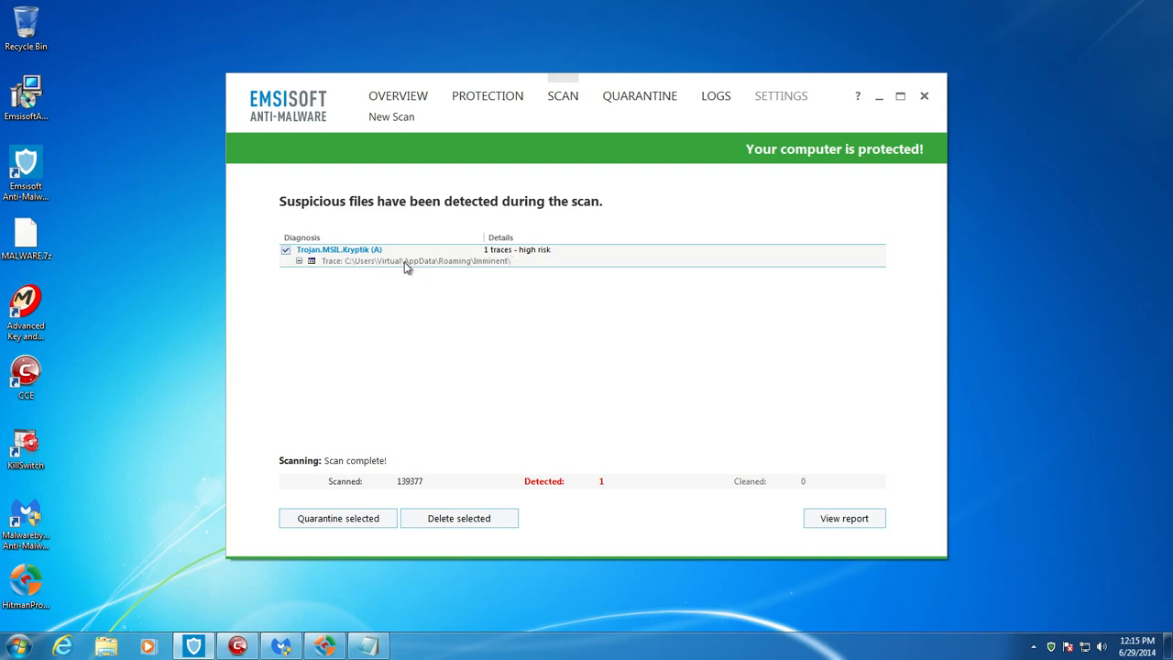
mouse_move(355, 517)
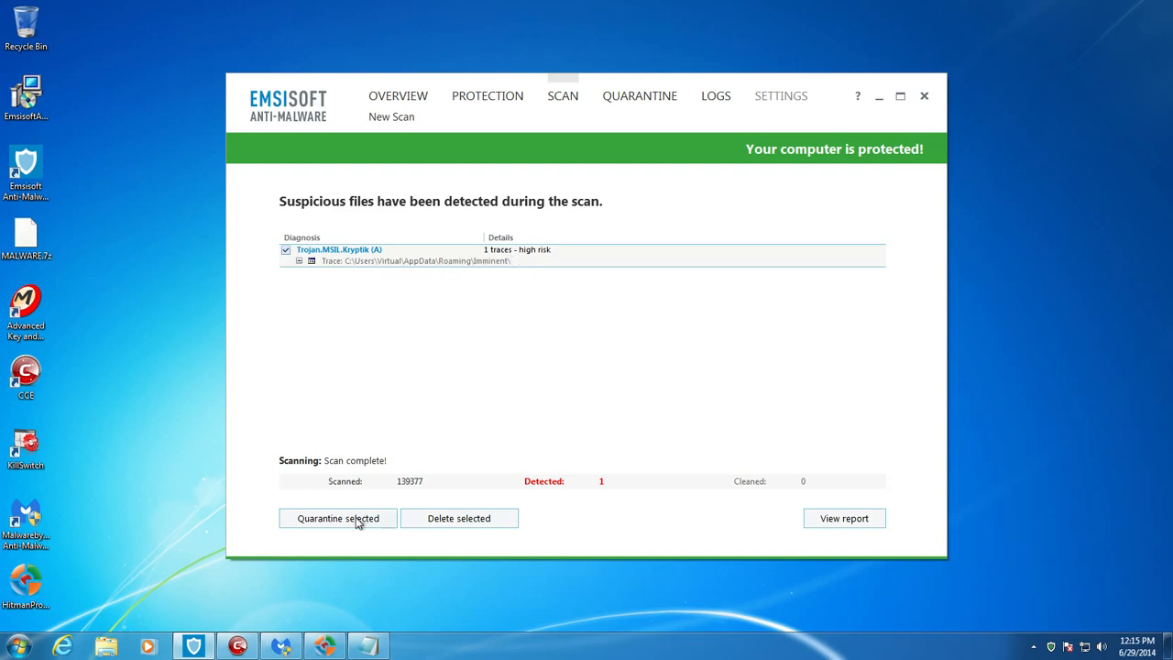
mouse_move(515, 253)
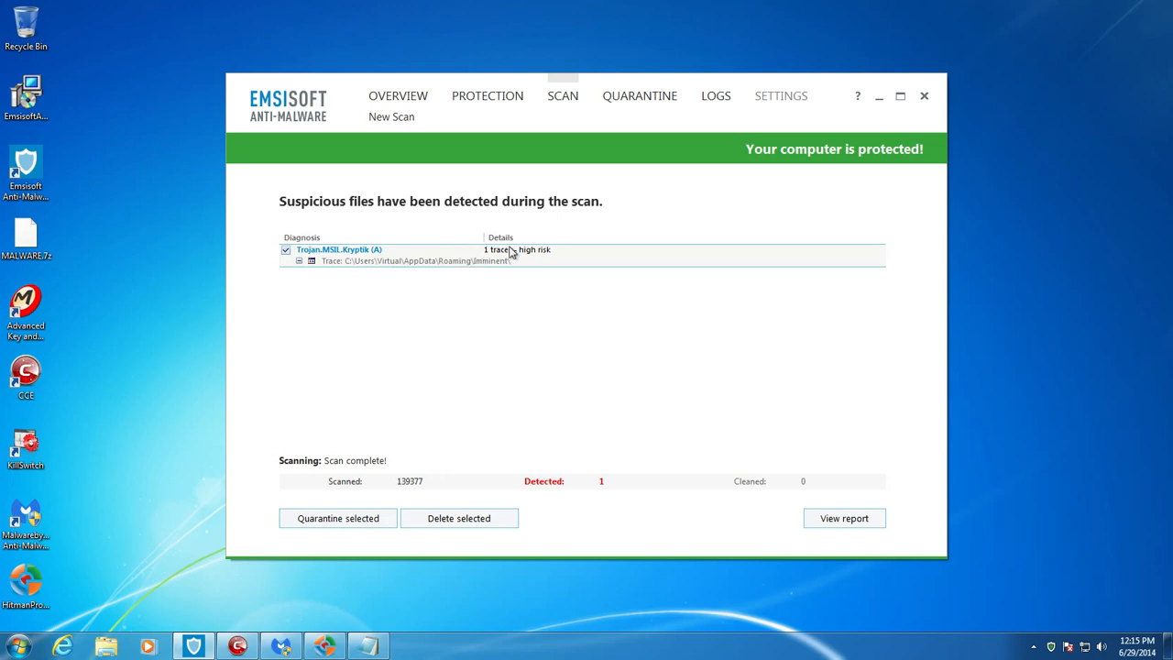
mouse_move(407, 498)
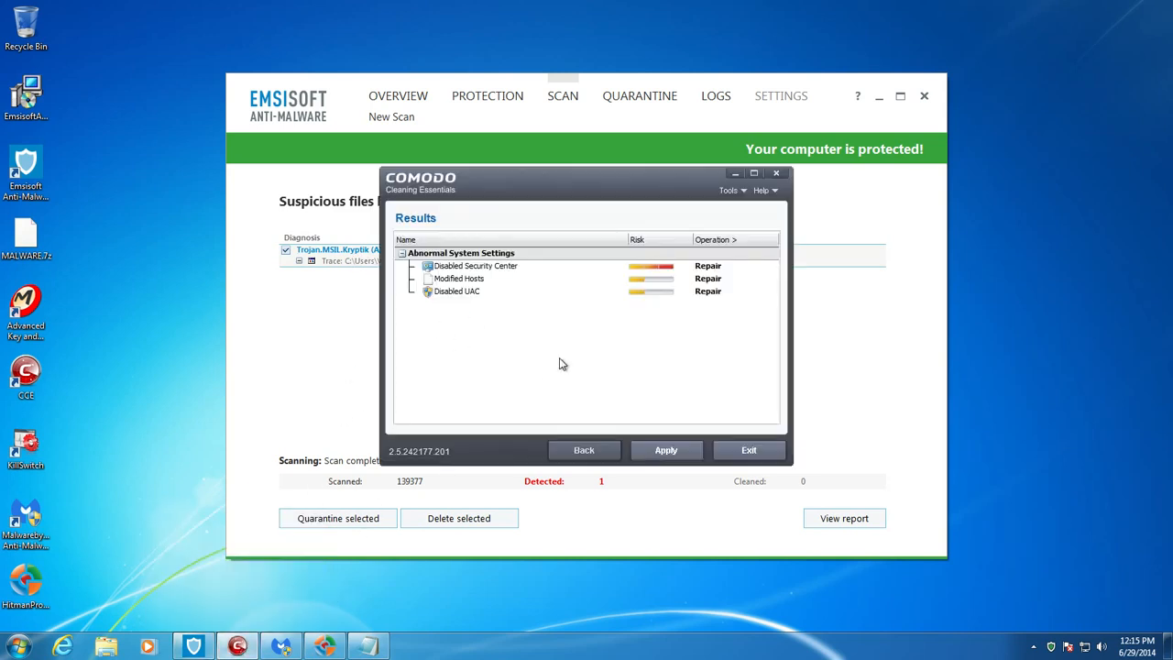
mouse_move(549, 328)
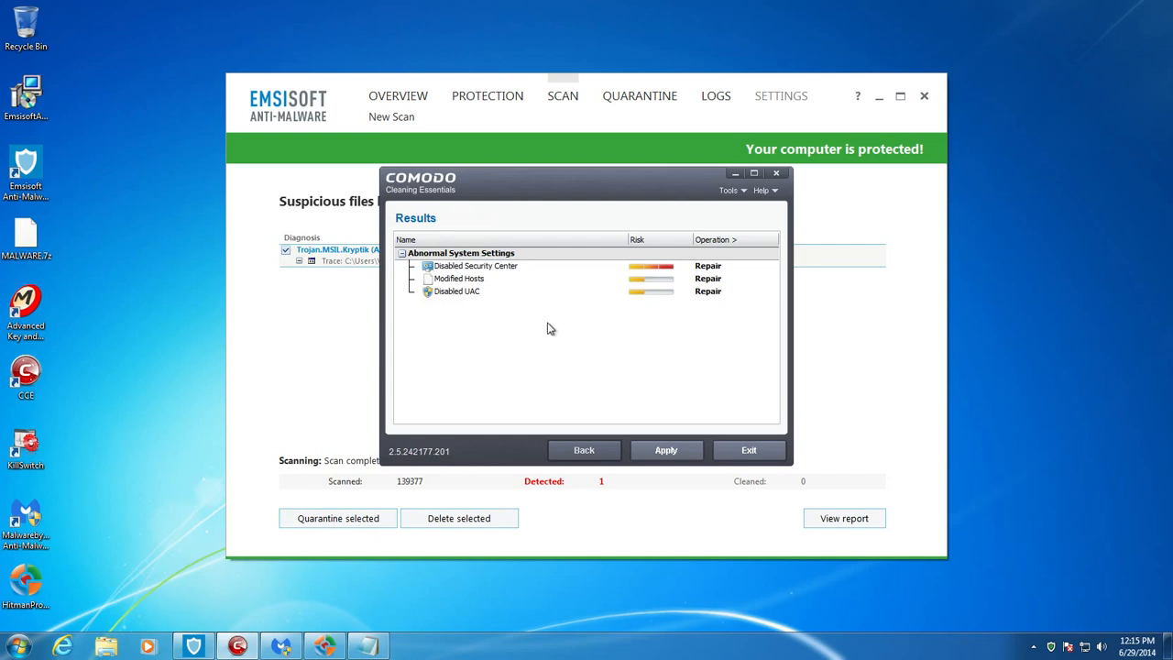
Step: Select the Disabled UAC and Modified Hosts findings in the Abnormal System Settings results
left_click(474, 265)
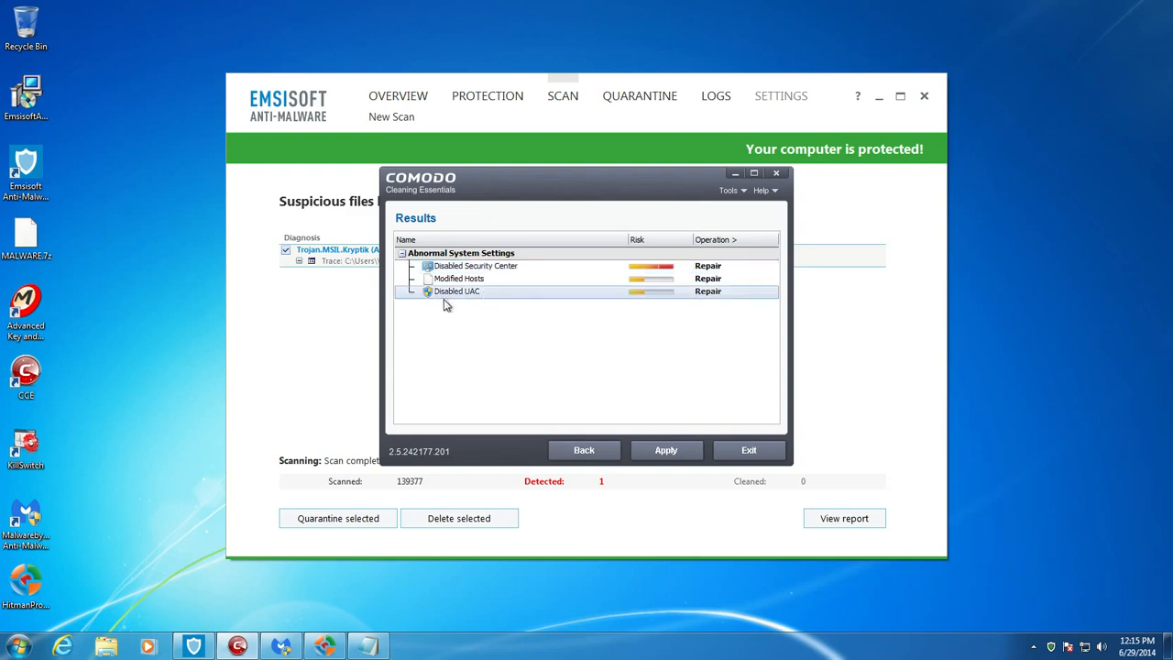
mouse_move(452, 300)
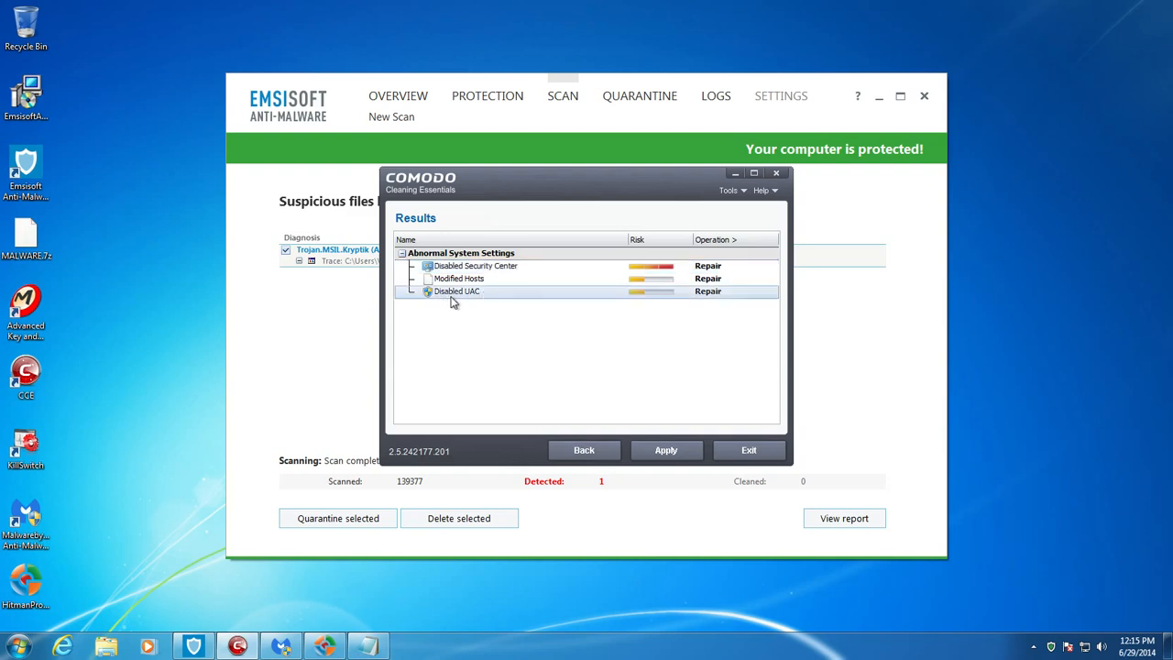
left_click(425, 291)
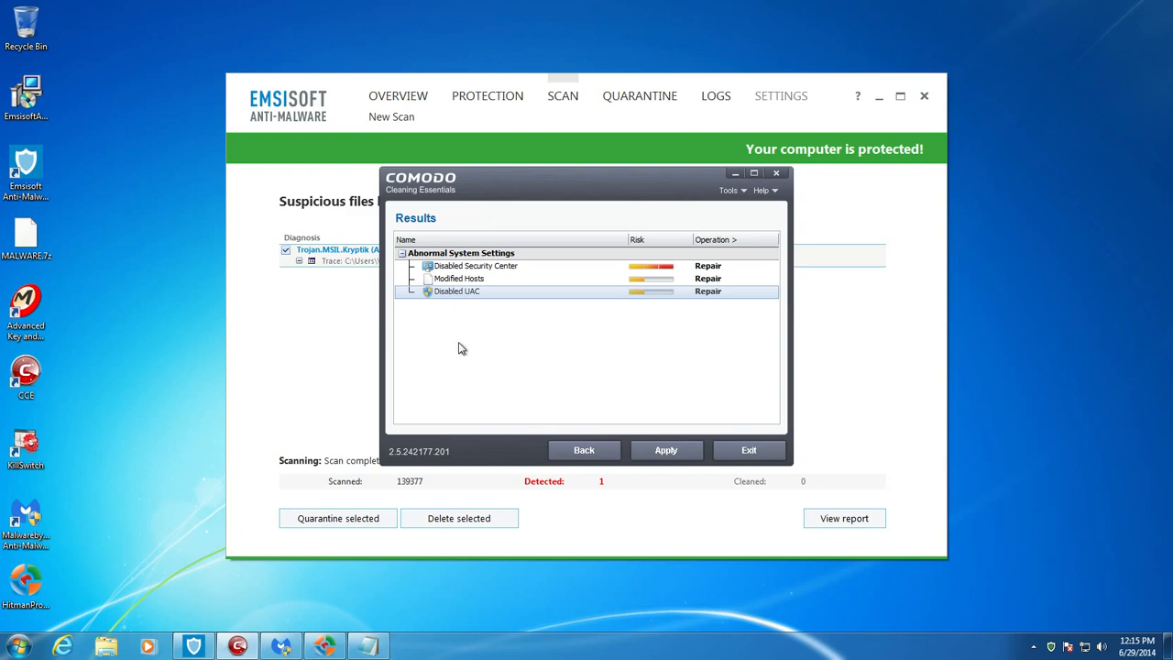
mouse_move(634, 209)
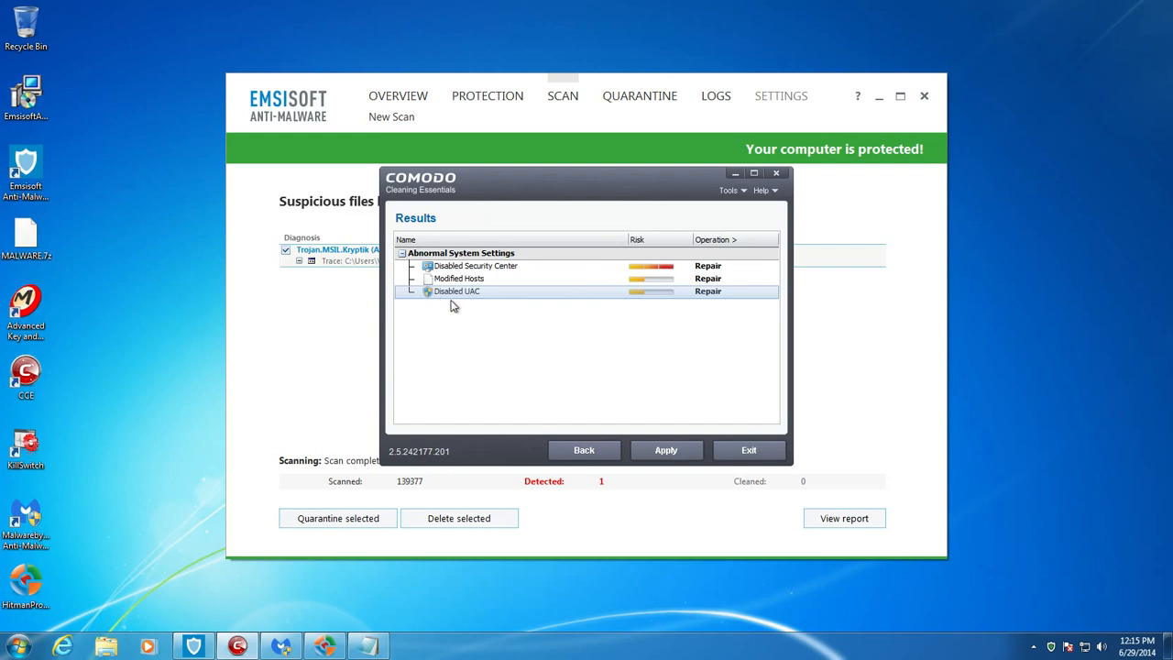
left_click(458, 278)
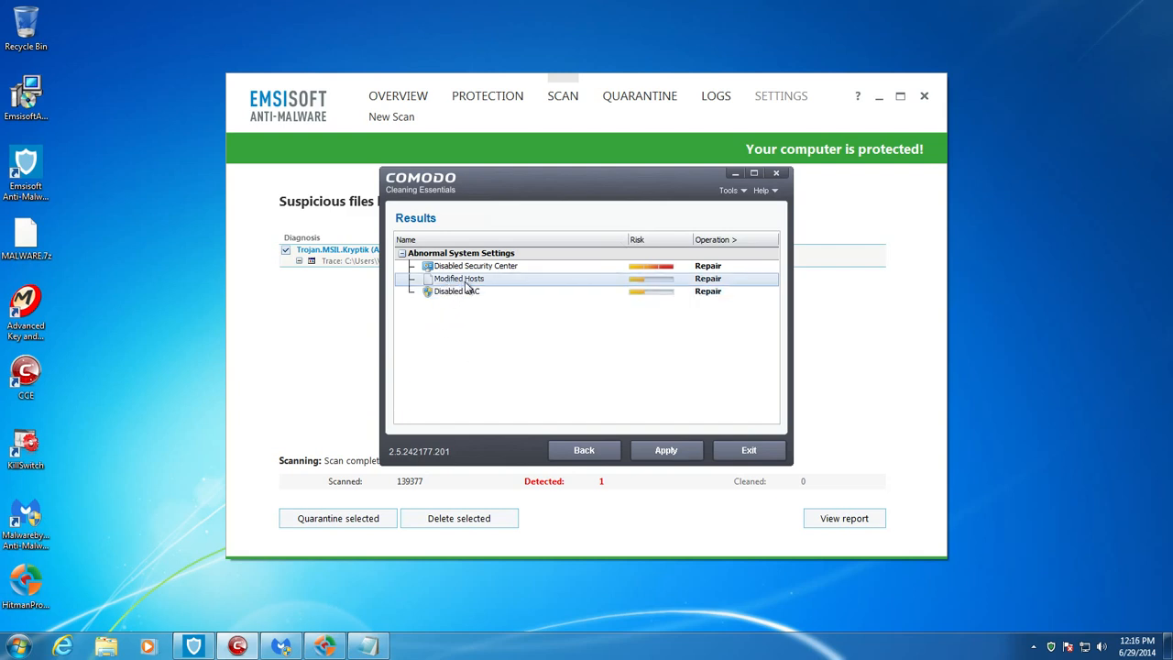
mouse_move(606, 289)
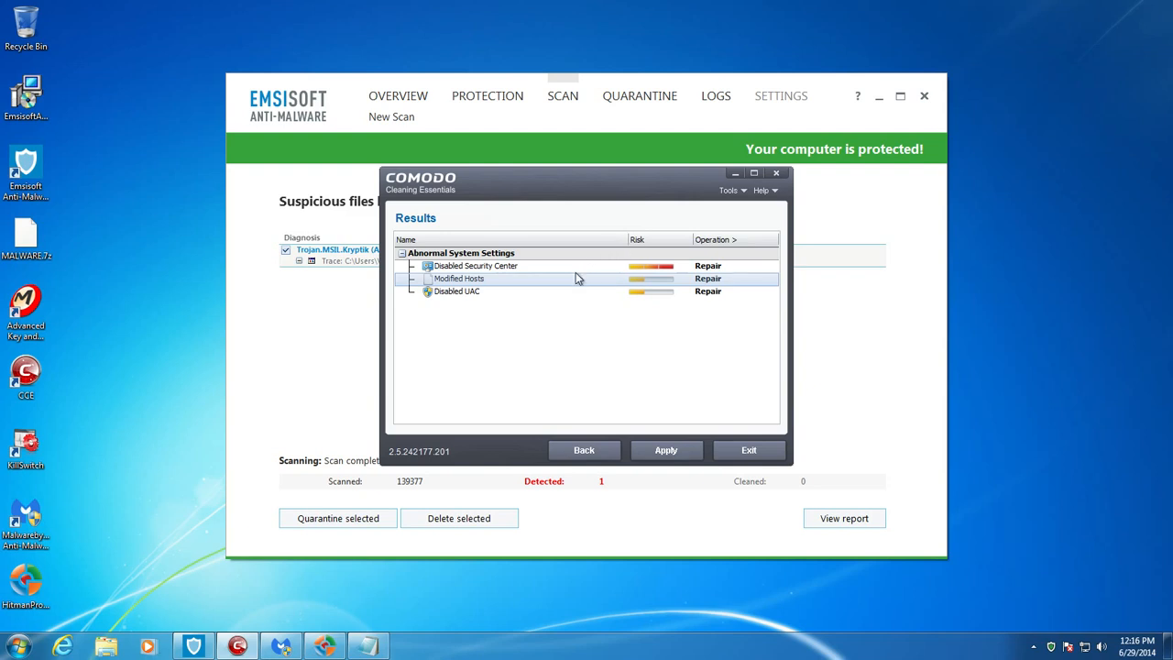
mouse_move(528, 278)
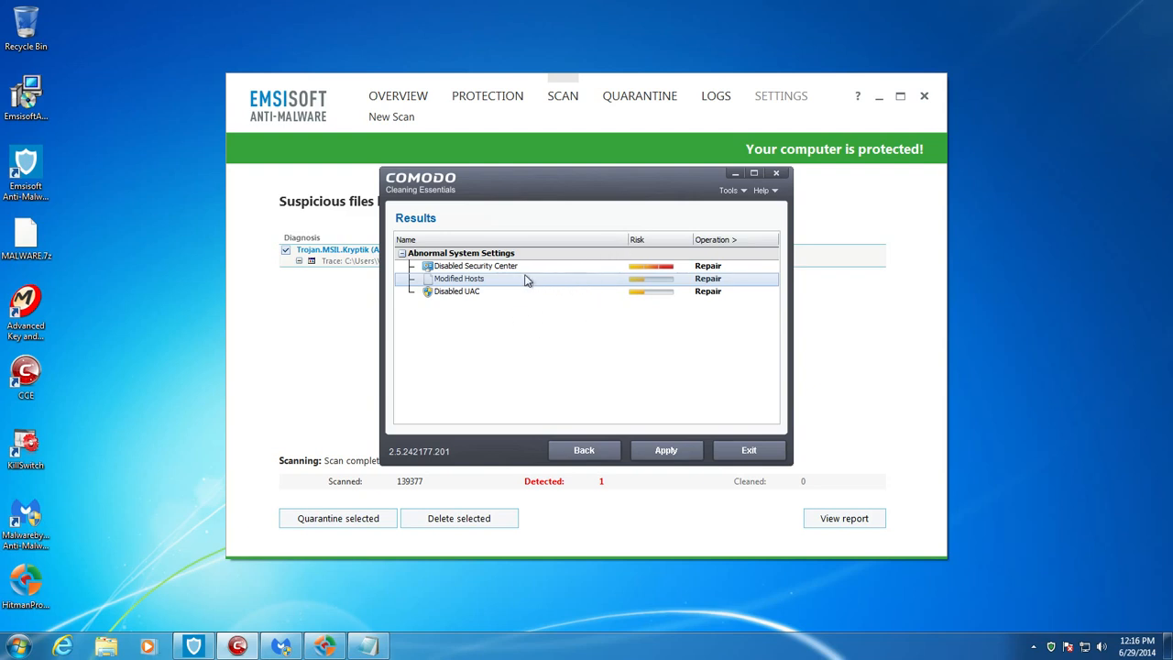
mouse_move(419, 308)
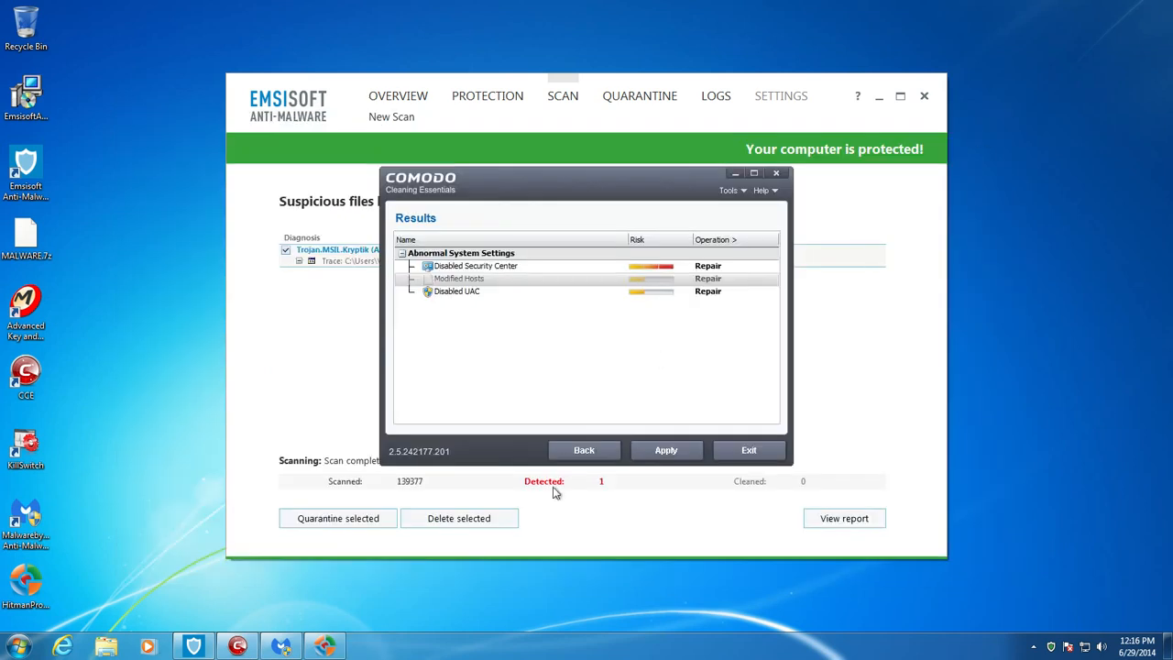
Step: Bring the Malwarebytes Potential Threats Detected results to the front
left_click(279, 645)
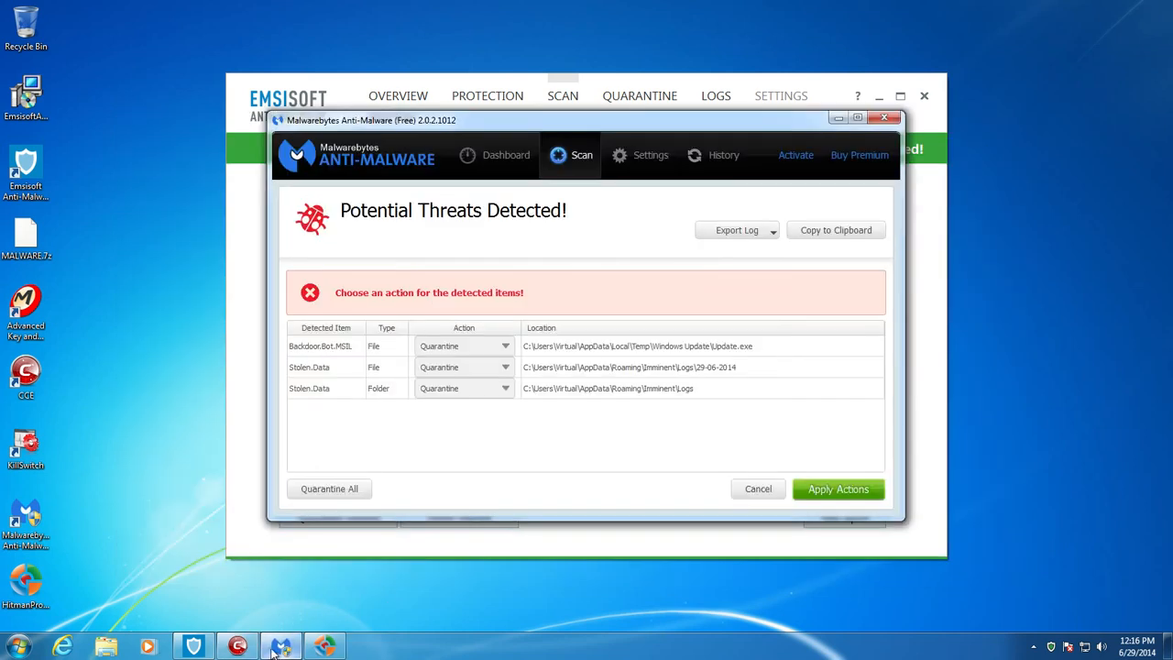
mouse_move(366, 372)
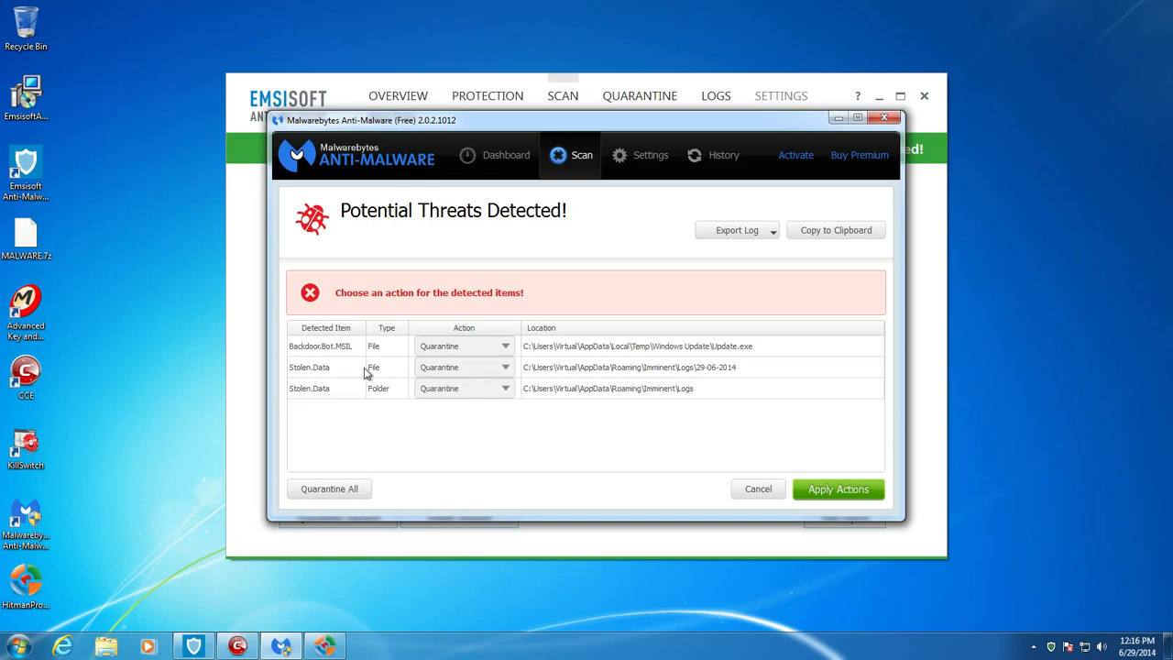
mouse_move(594, 355)
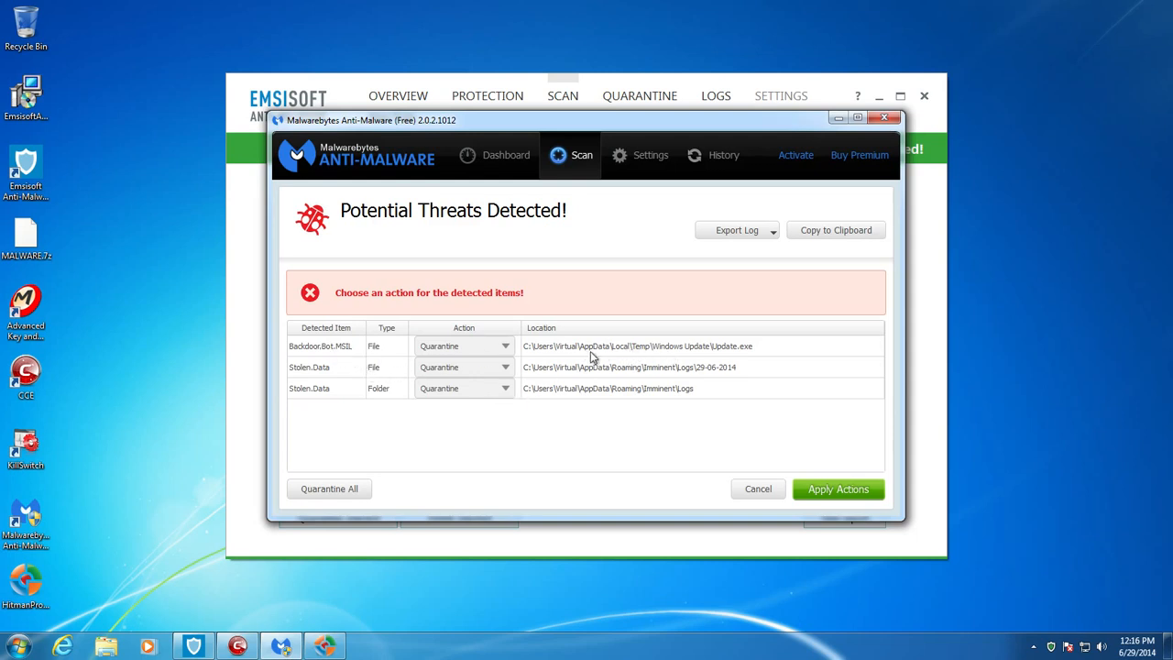
mouse_move(682, 363)
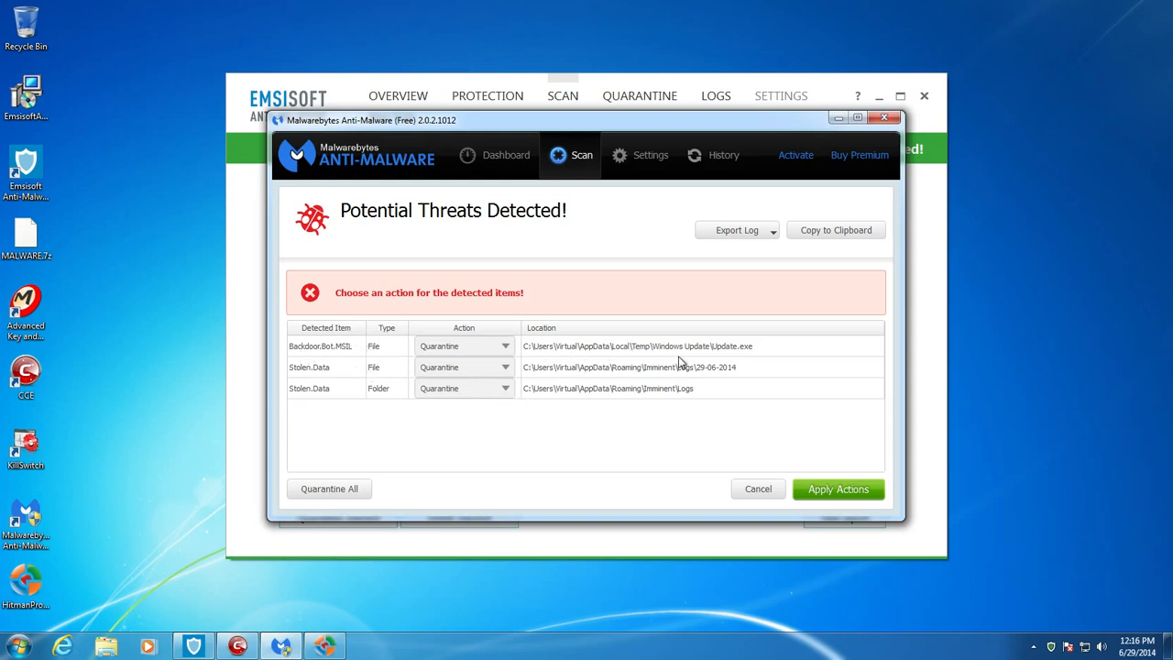
mouse_move(730, 352)
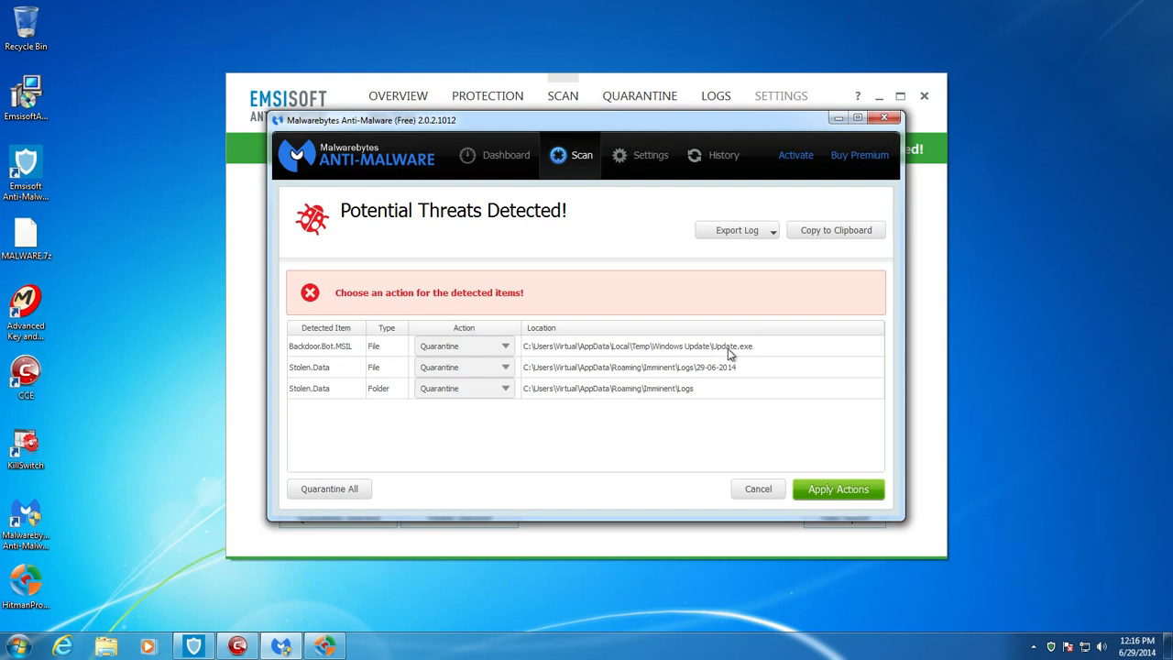
mouse_move(472, 348)
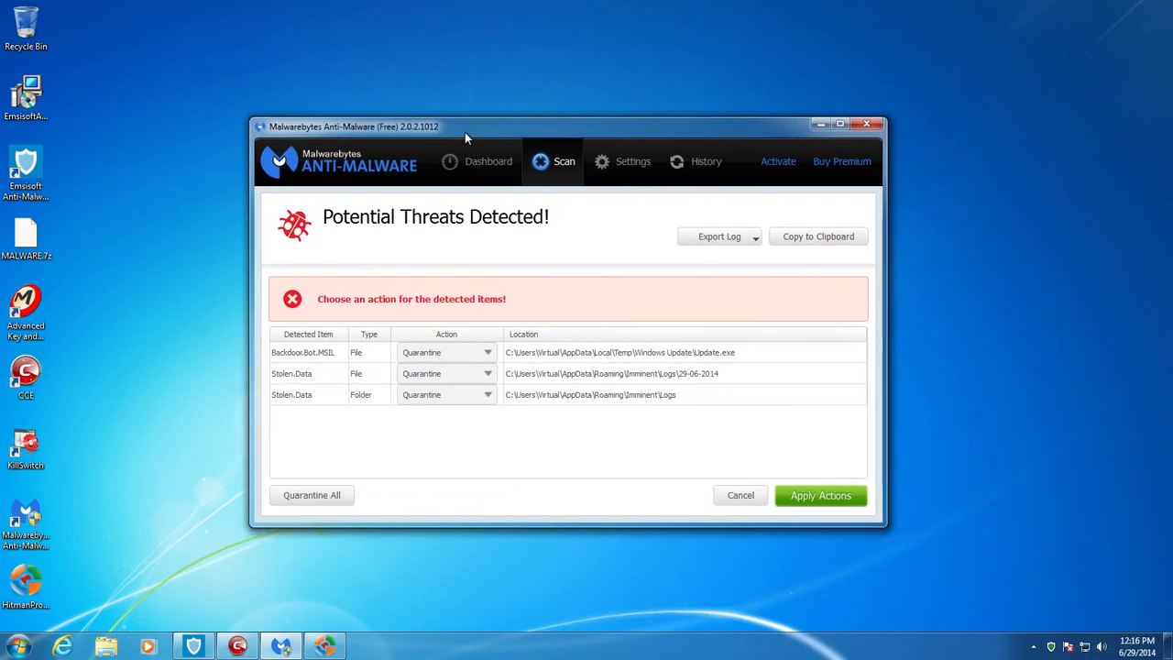
mouse_move(320, 383)
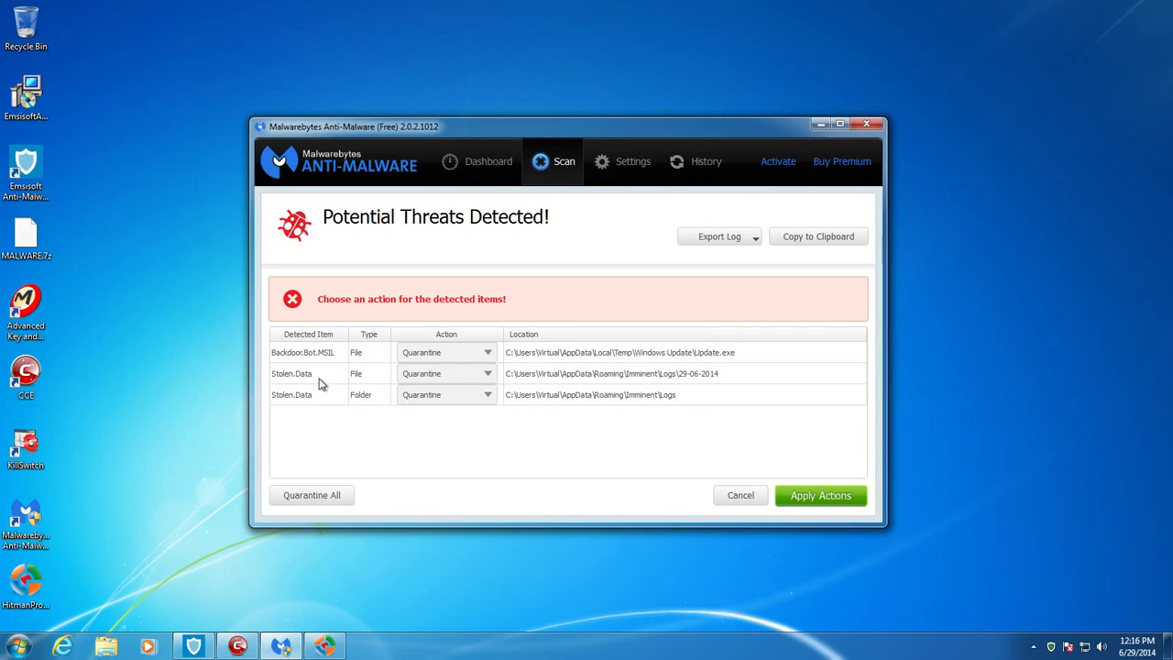
mouse_move(302, 378)
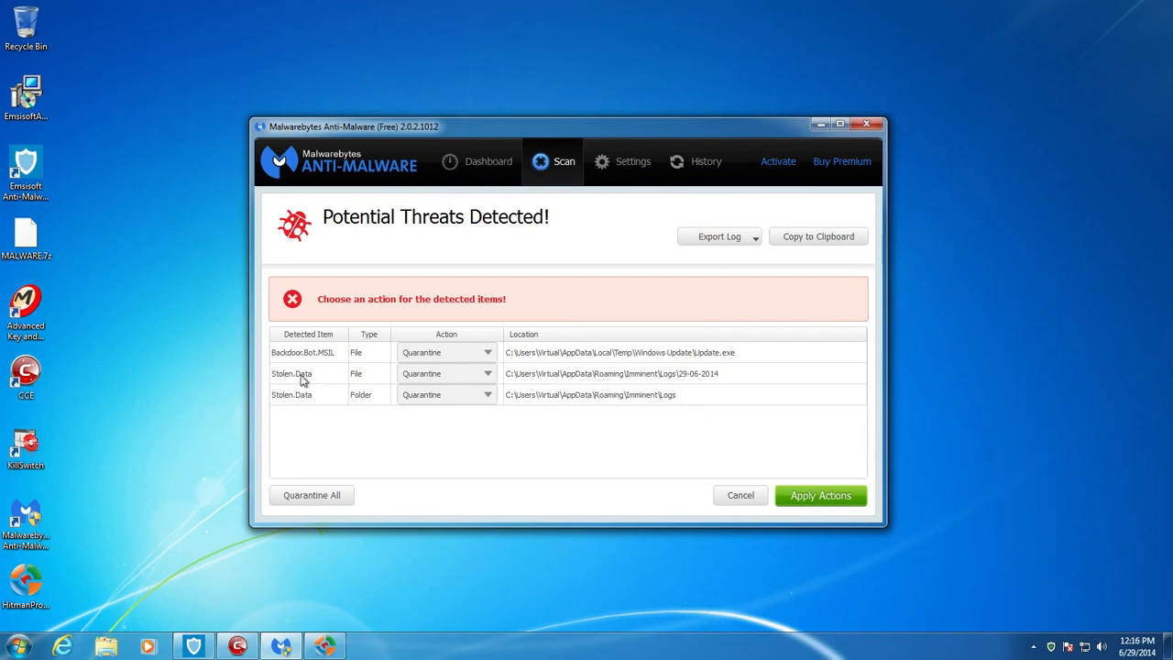
mouse_move(352, 389)
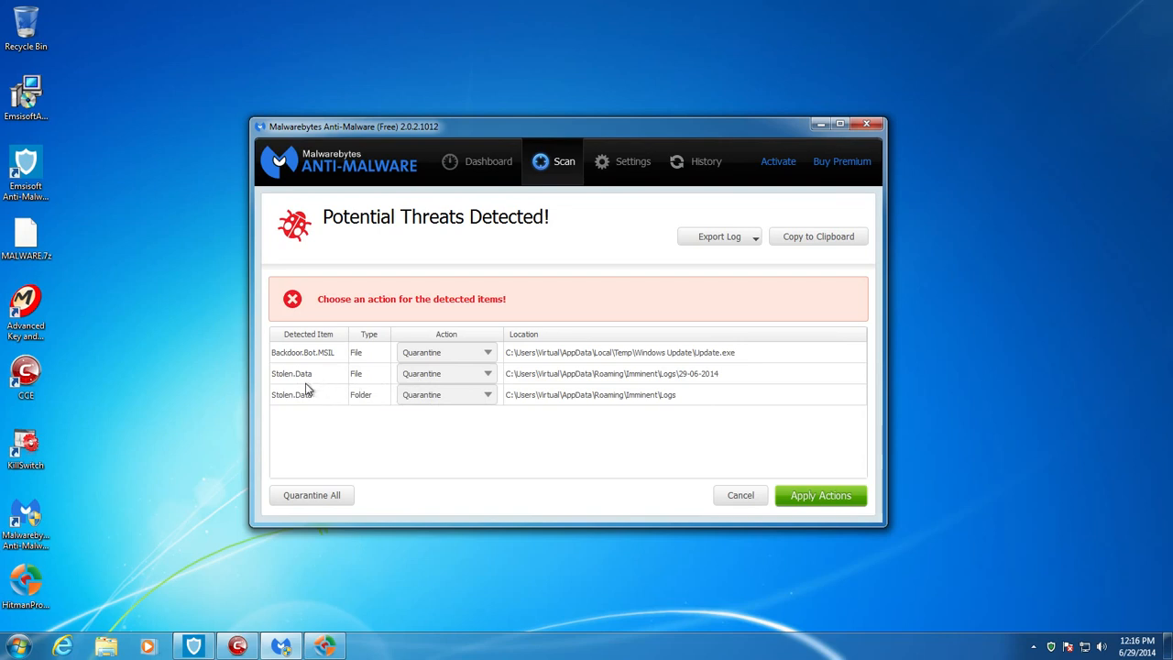
mouse_move(594, 388)
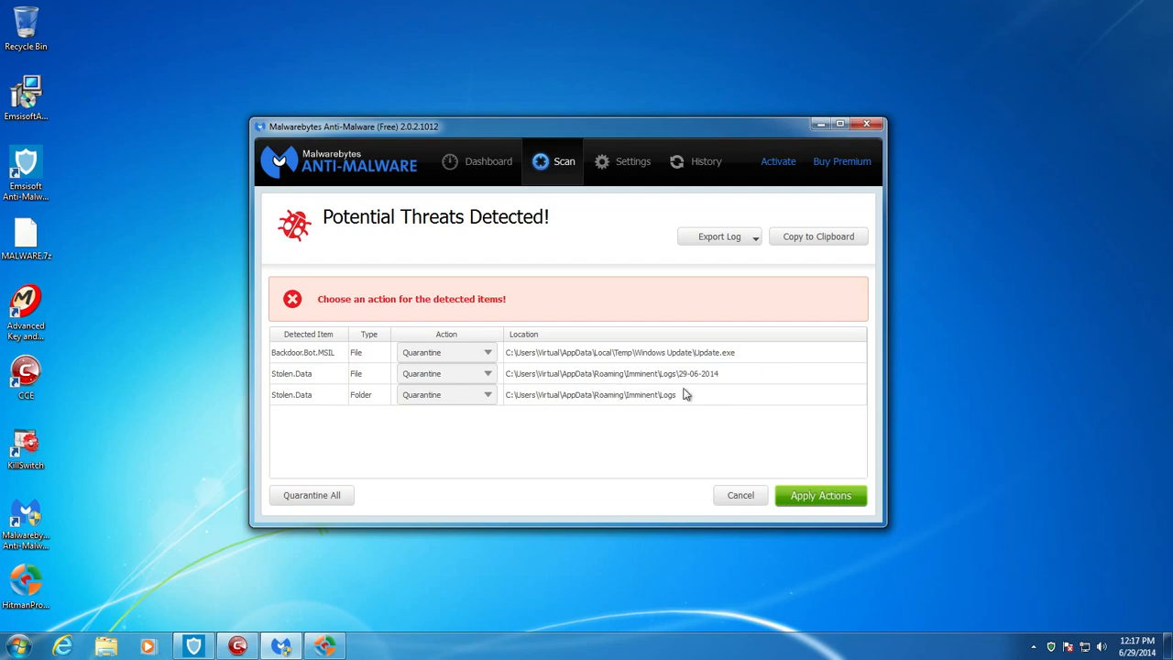
mouse_move(631, 379)
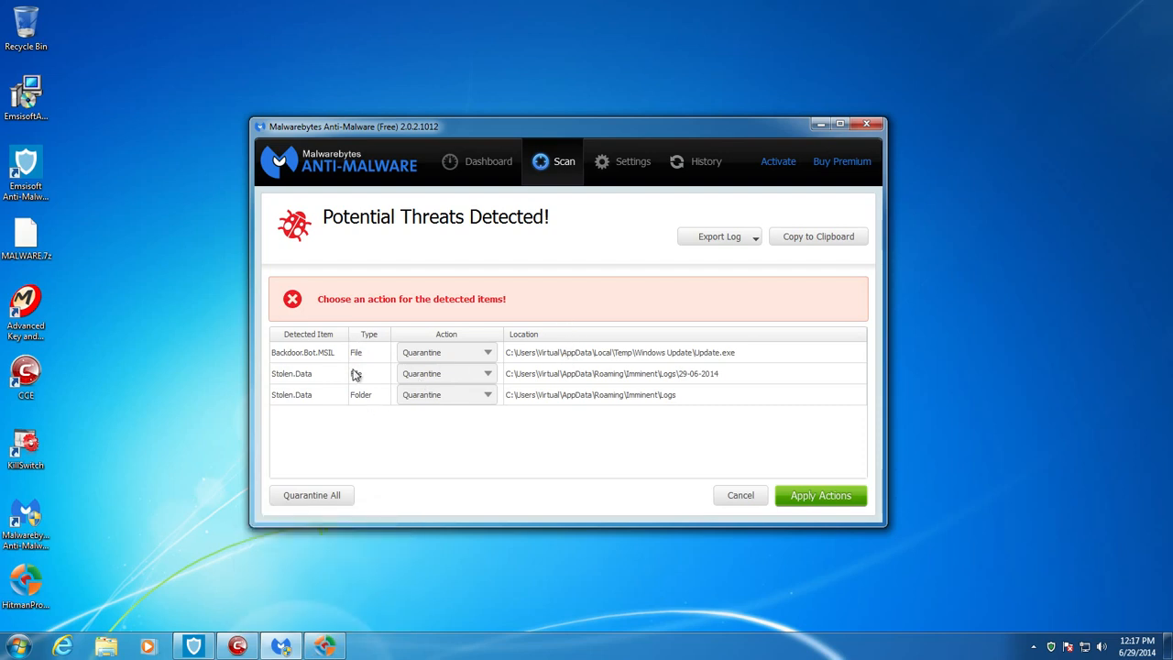
mouse_move(616, 358)
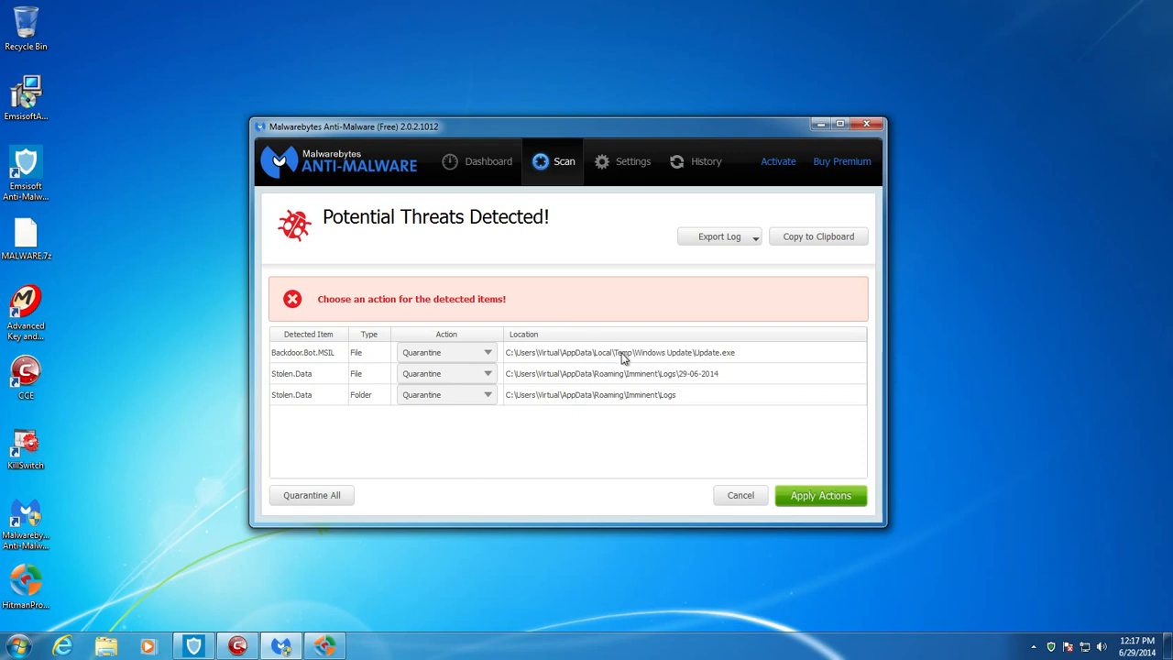
mouse_move(638, 363)
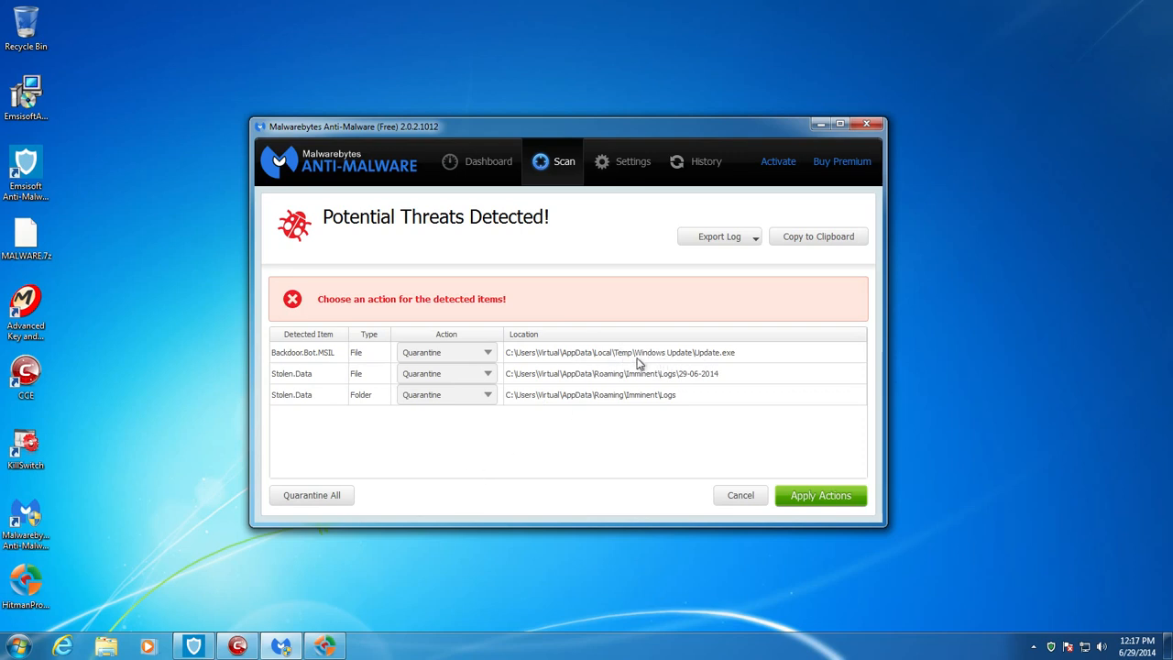
mouse_move(326, 645)
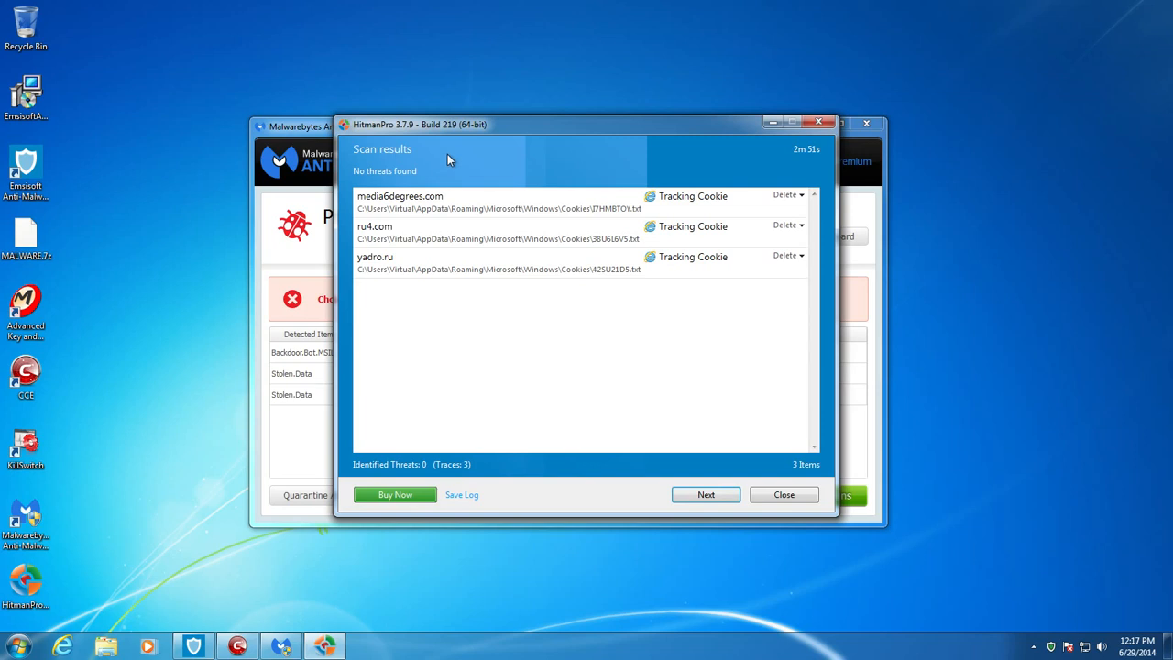
mouse_move(466, 174)
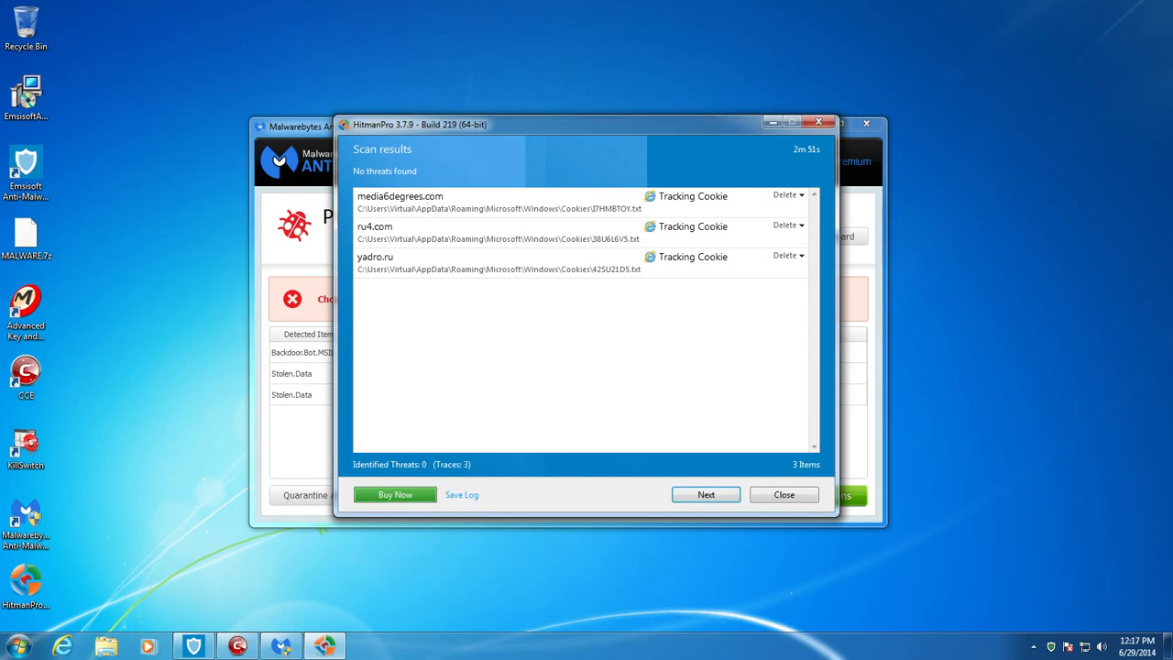
mouse_move(623, 361)
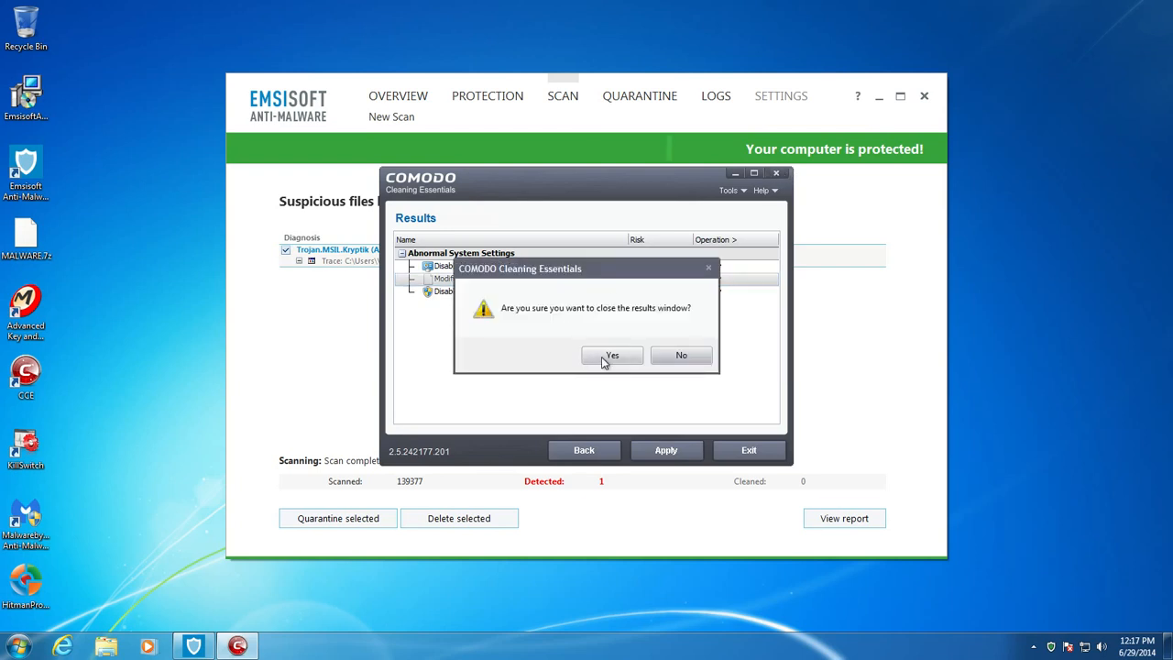
Step: Confirm closing the Cleaning Essentials results and dismiss its restart notice
left_click(612, 356)
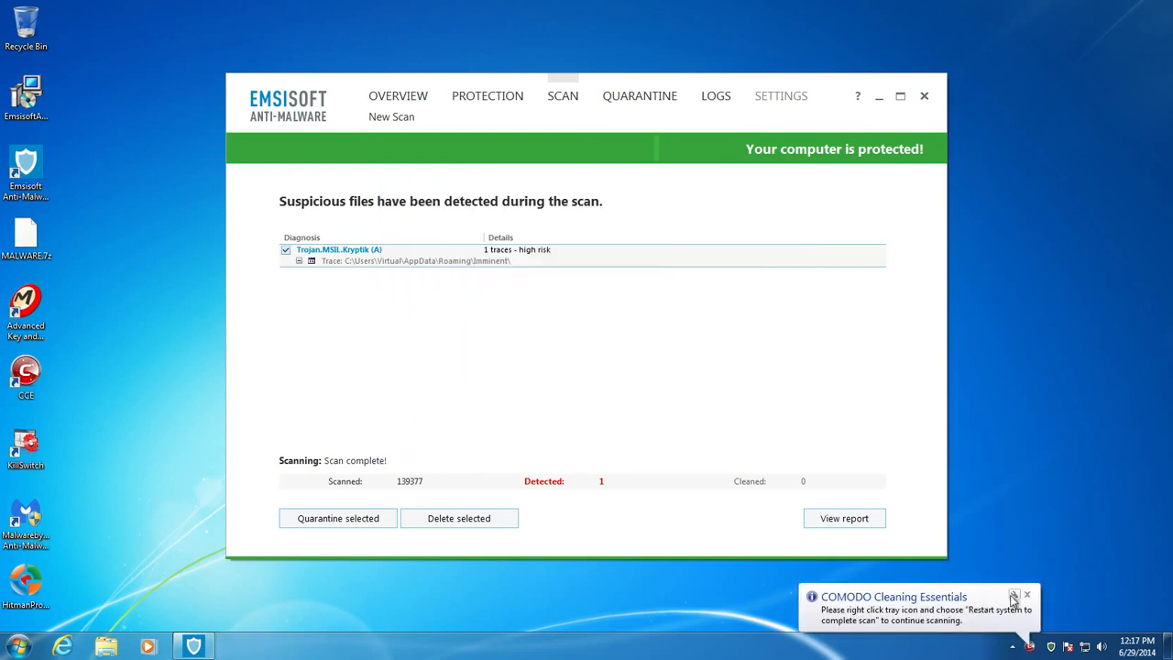
left_click(1027, 594)
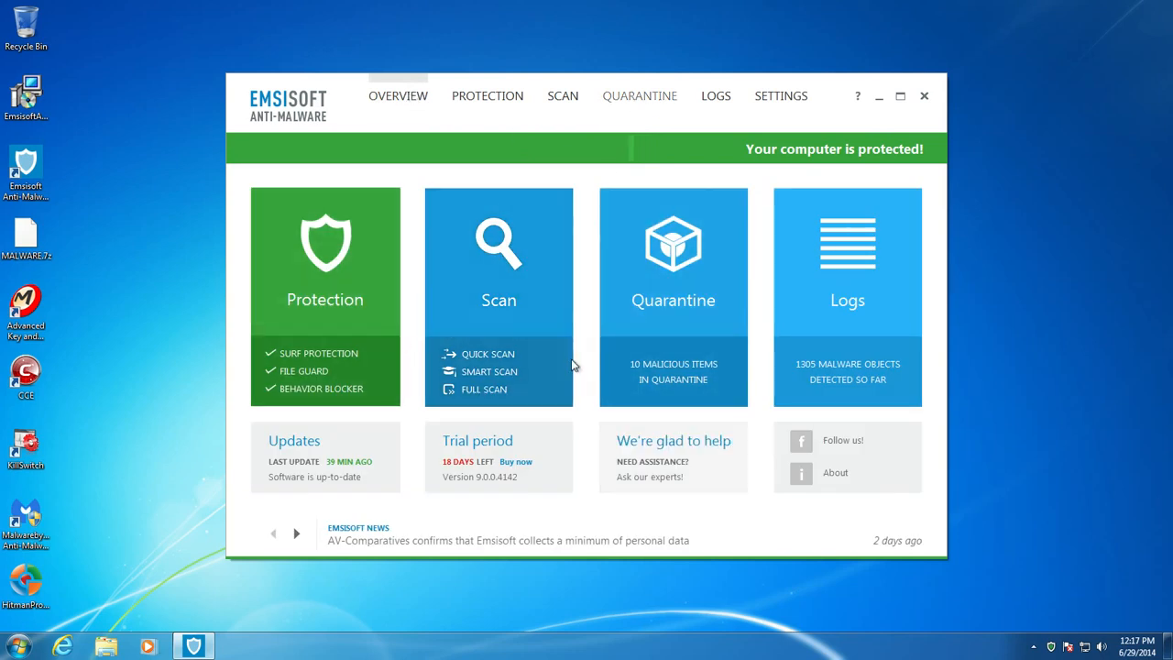
mouse_move(1006, 379)
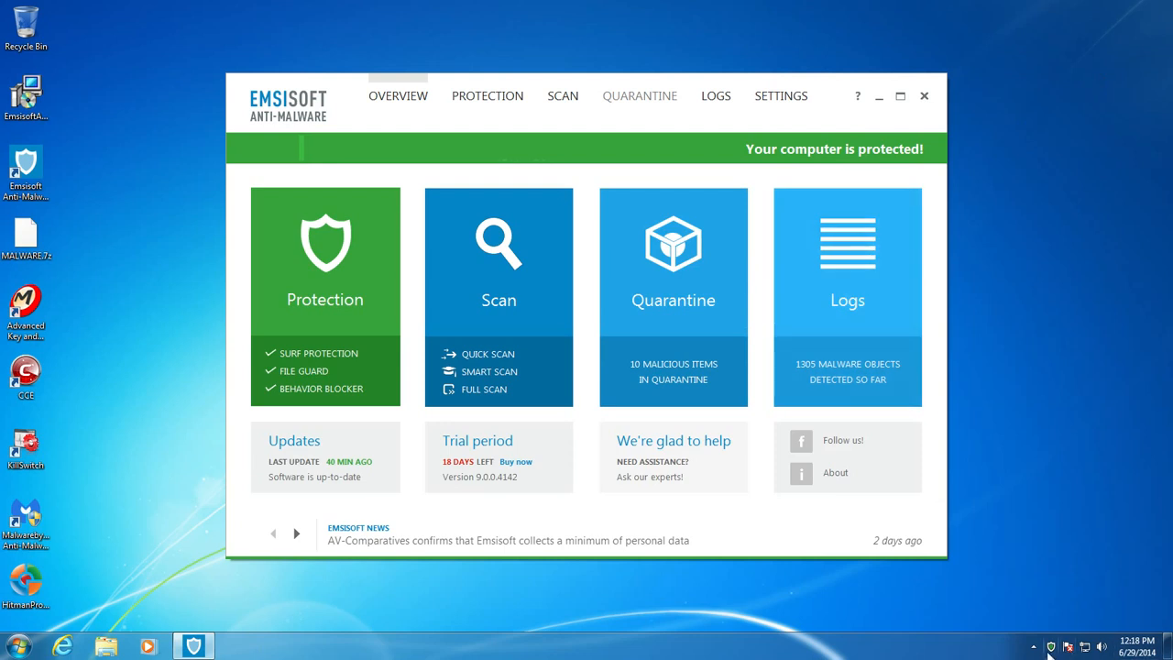
mouse_move(491, 551)
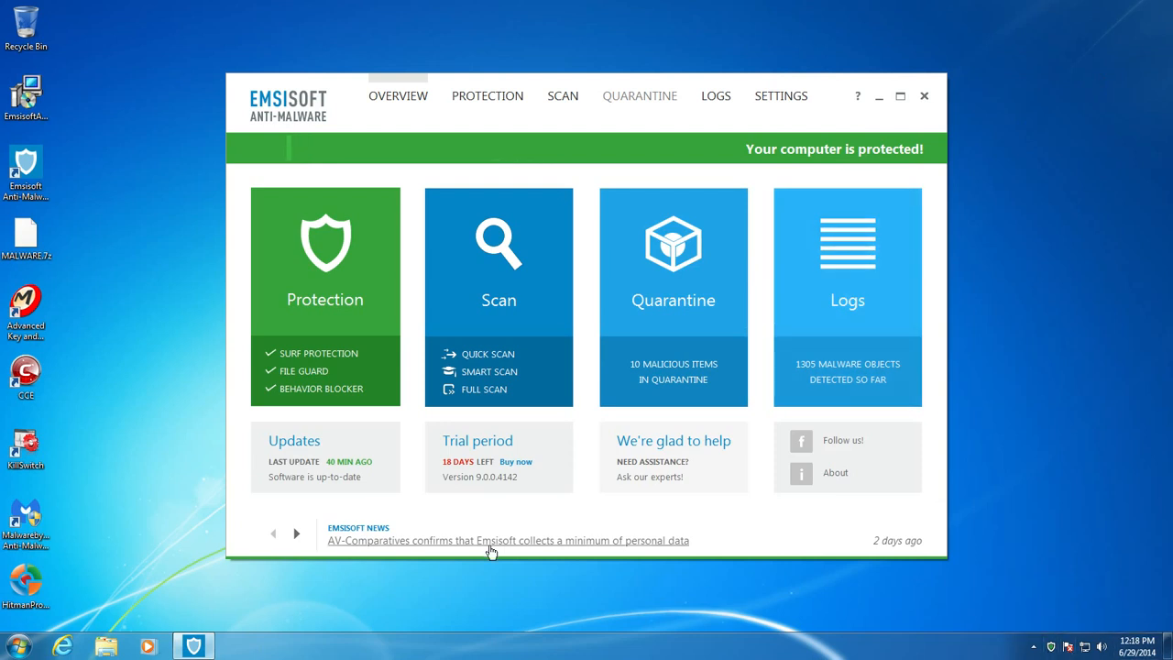
mouse_move(792, 301)
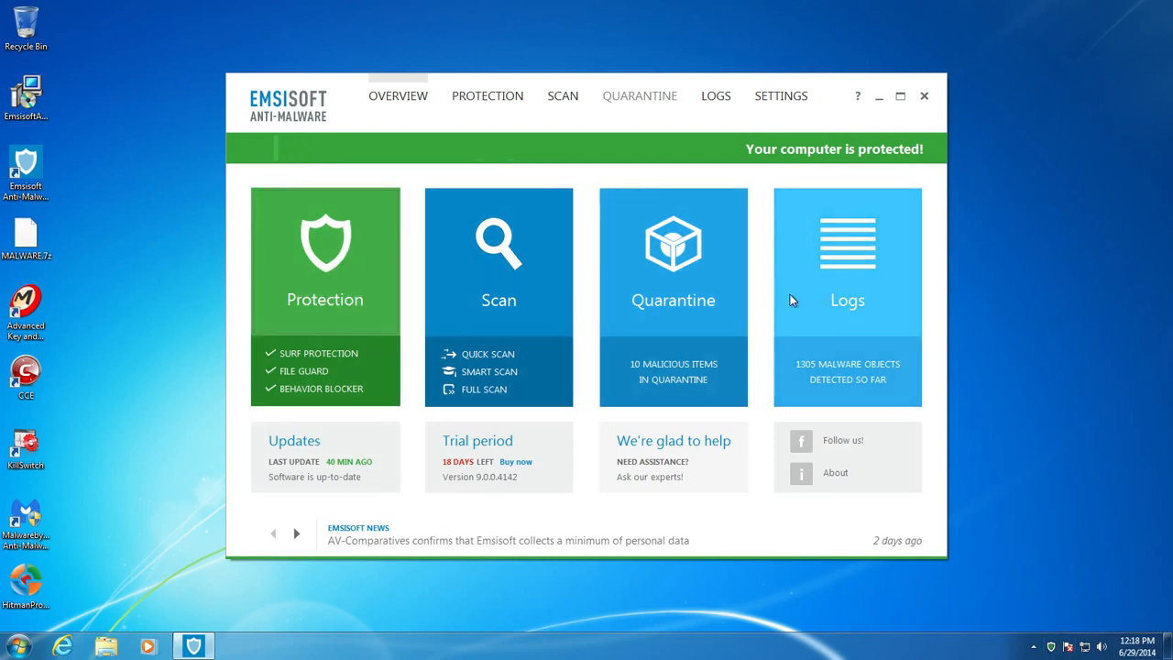
mouse_move(883, 310)
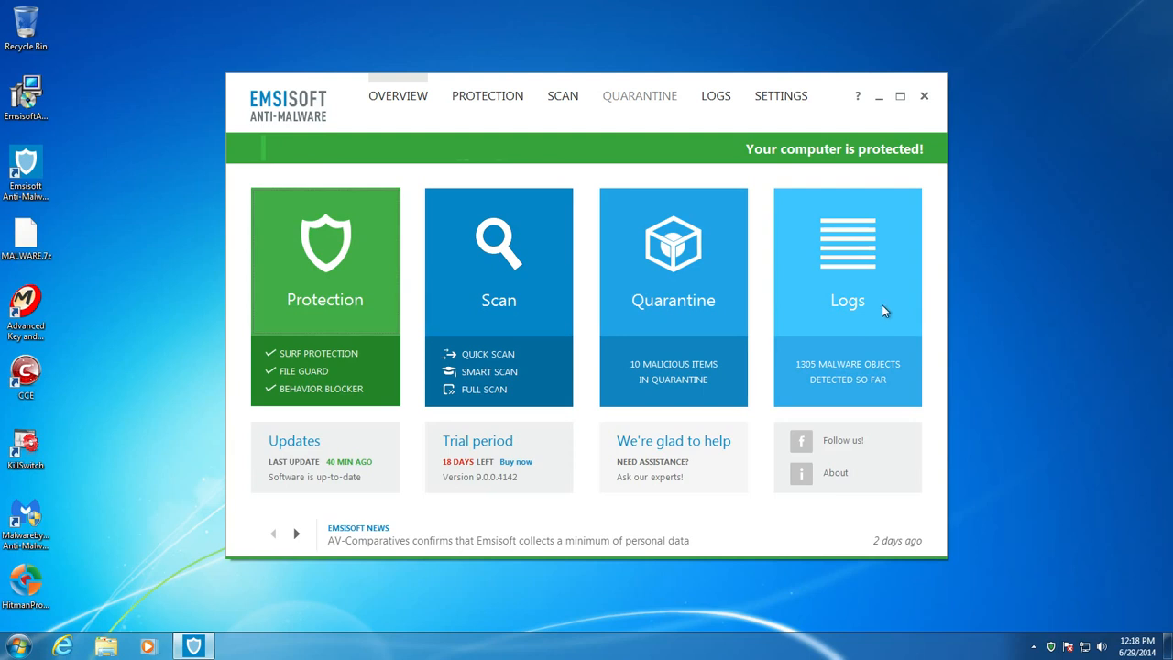
mouse_move(978, 324)
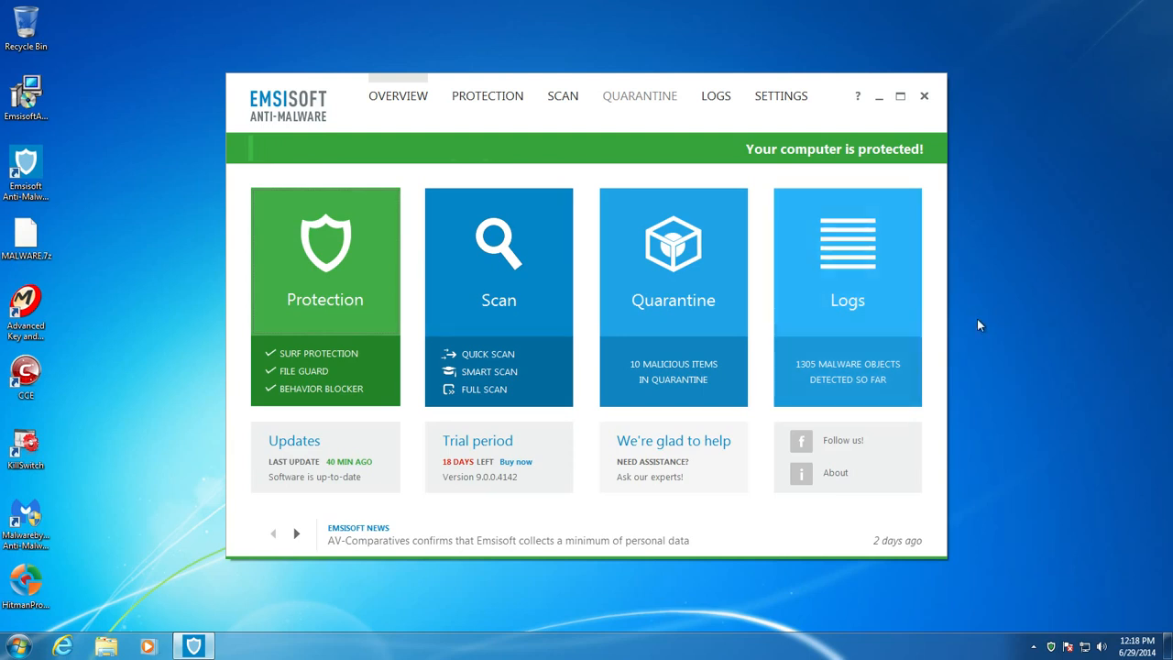
mouse_move(986, 339)
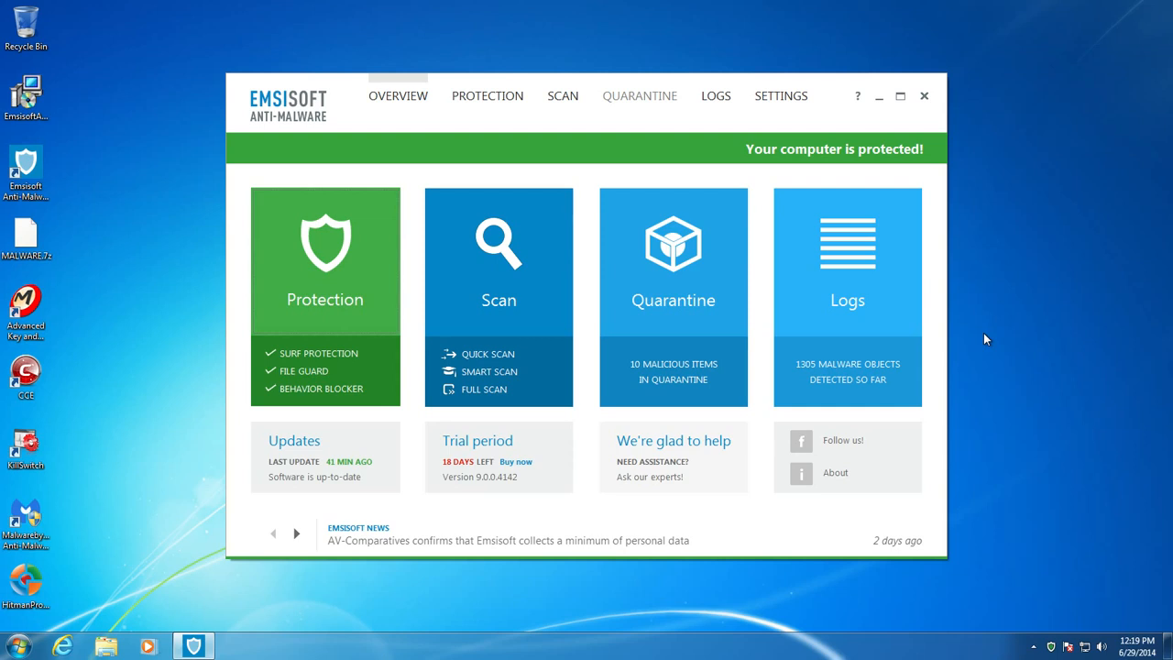
mouse_move(968, 328)
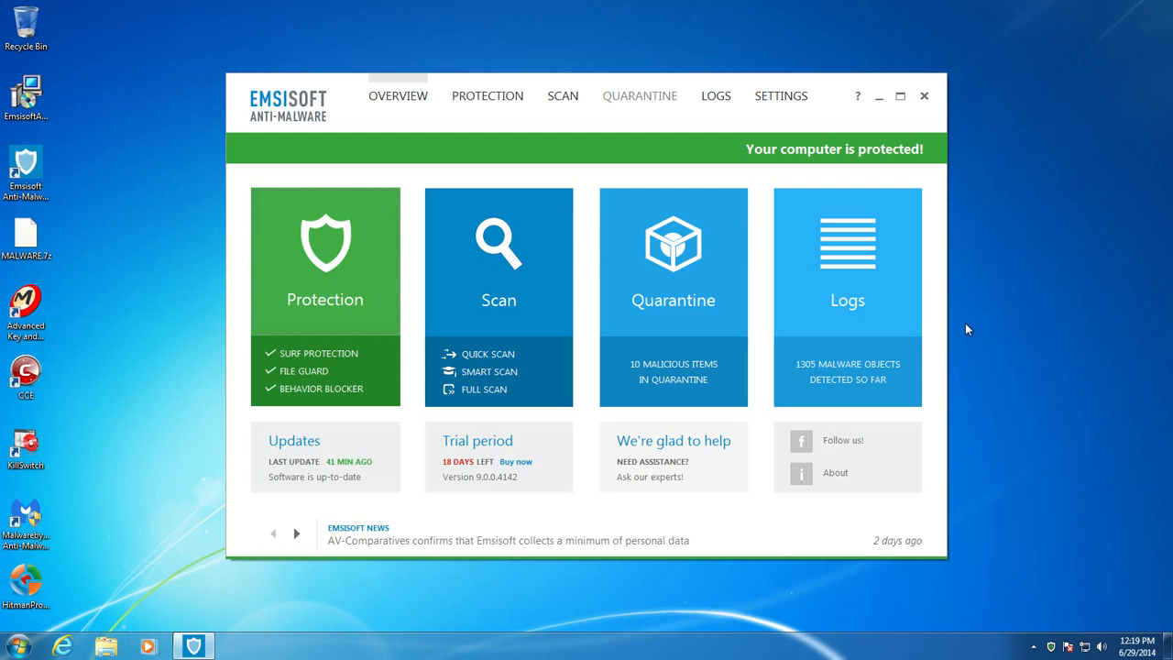
mouse_move(252, 253)
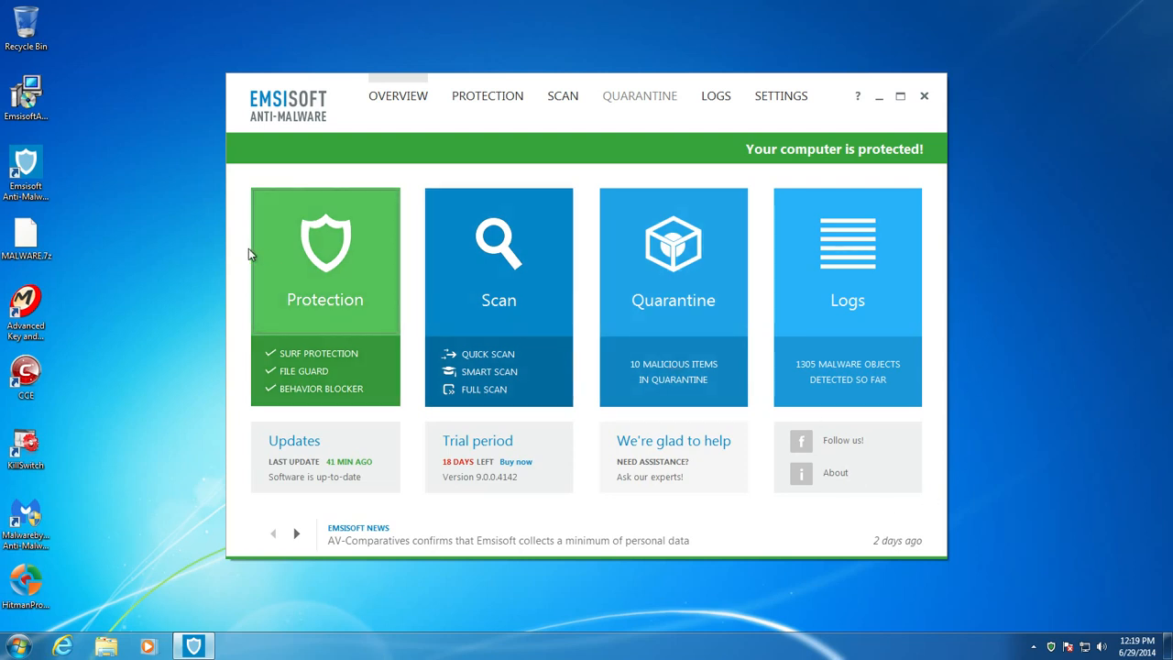
mouse_move(185, 329)
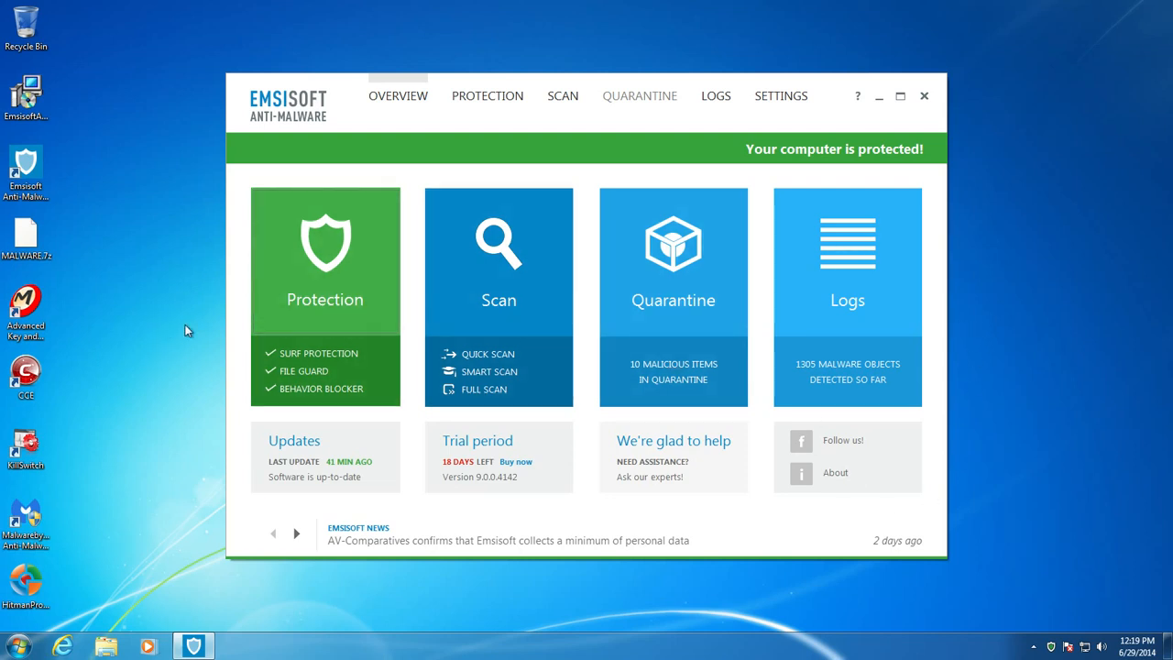